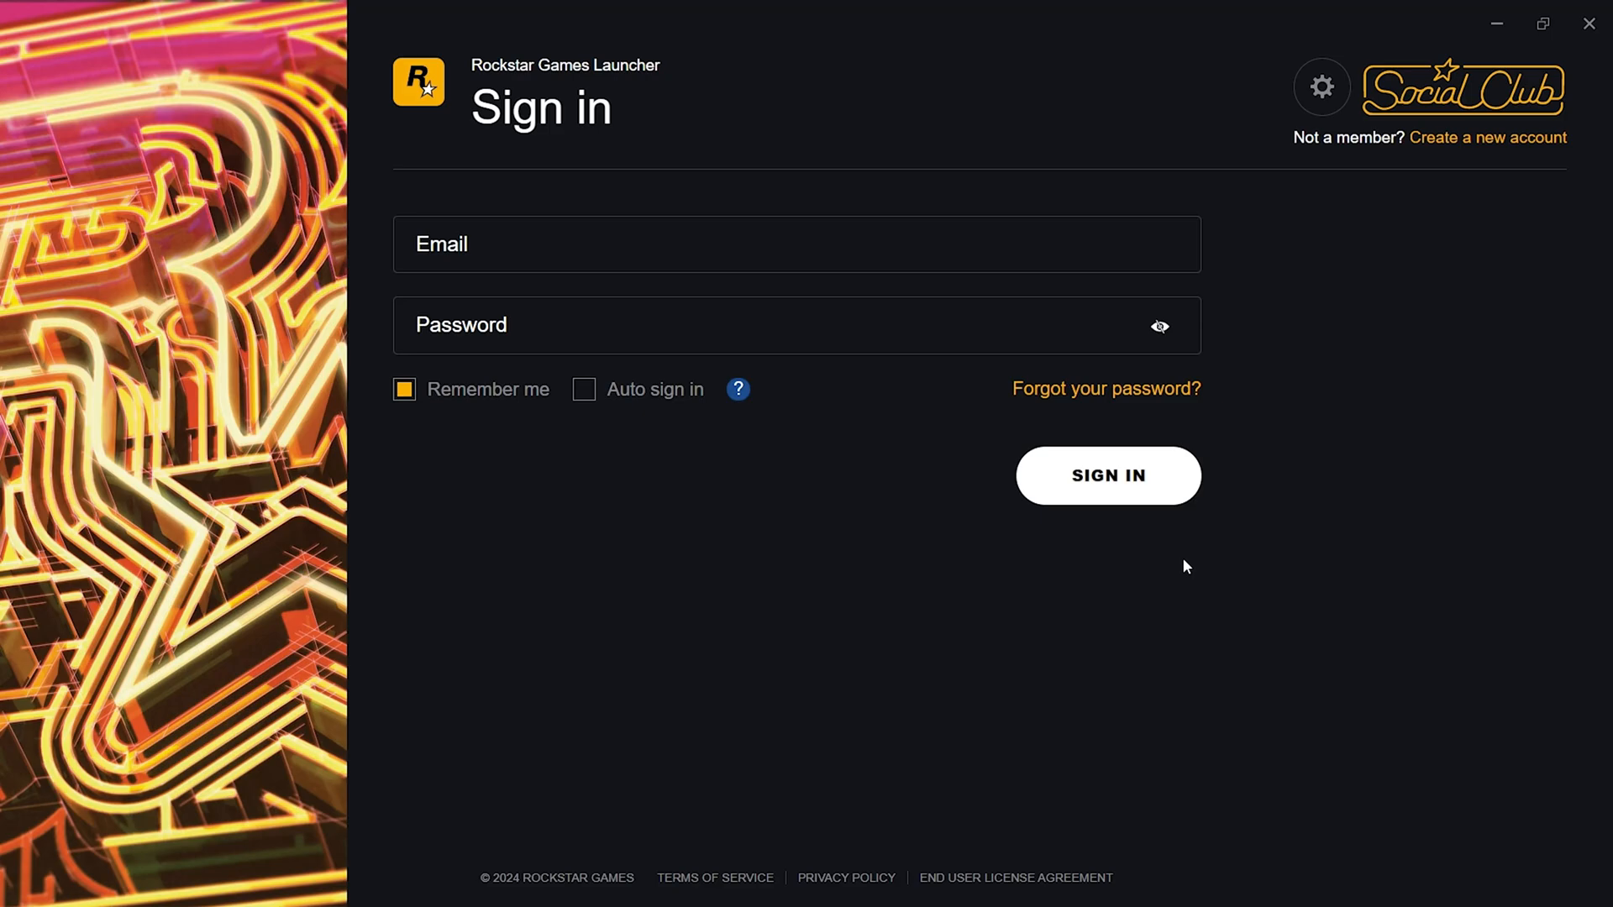
pyautogui.moveTo(1190, 551)
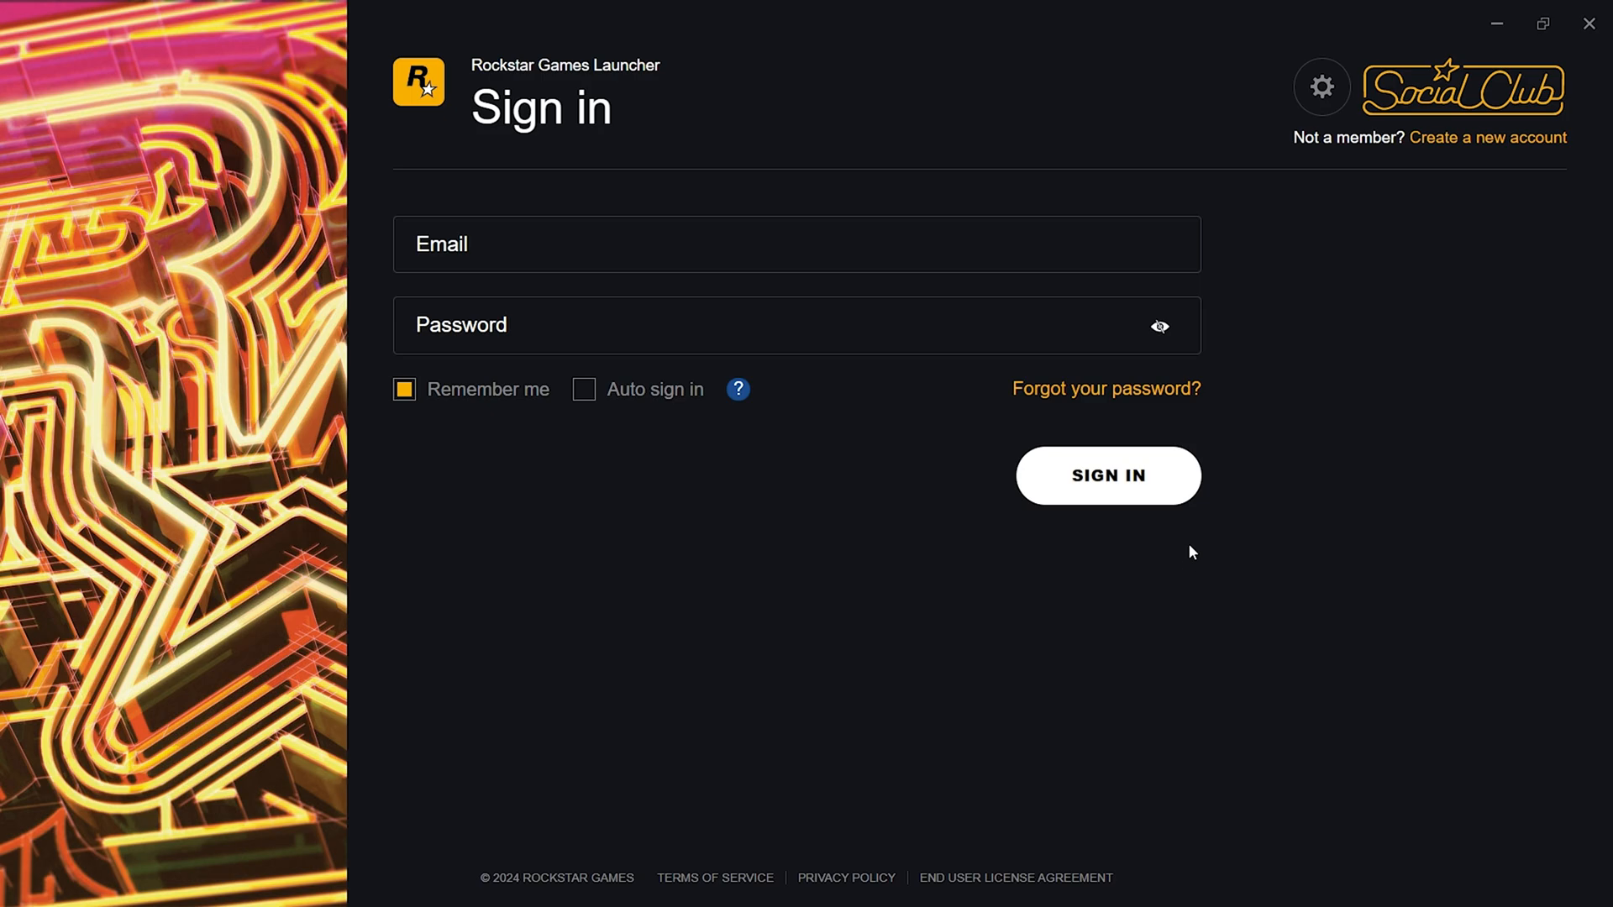
pyautogui.moveTo(1162, 192)
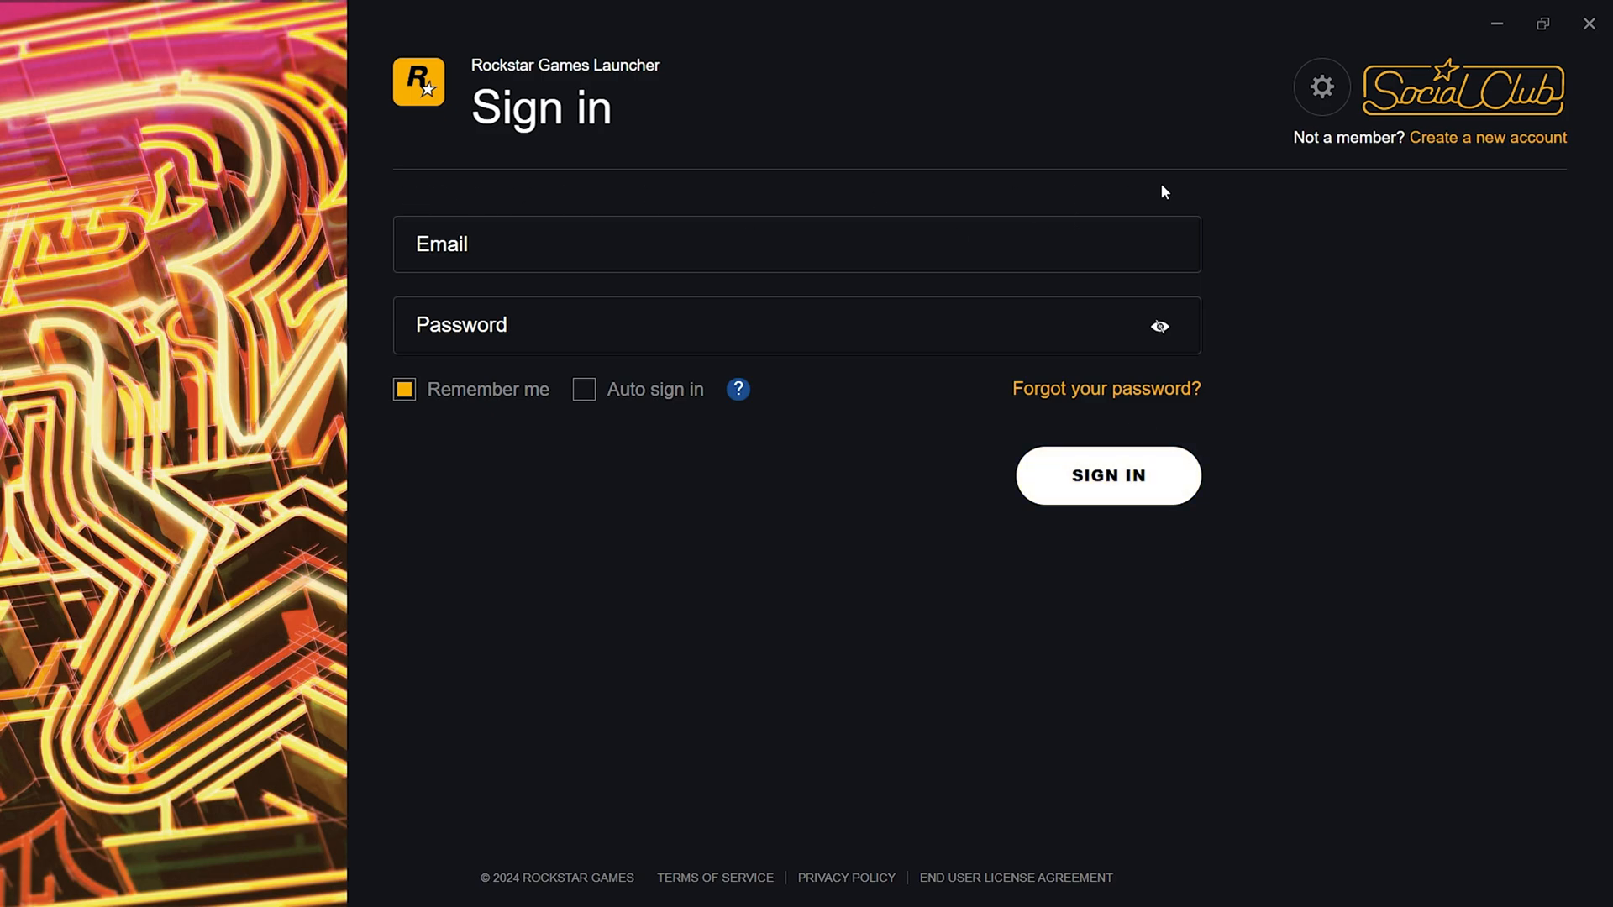
pyautogui.moveTo(768, 222)
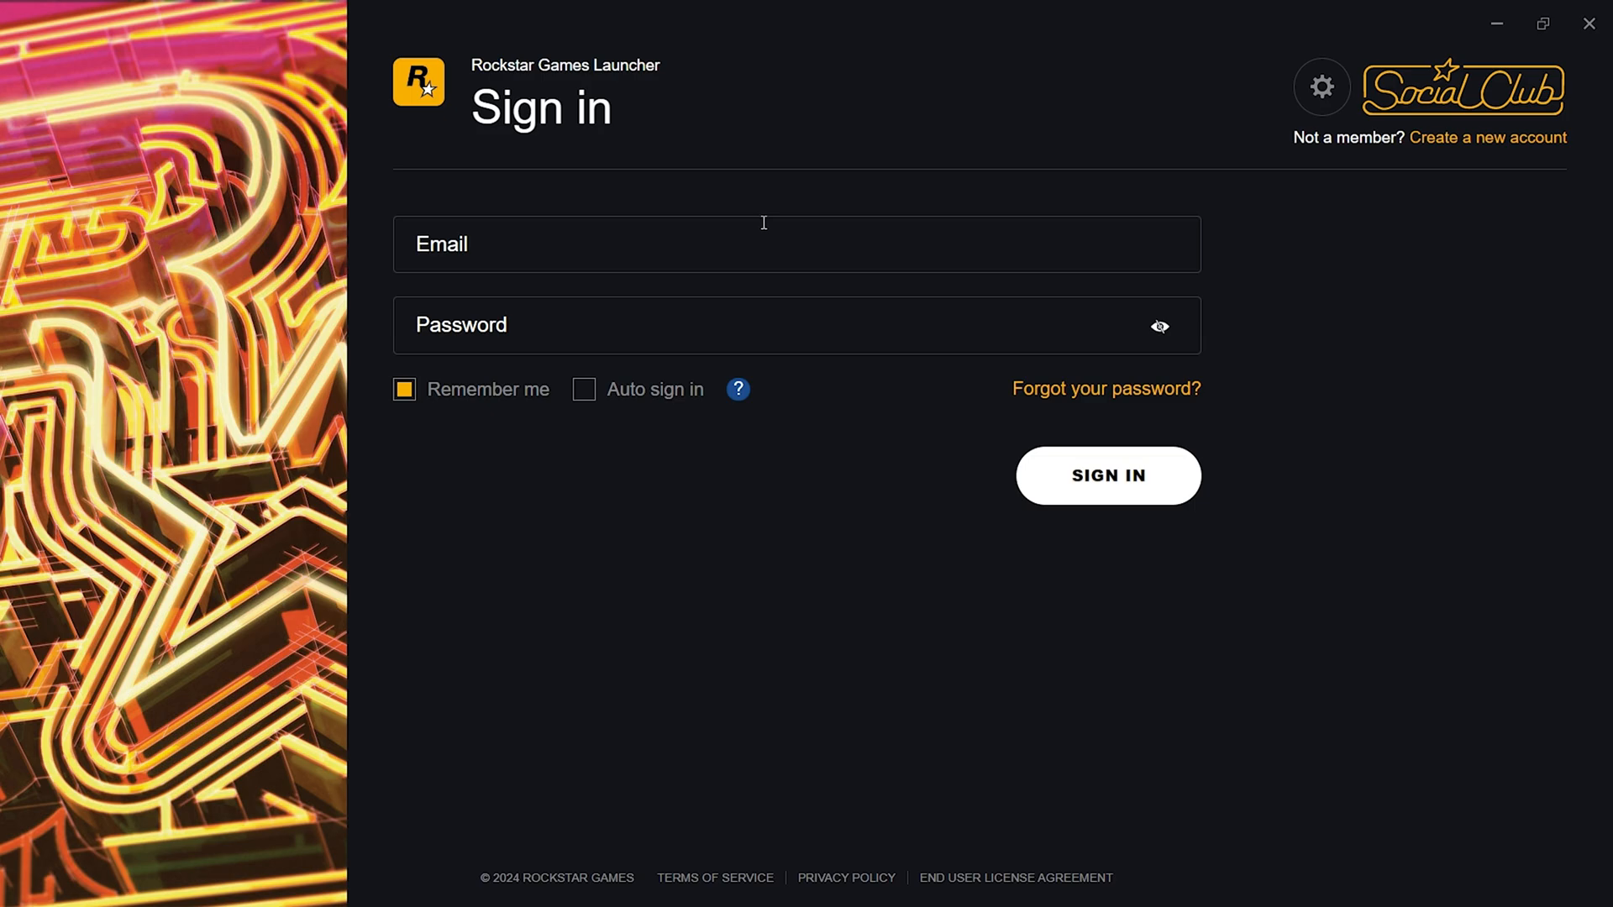
pyautogui.moveTo(1021, 458)
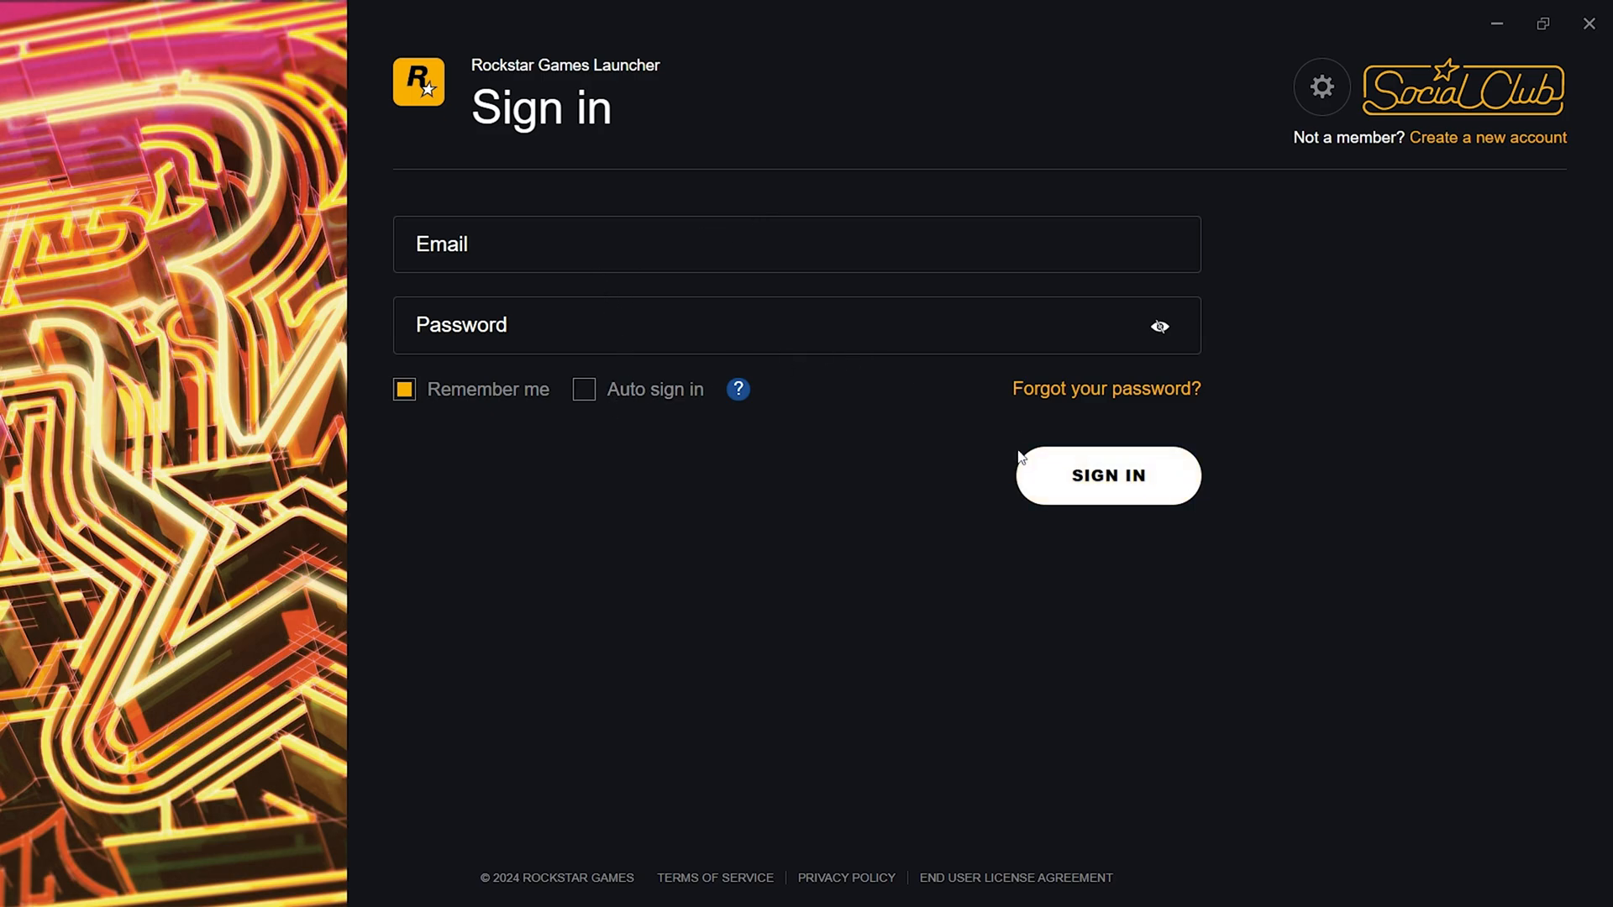
pyautogui.moveTo(563, 216)
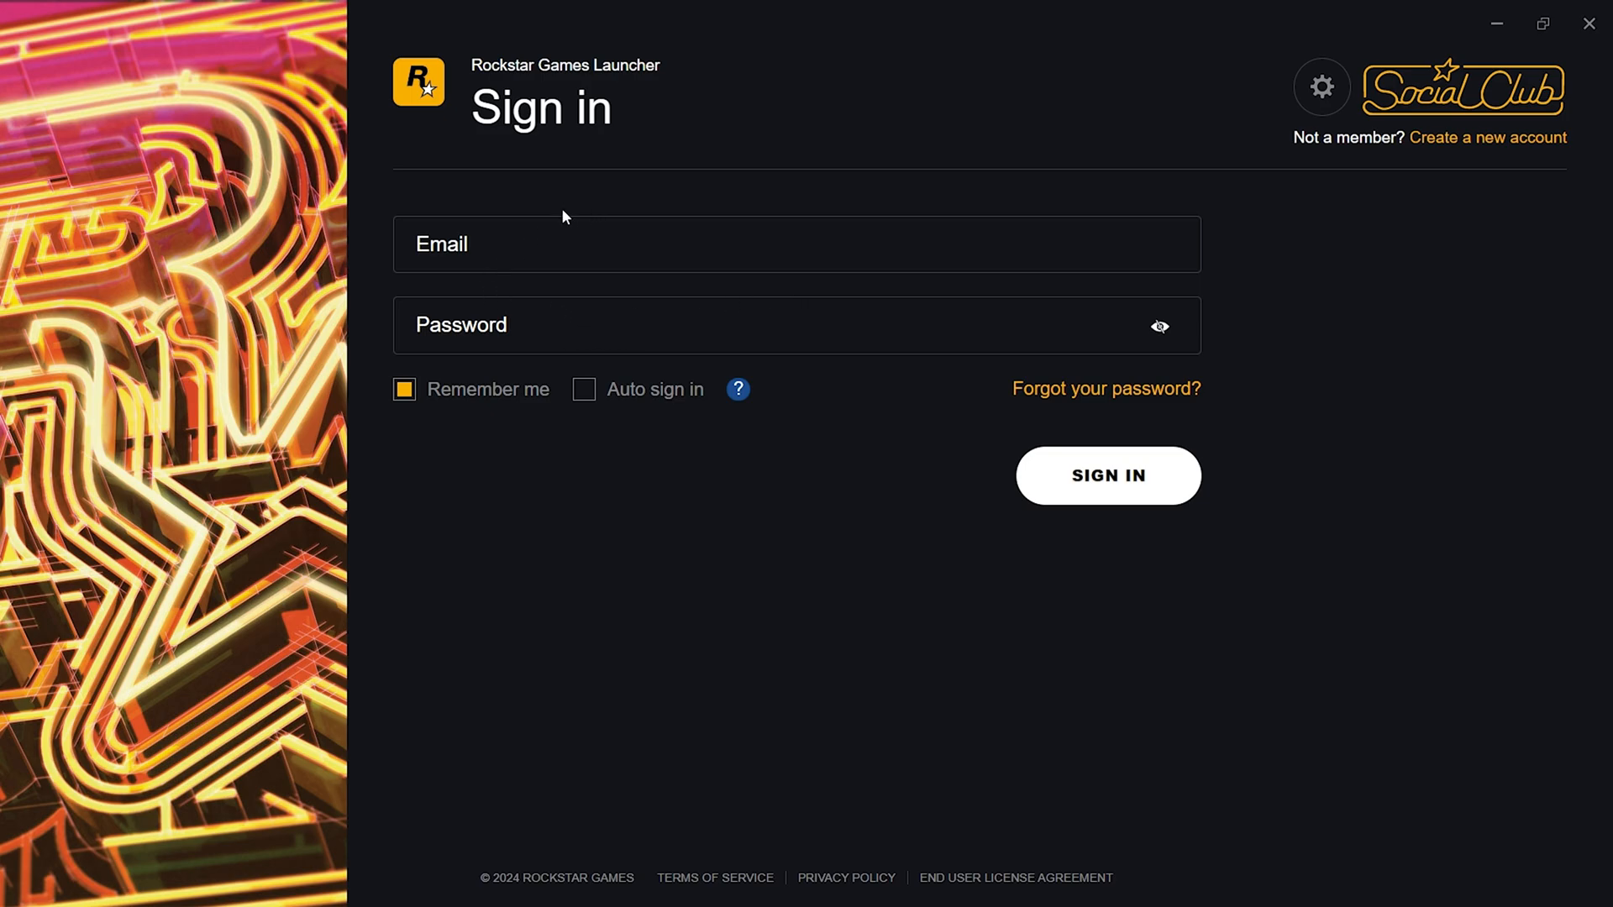
# - Select the launcher's Email and Password fields, then open the Rockstar Games website from Google results
pyautogui.click(796, 244)
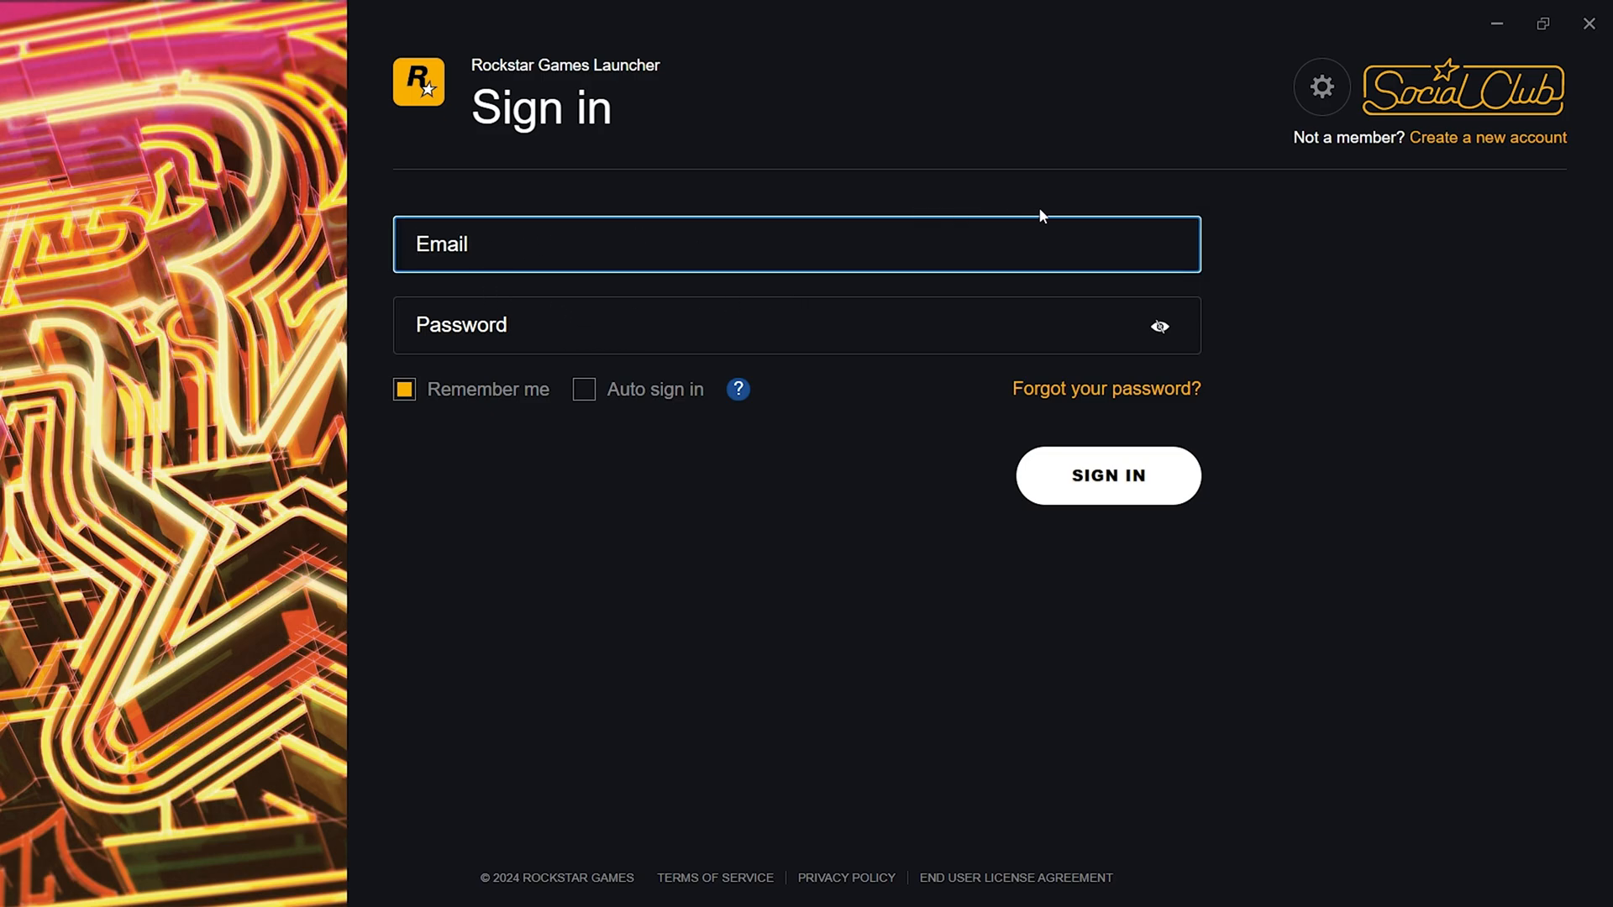
pyautogui.click(771, 325)
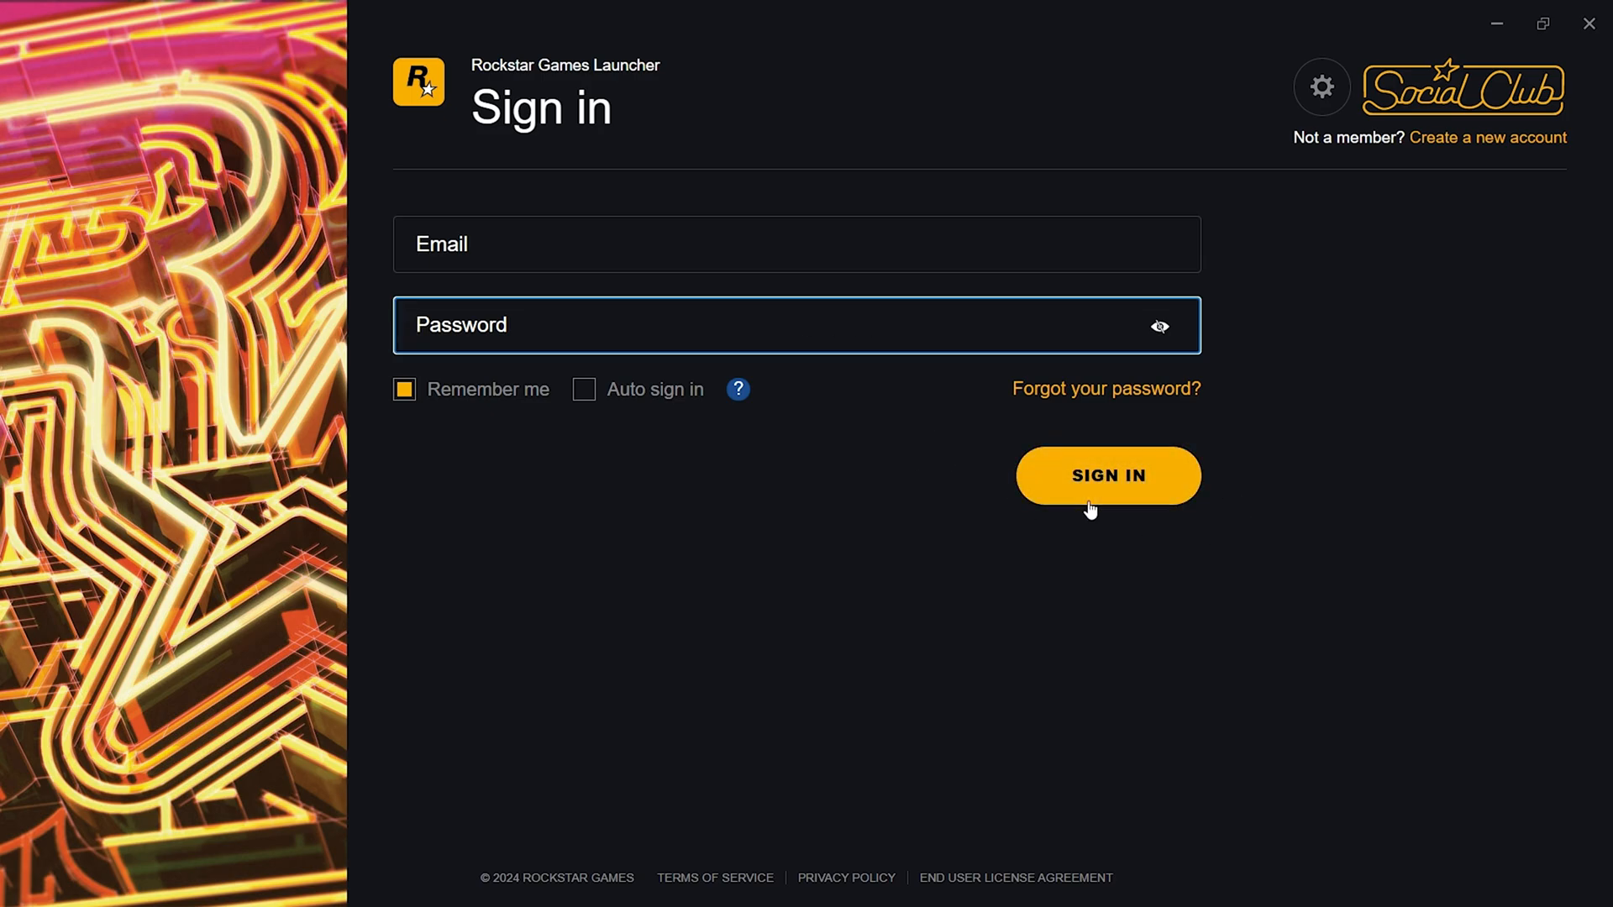
pyautogui.moveTo(761, 432)
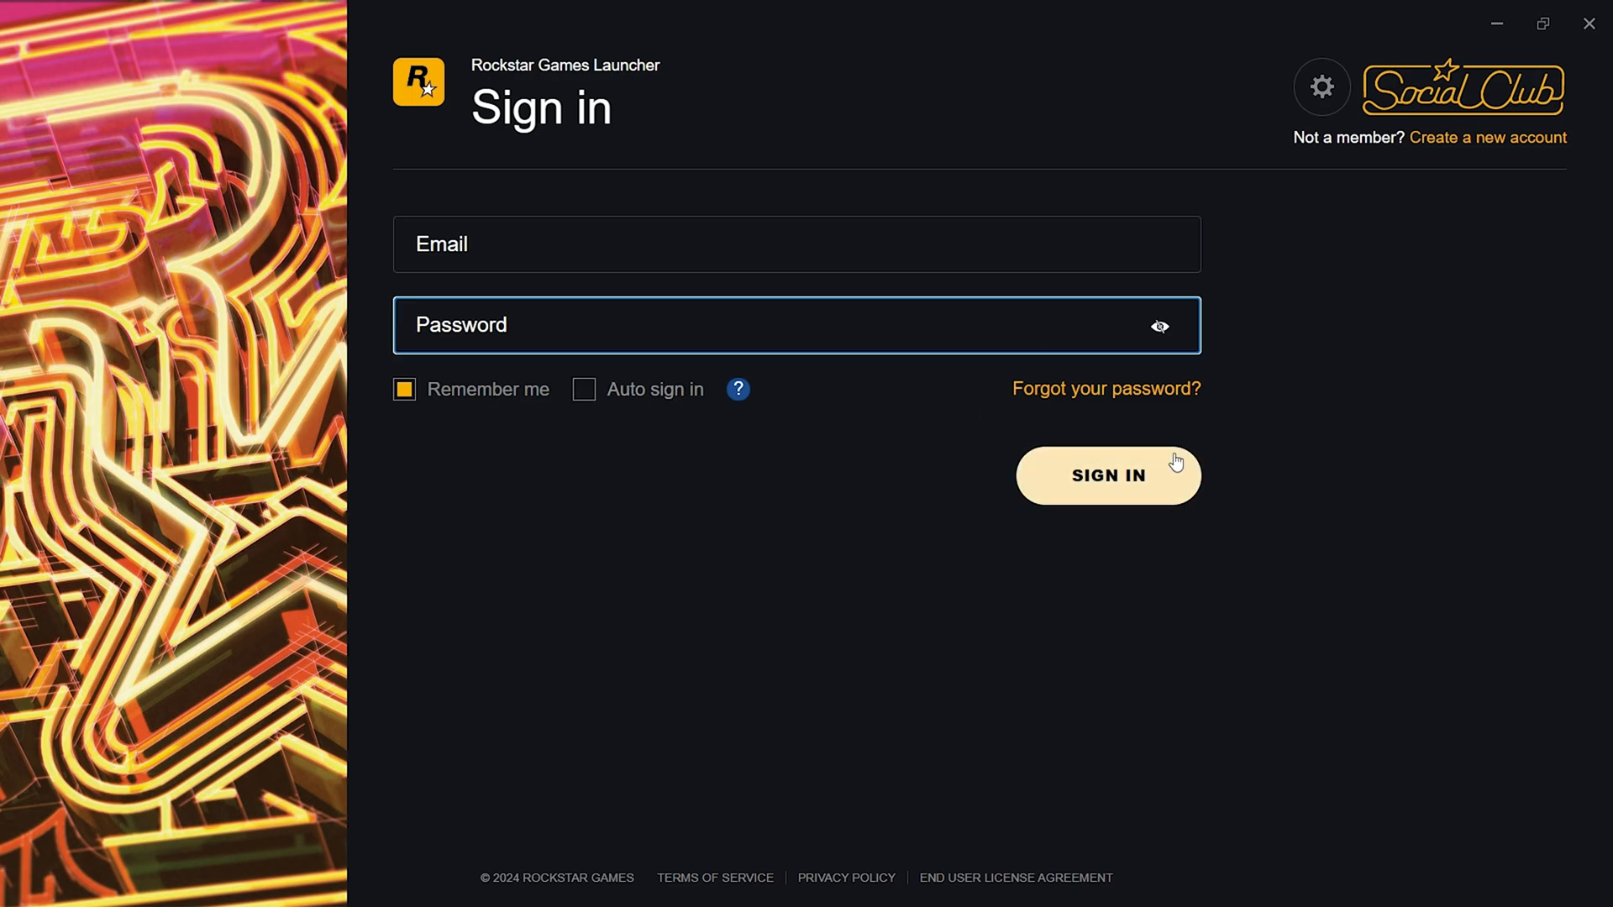
pyautogui.moveTo(734, 444)
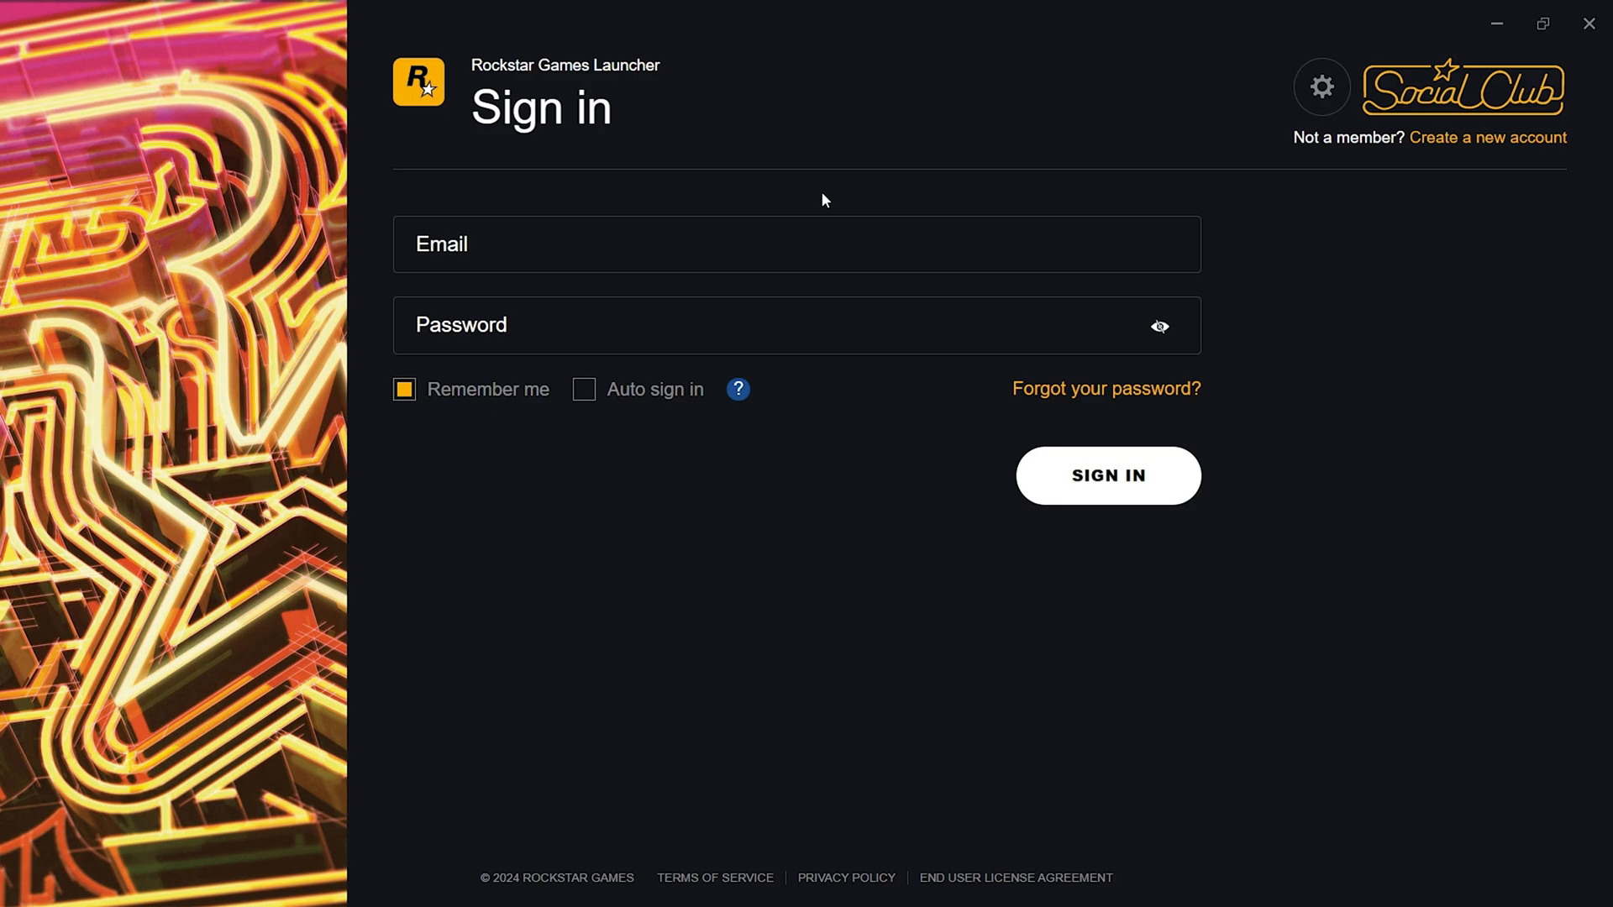
pyautogui.moveTo(965, 193)
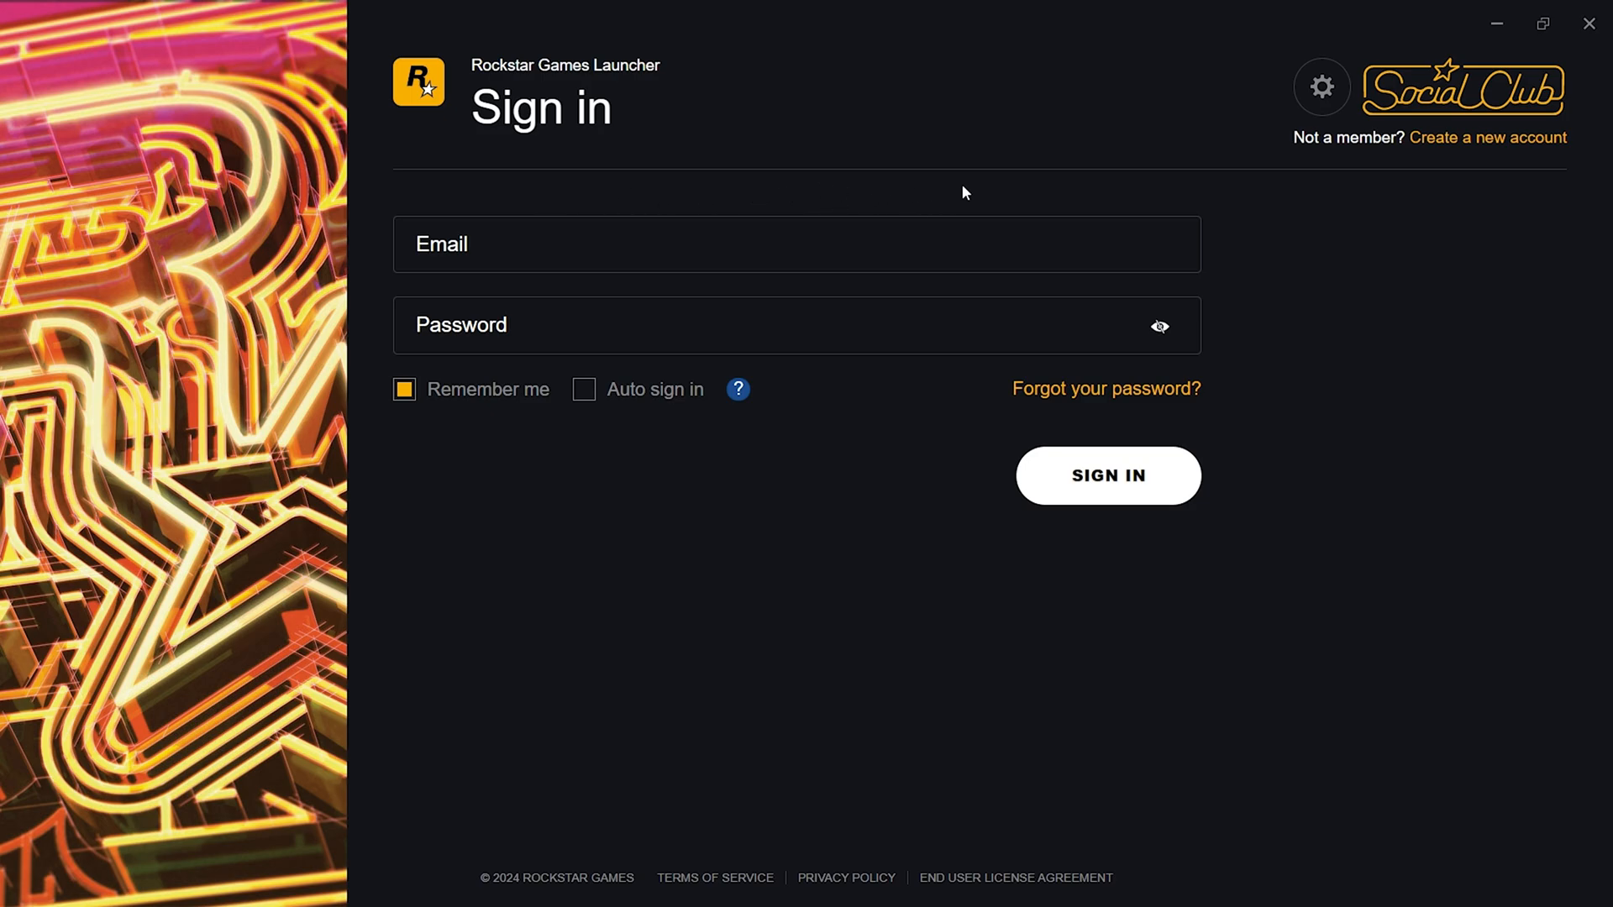
pyautogui.moveTo(1116, 399)
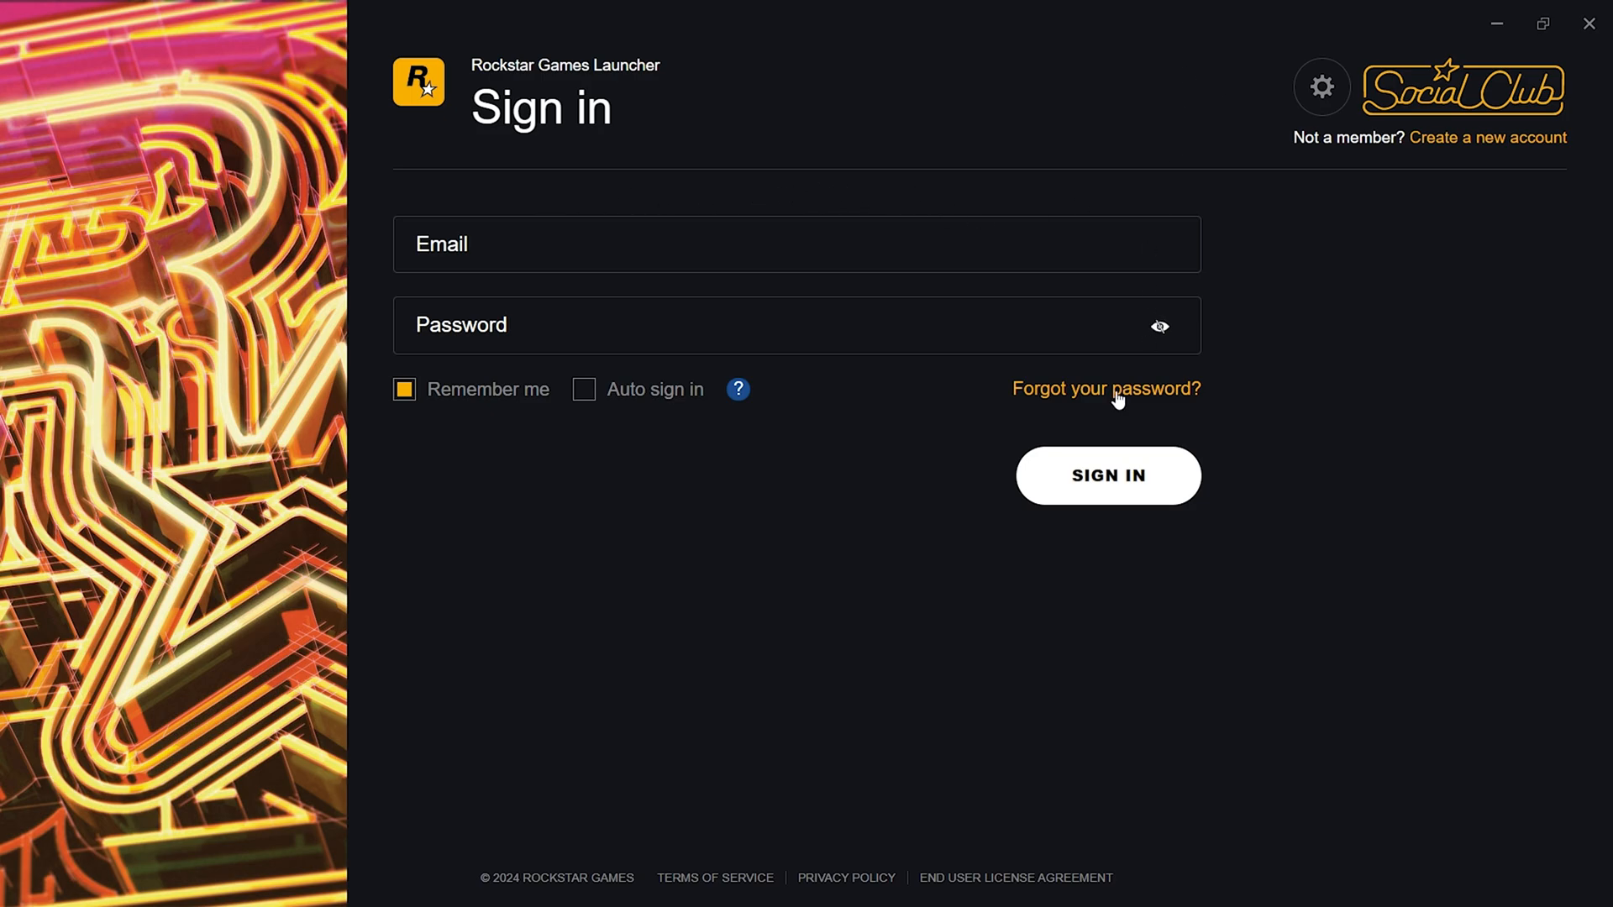
pyautogui.moveTo(858, 205)
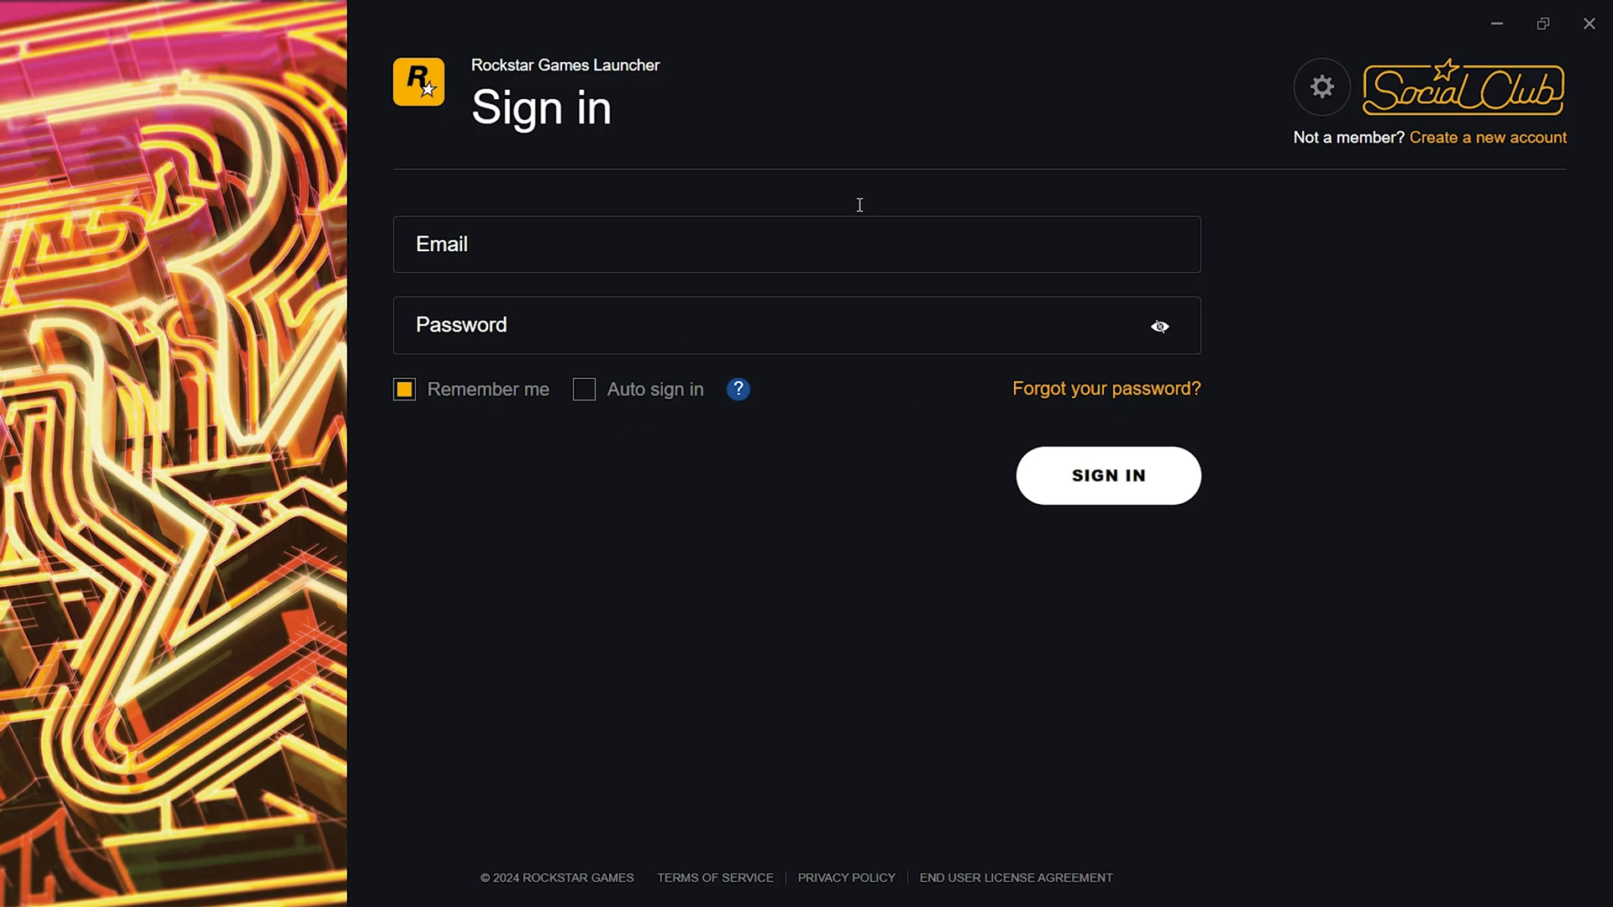
pyautogui.moveTo(945, 24)
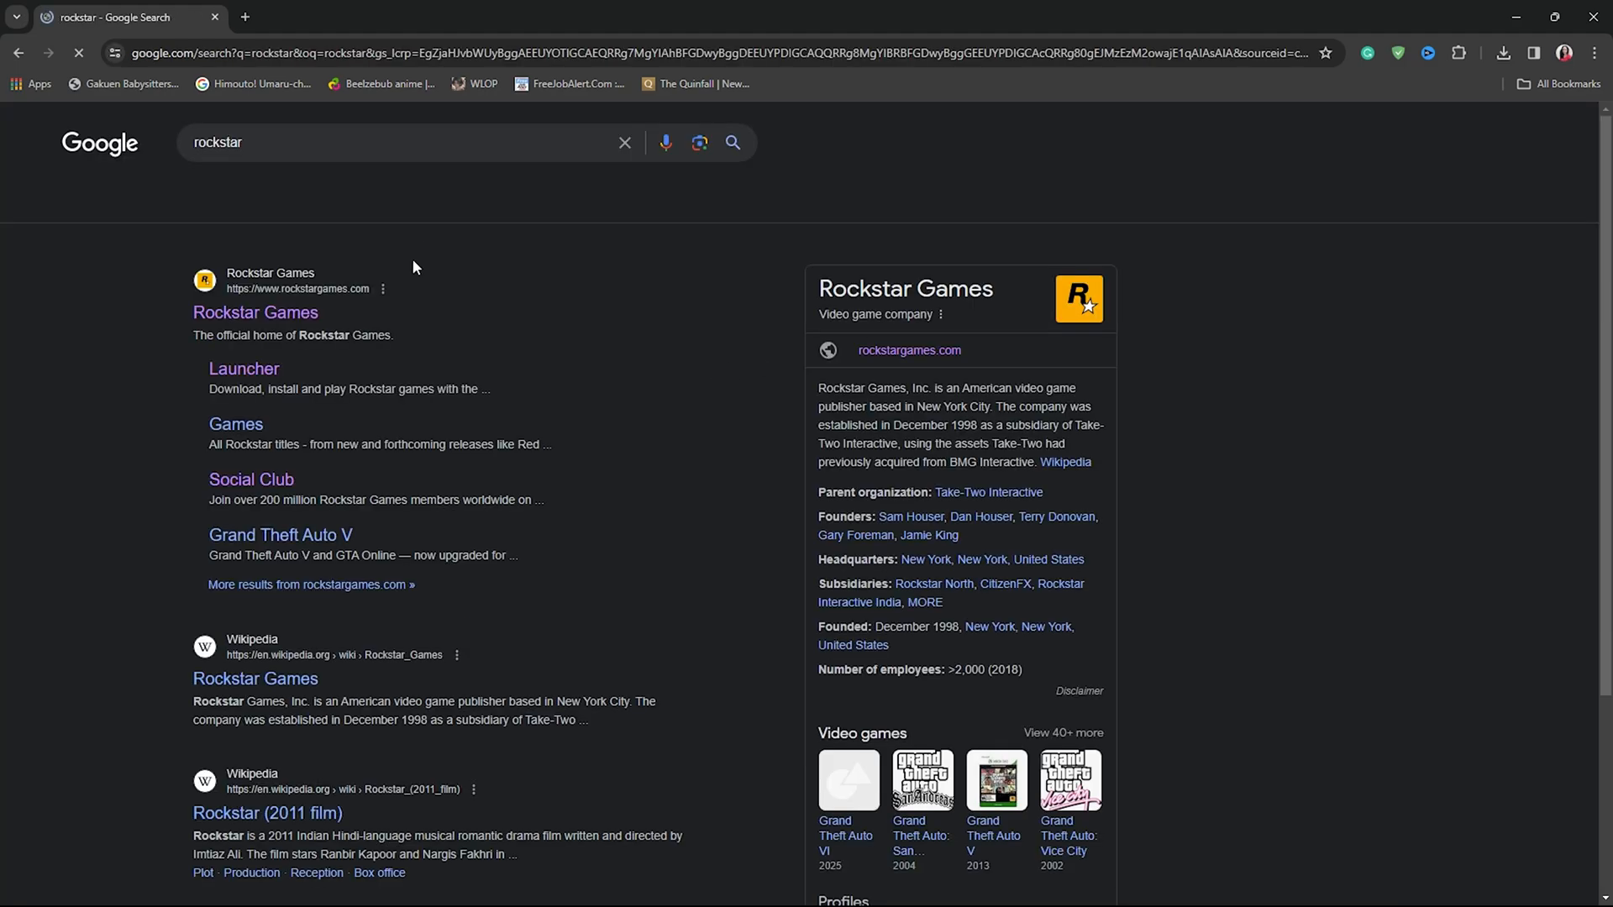
pyautogui.click(255, 312)
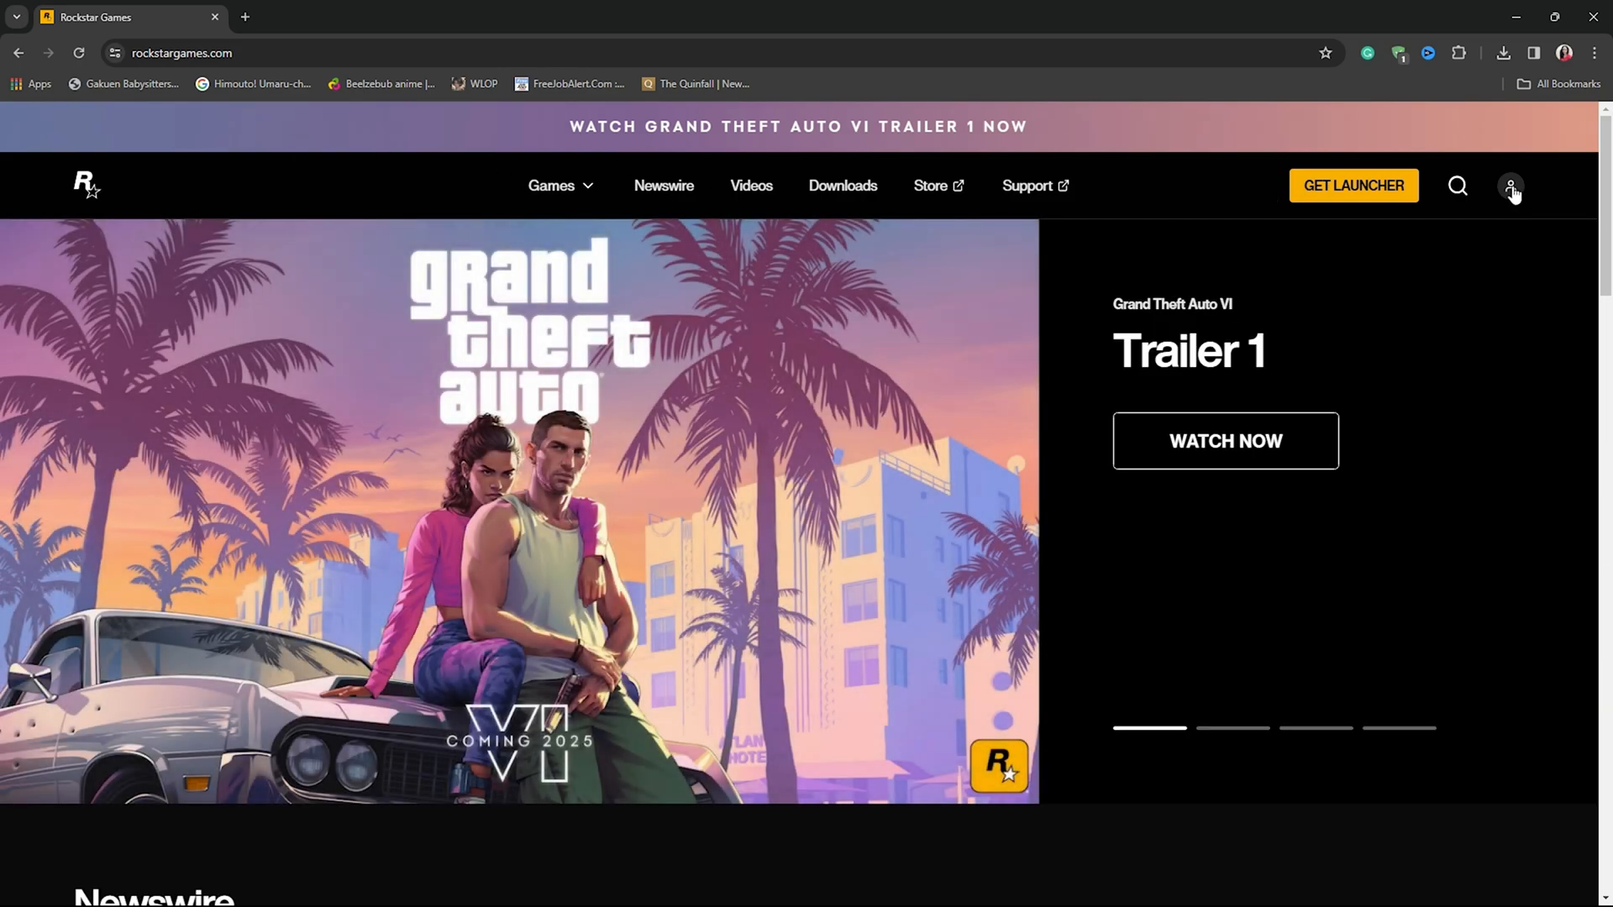
# - View the site's Sign In and Sign Up account options, then minimize Chrome
pyautogui.click(1511, 186)
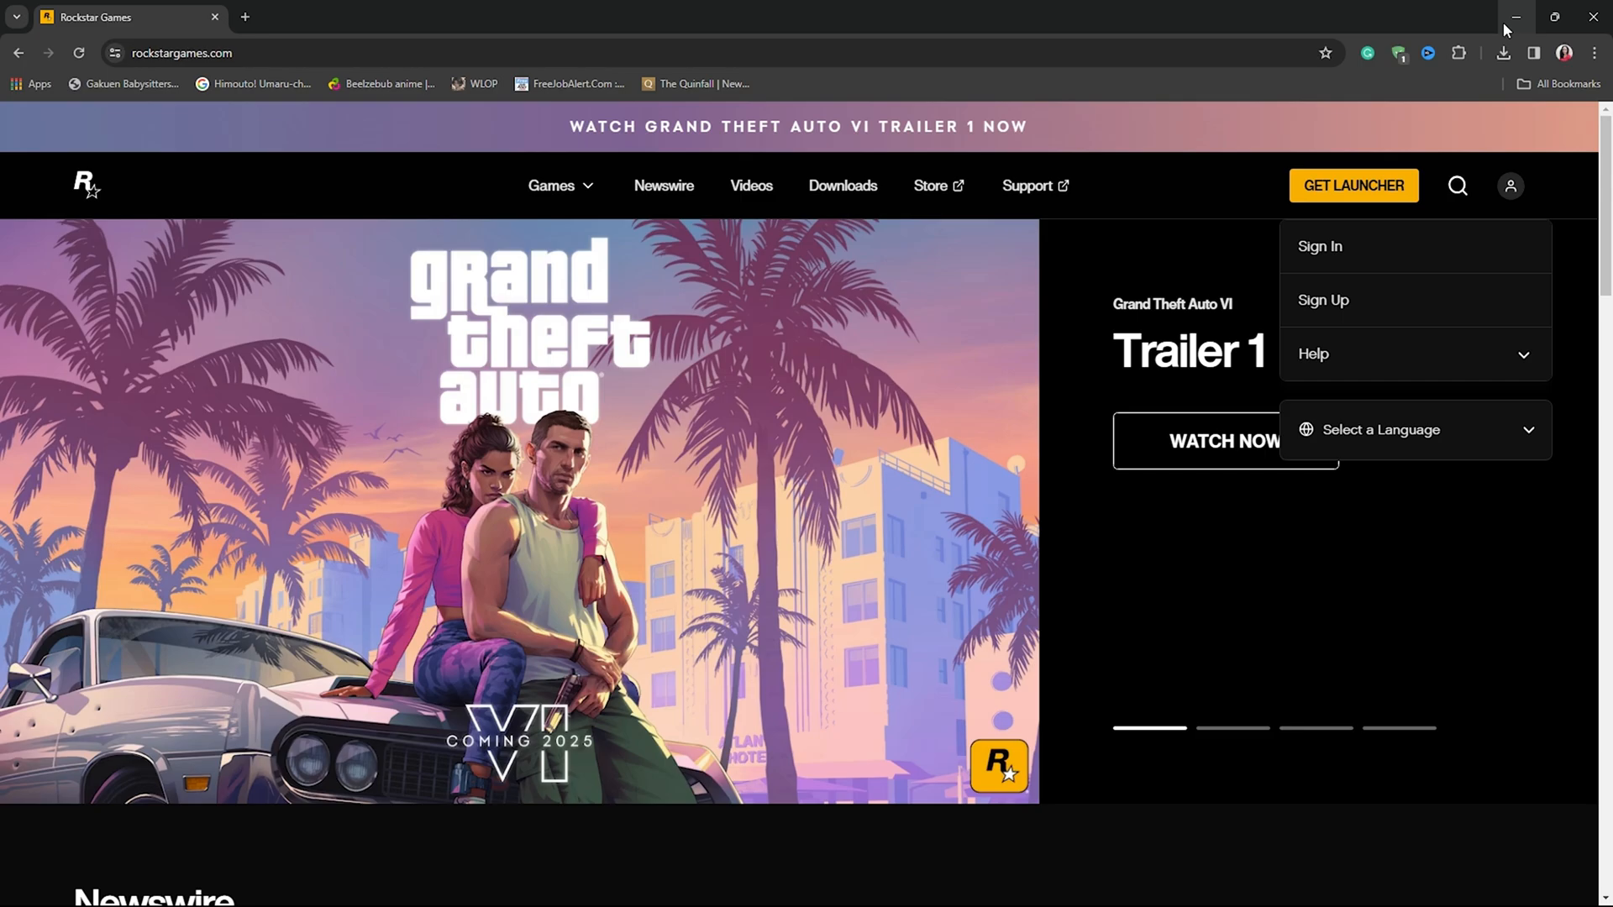
pyautogui.click(1320, 246)
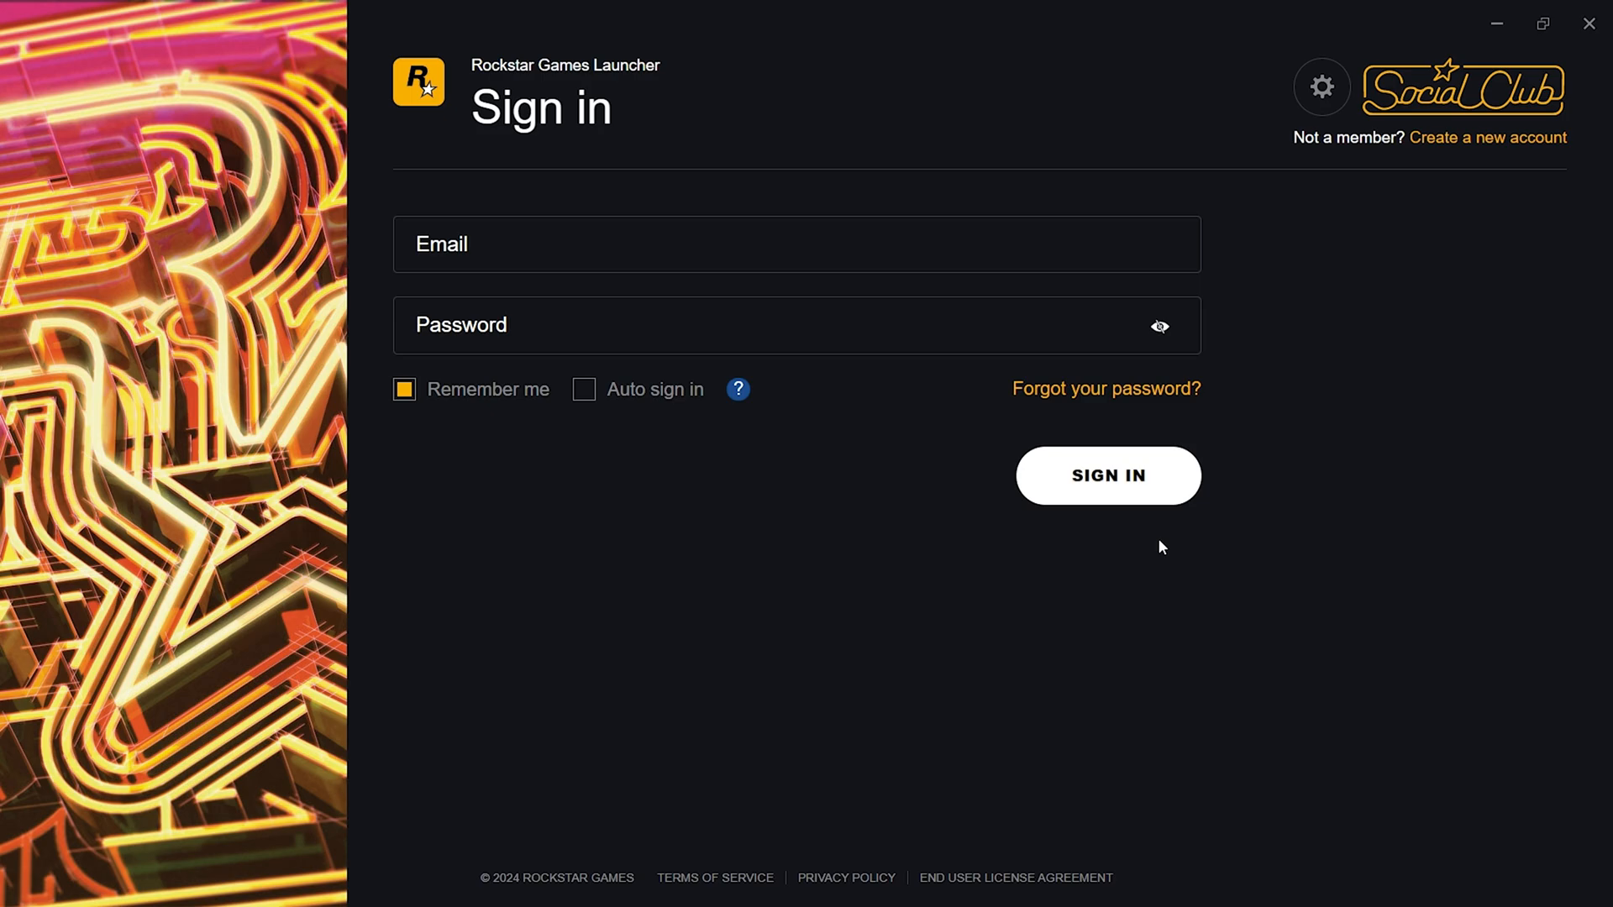
pyautogui.moveTo(457, 9)
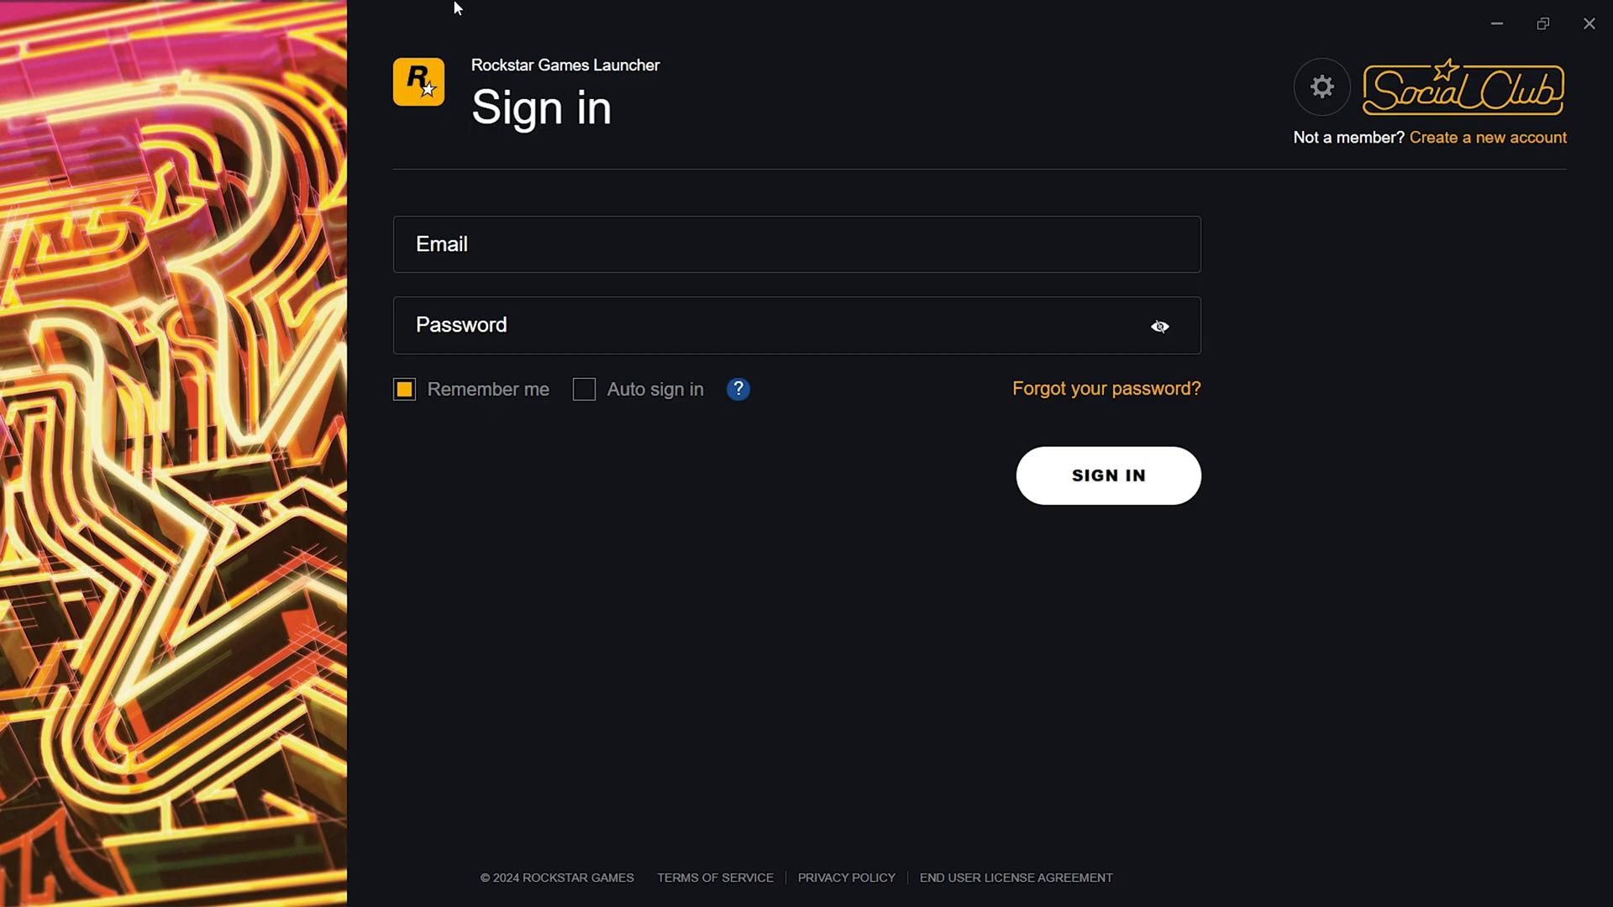
pyautogui.moveTo(591, 165)
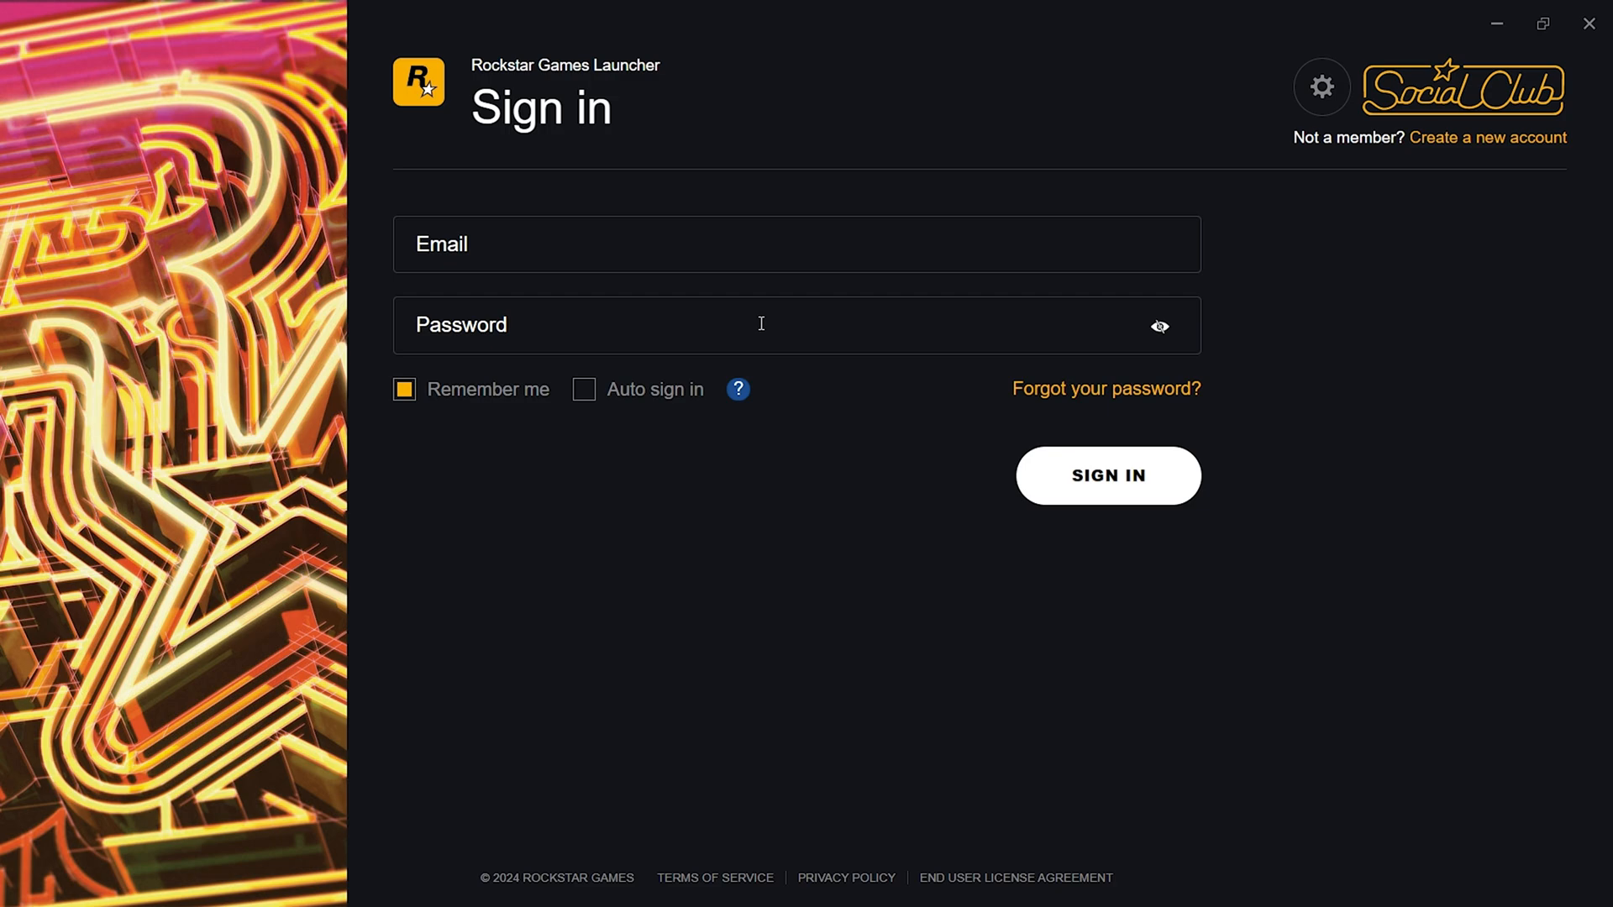
pyautogui.moveTo(555, 220)
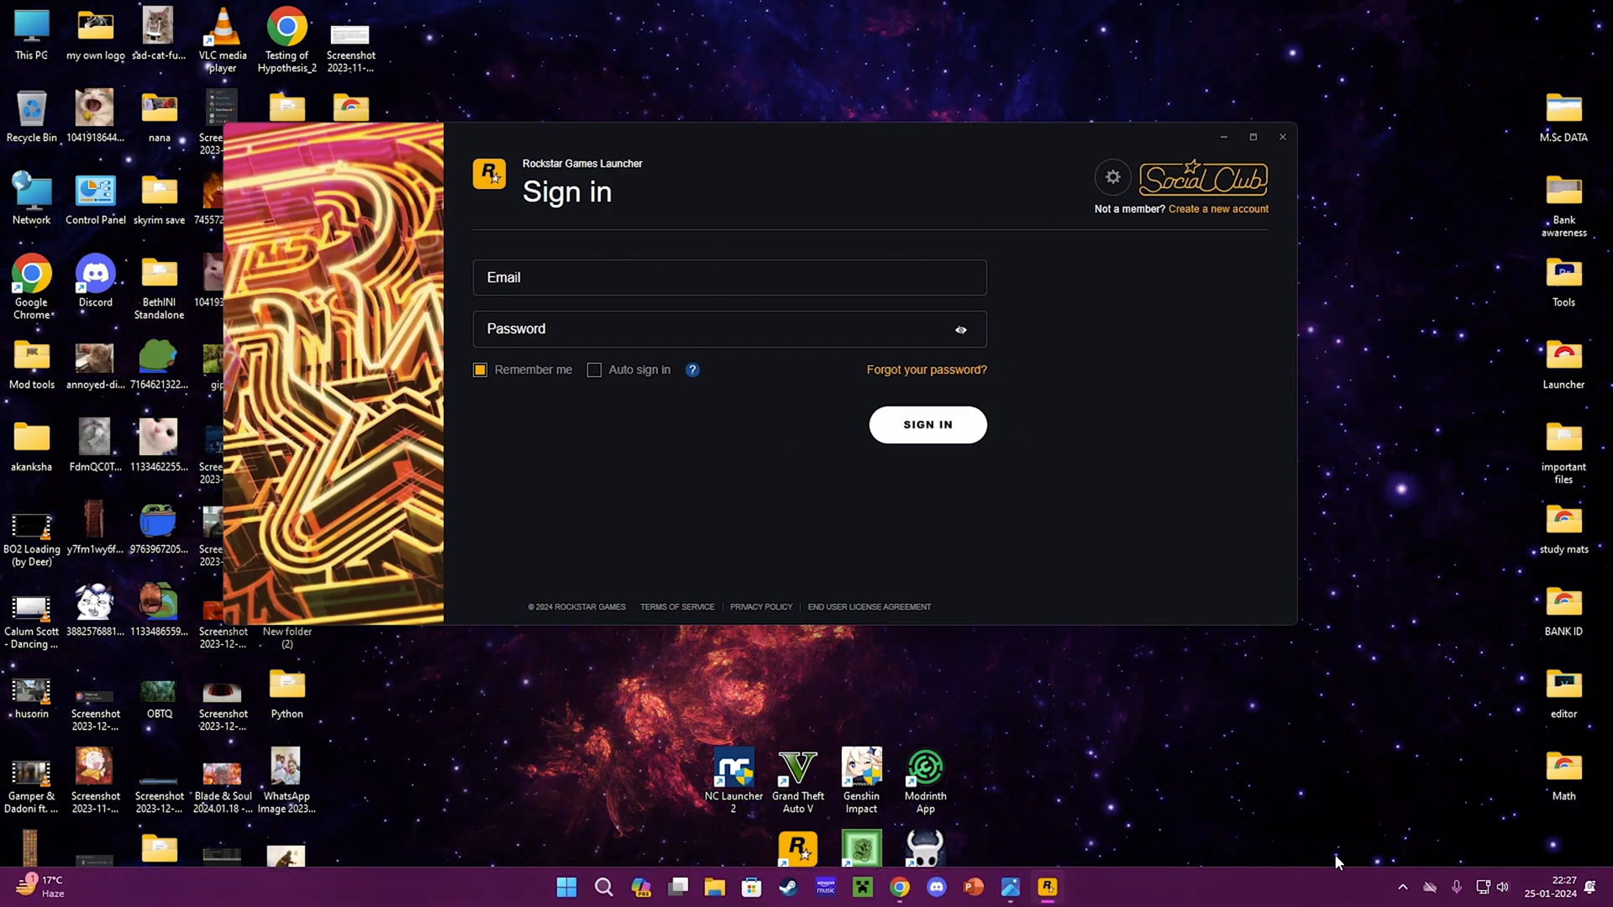
# - Maximize the launcher window, then open the saved #1000.1 error screenshot from the taskbar
pyautogui.click(1251, 136)
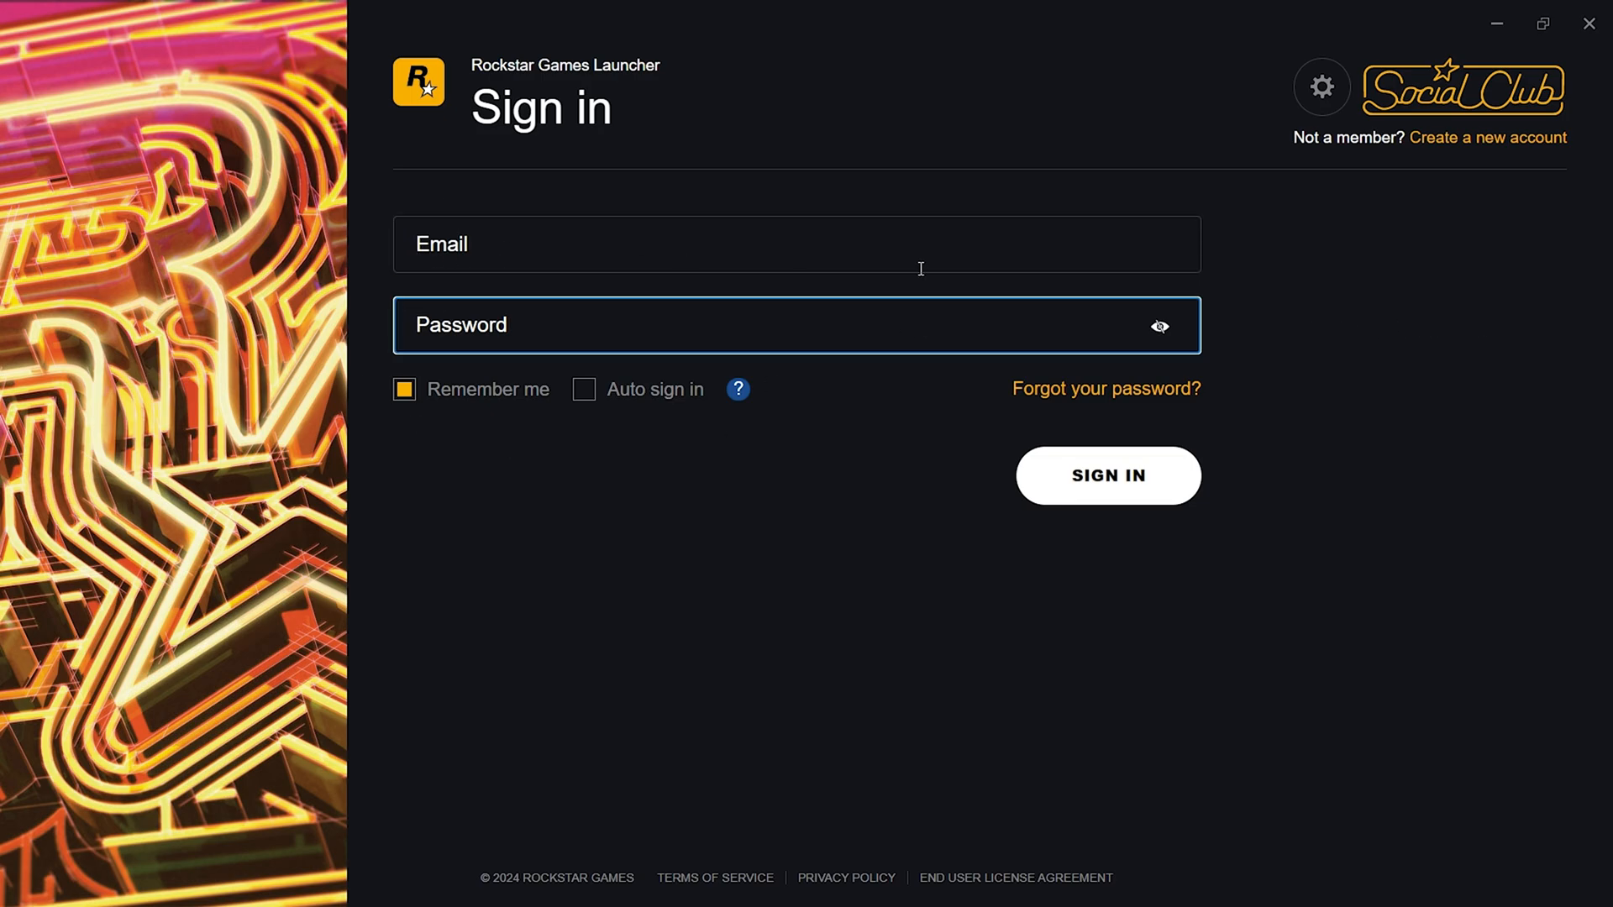
pyautogui.moveTo(477, 188)
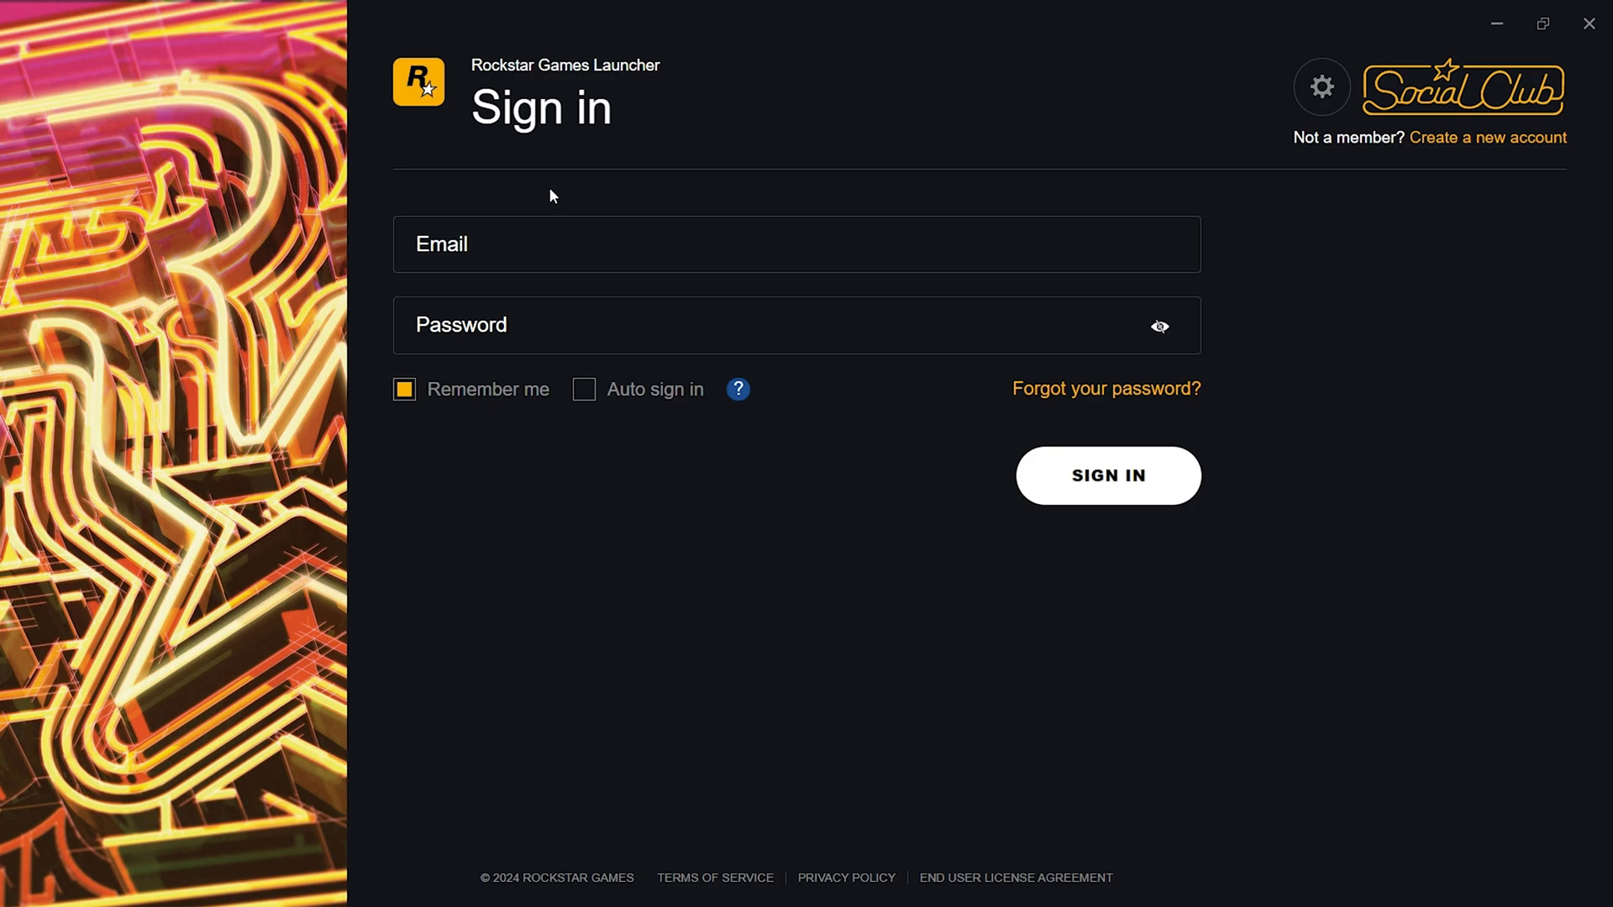
pyautogui.moveTo(675, 23)
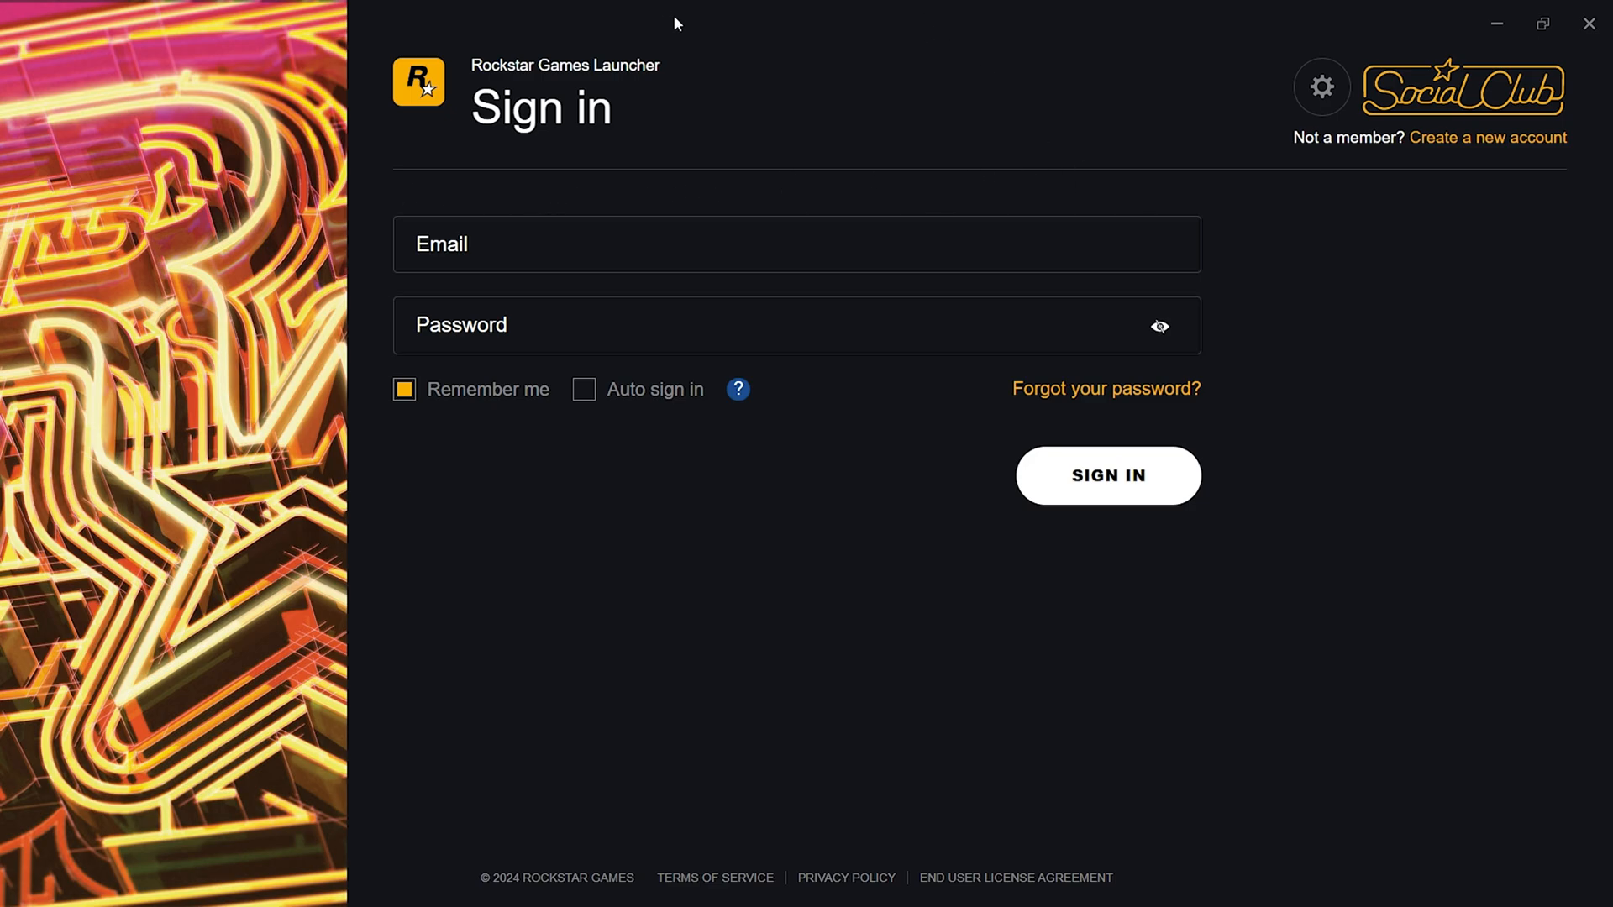
pyautogui.moveTo(650, 9)
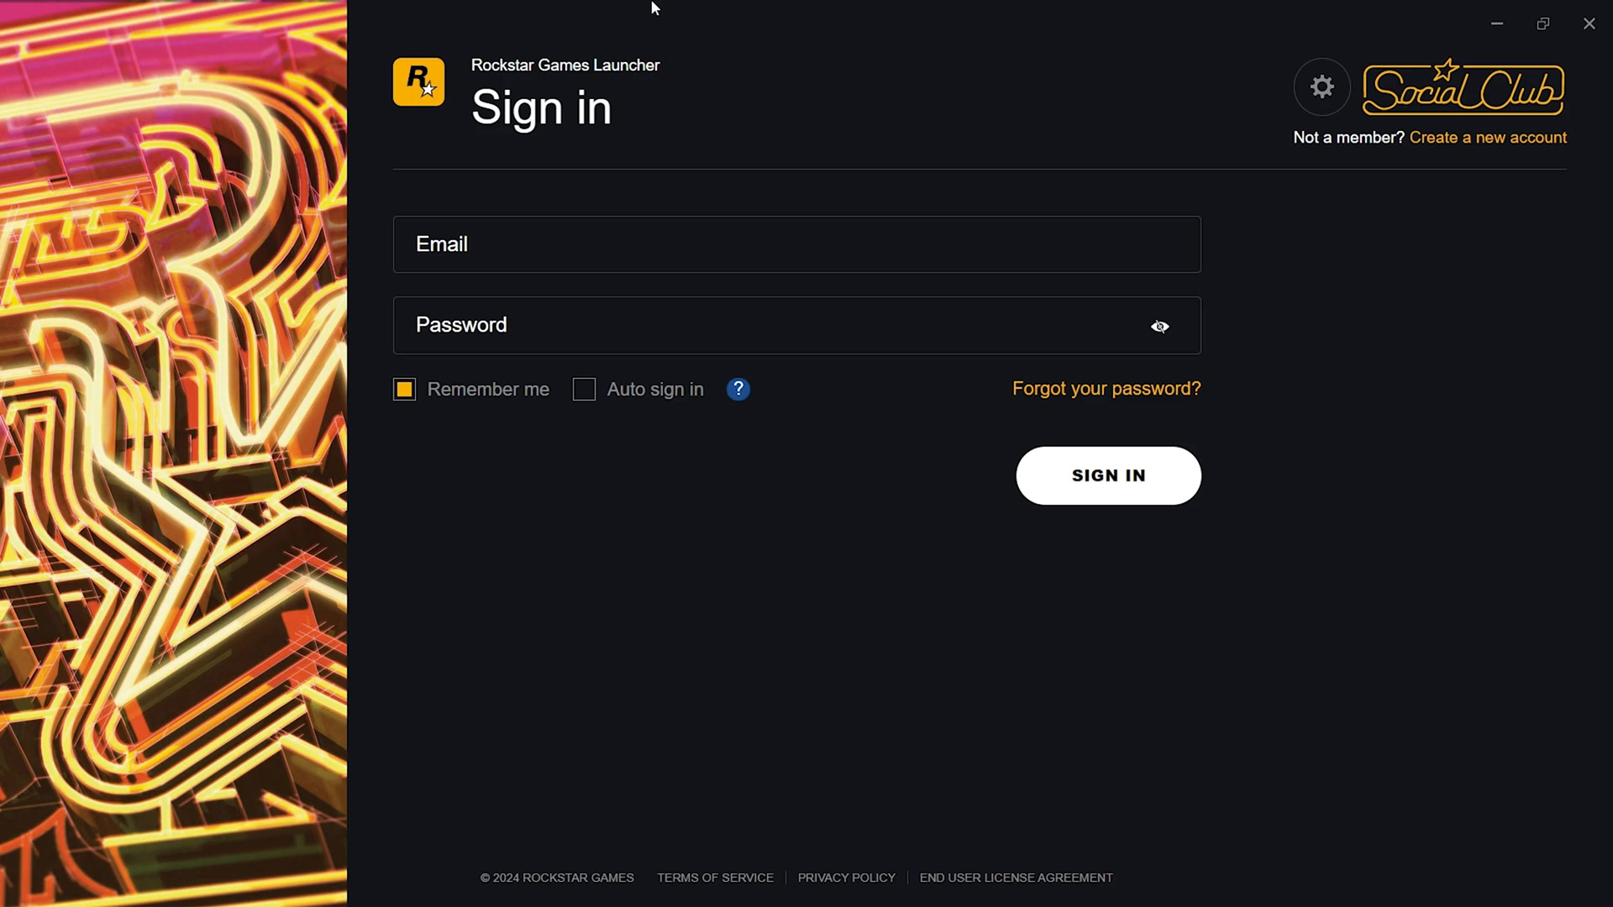
pyautogui.moveTo(765, 31)
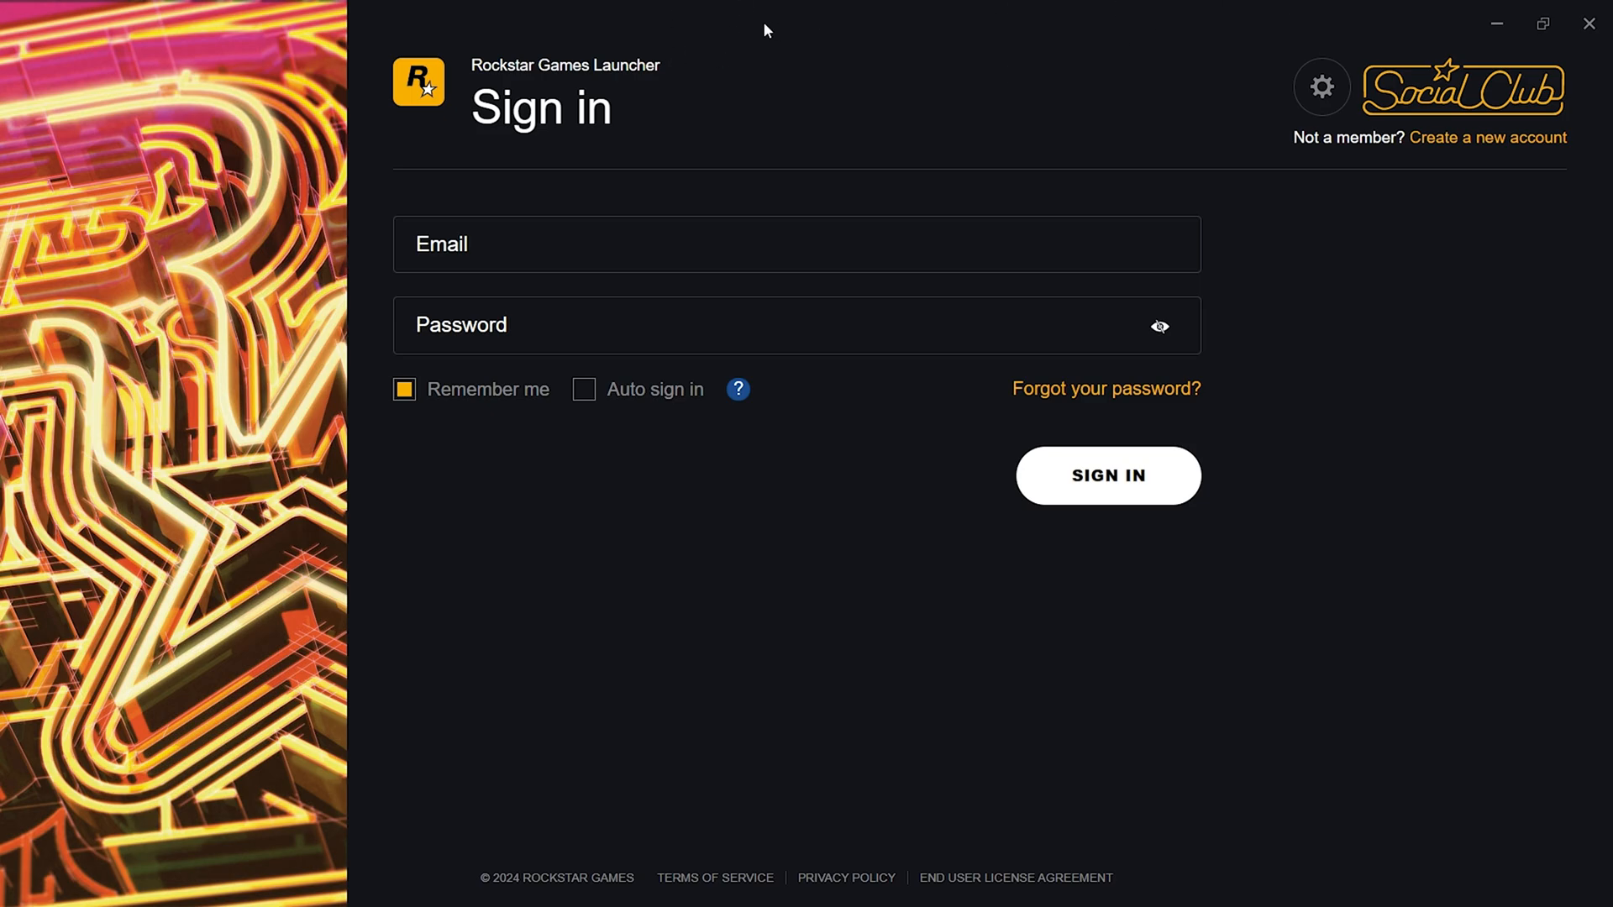
pyautogui.moveTo(734, 155)
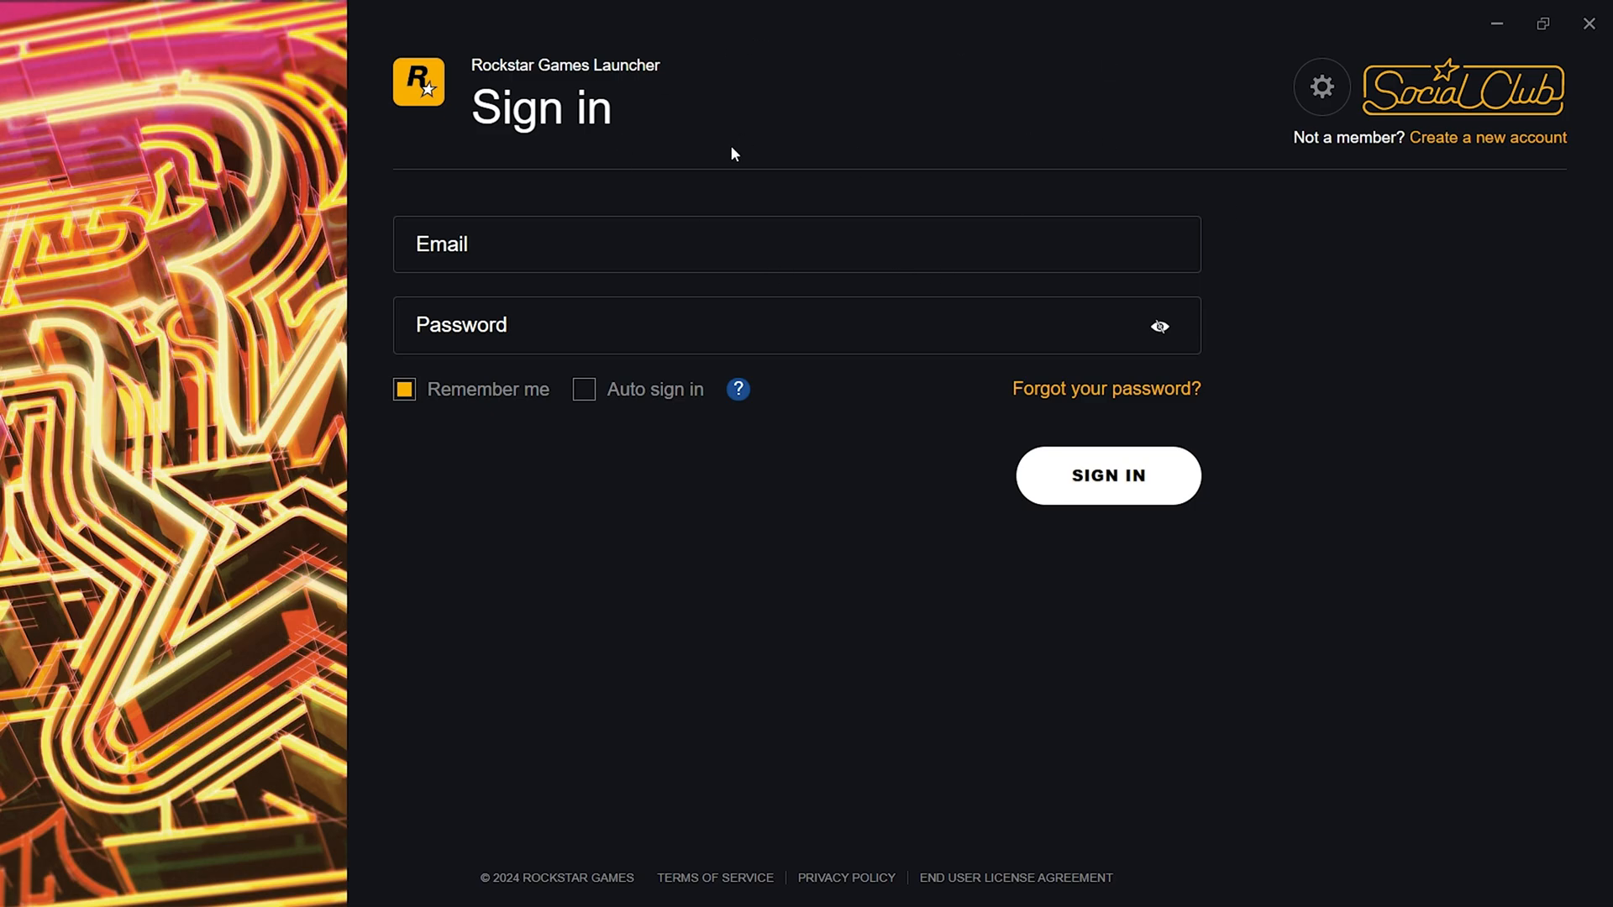
pyautogui.click(564, 886)
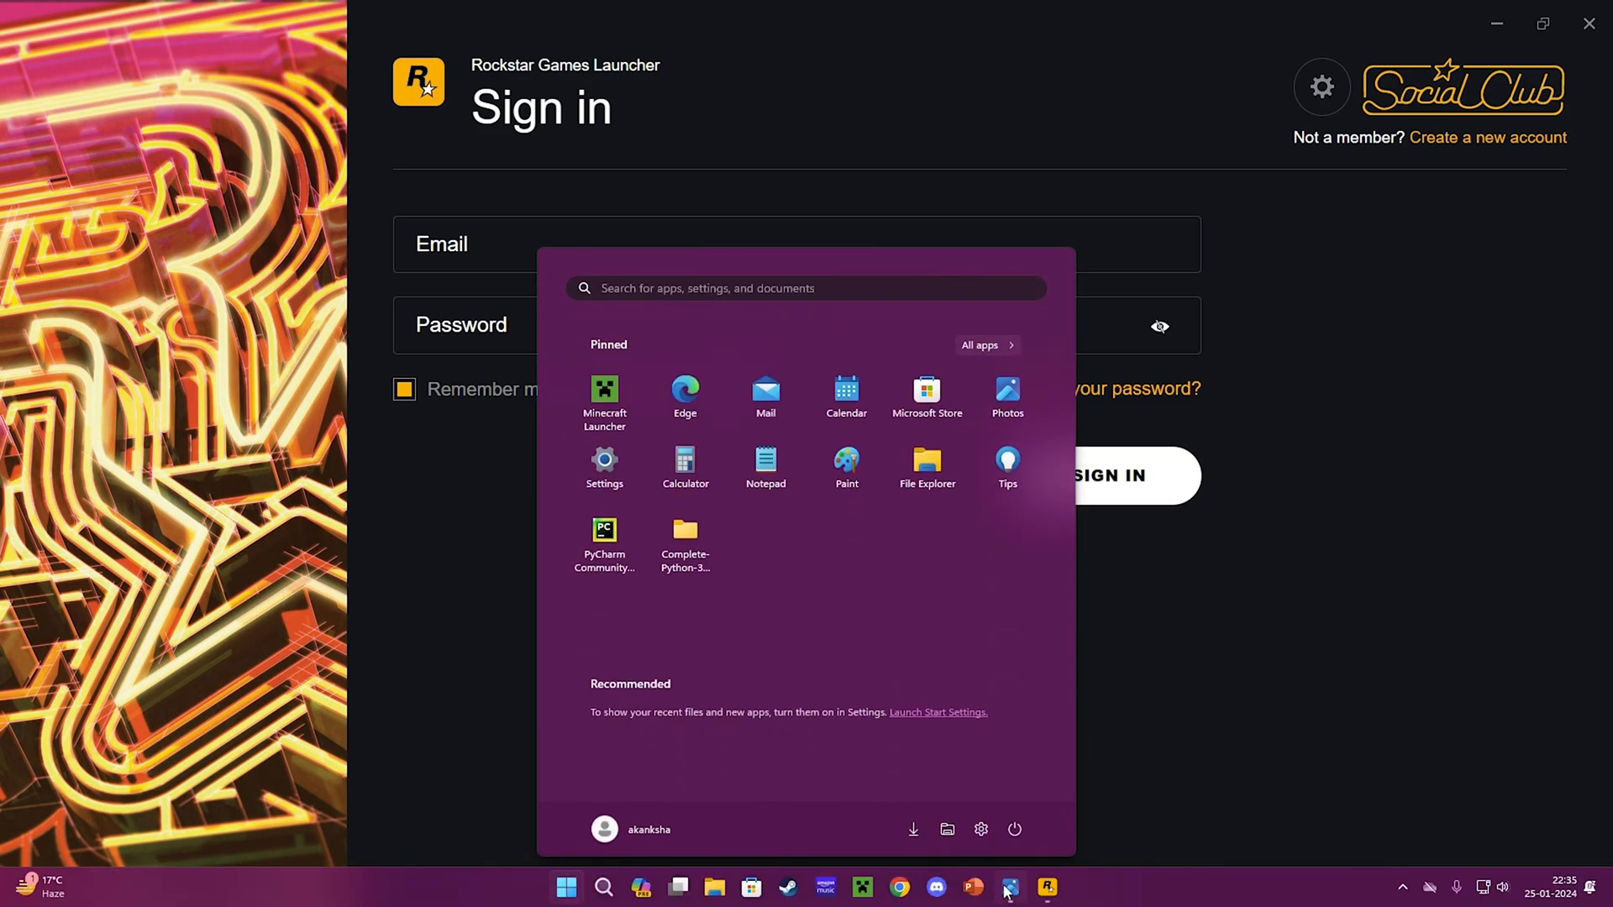
pyautogui.click(1010, 887)
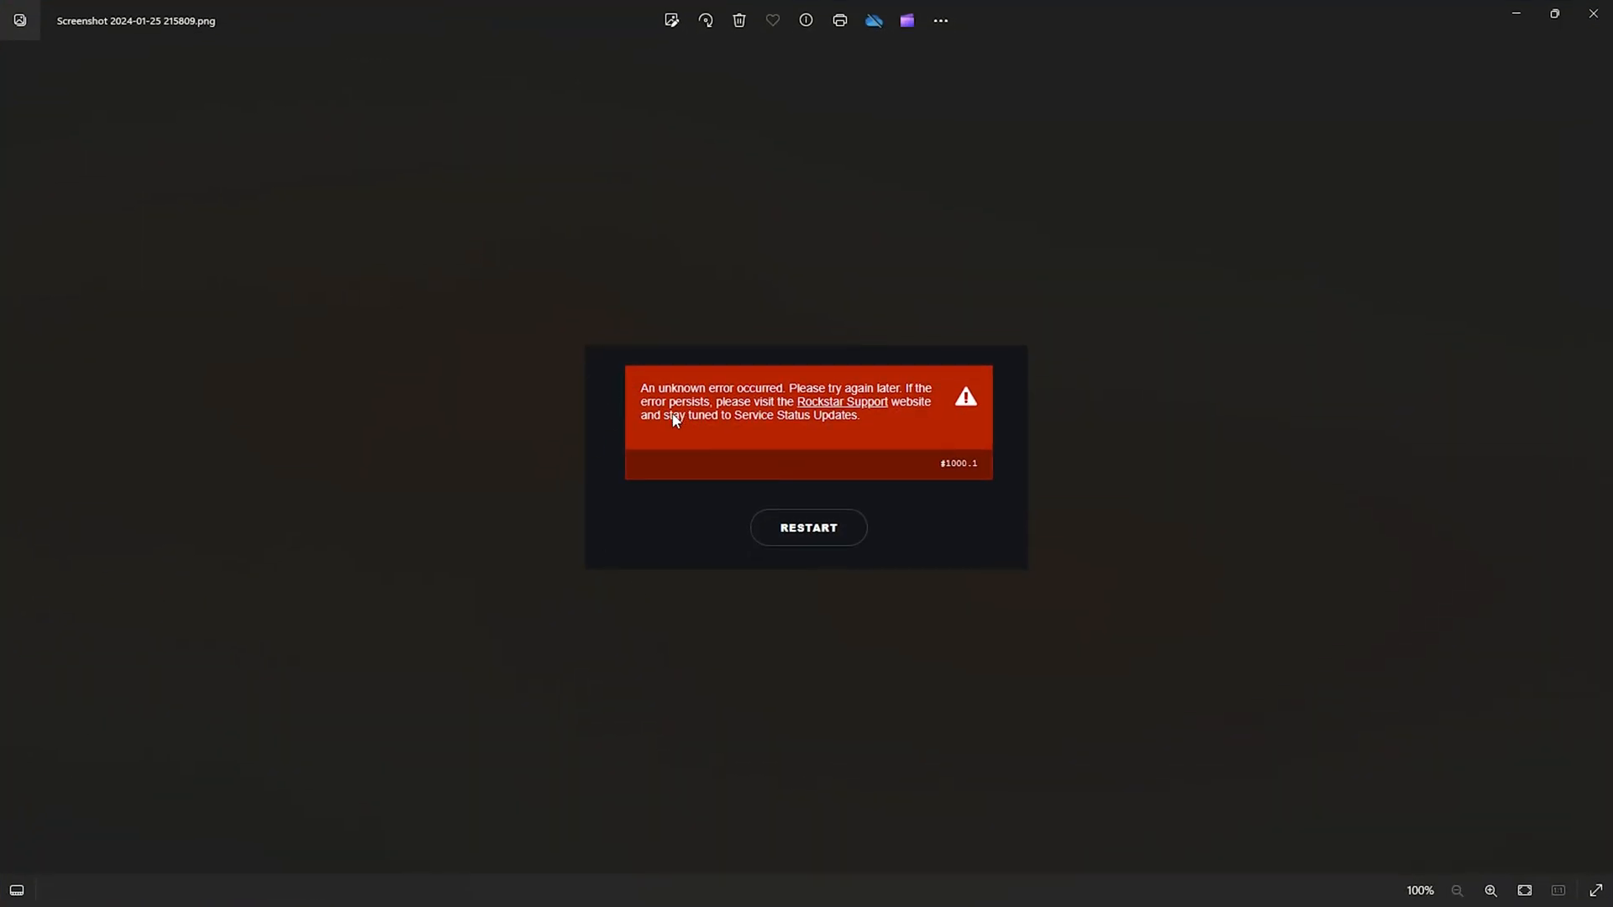
# - Enlarge the #1000.1 error screenshot to read it, then close Photos
pyautogui.click(1490, 890)
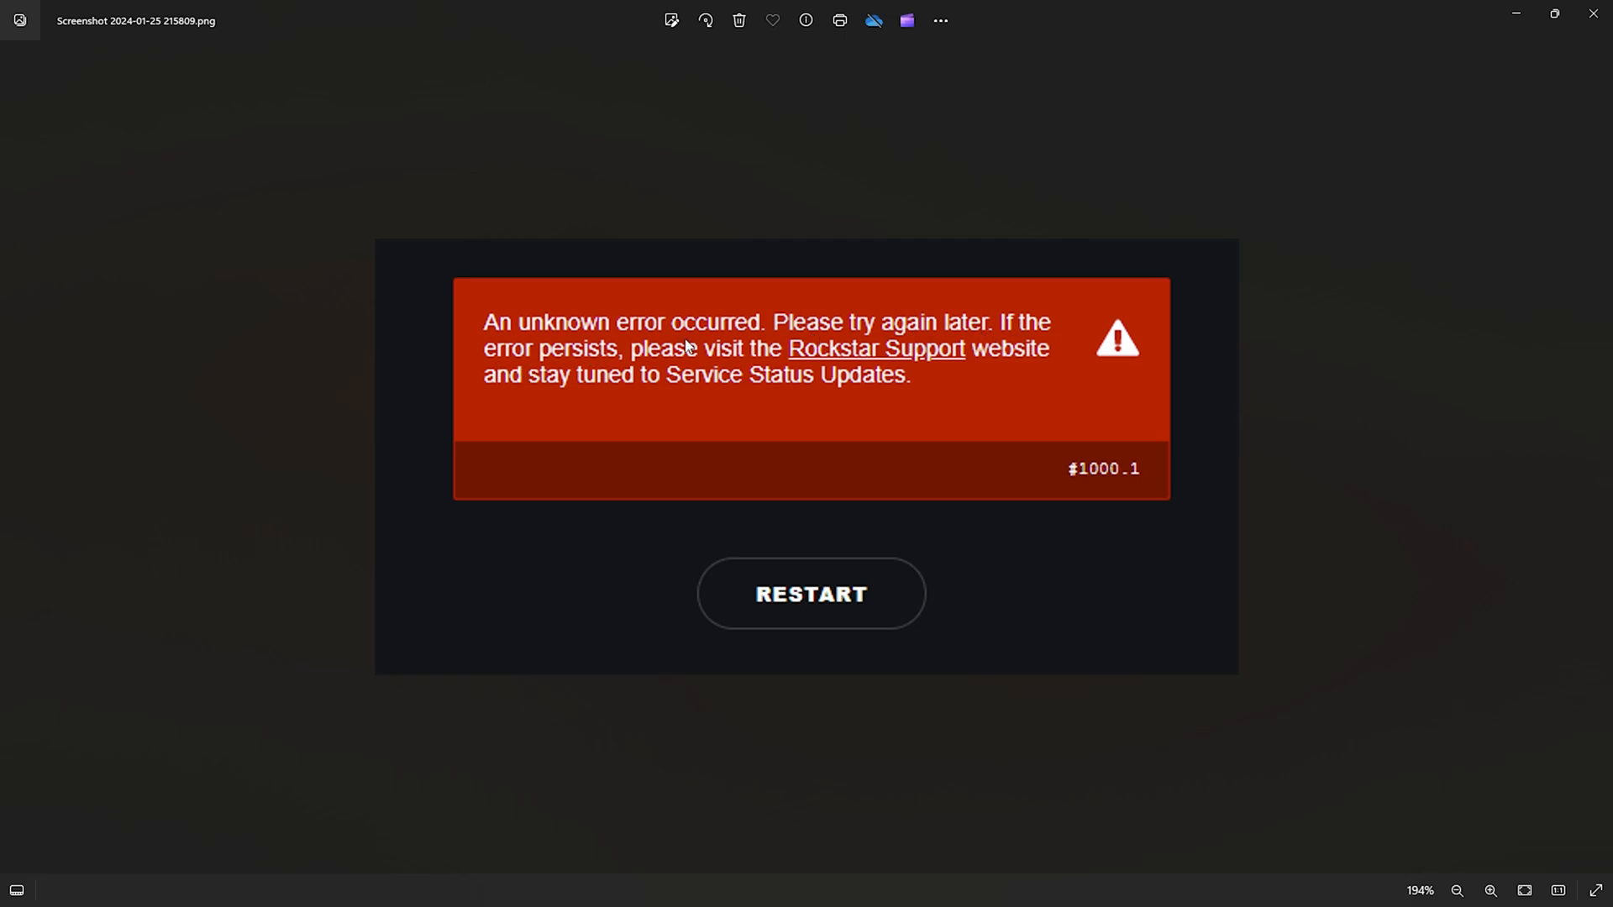
pyautogui.moveTo(1075, 461)
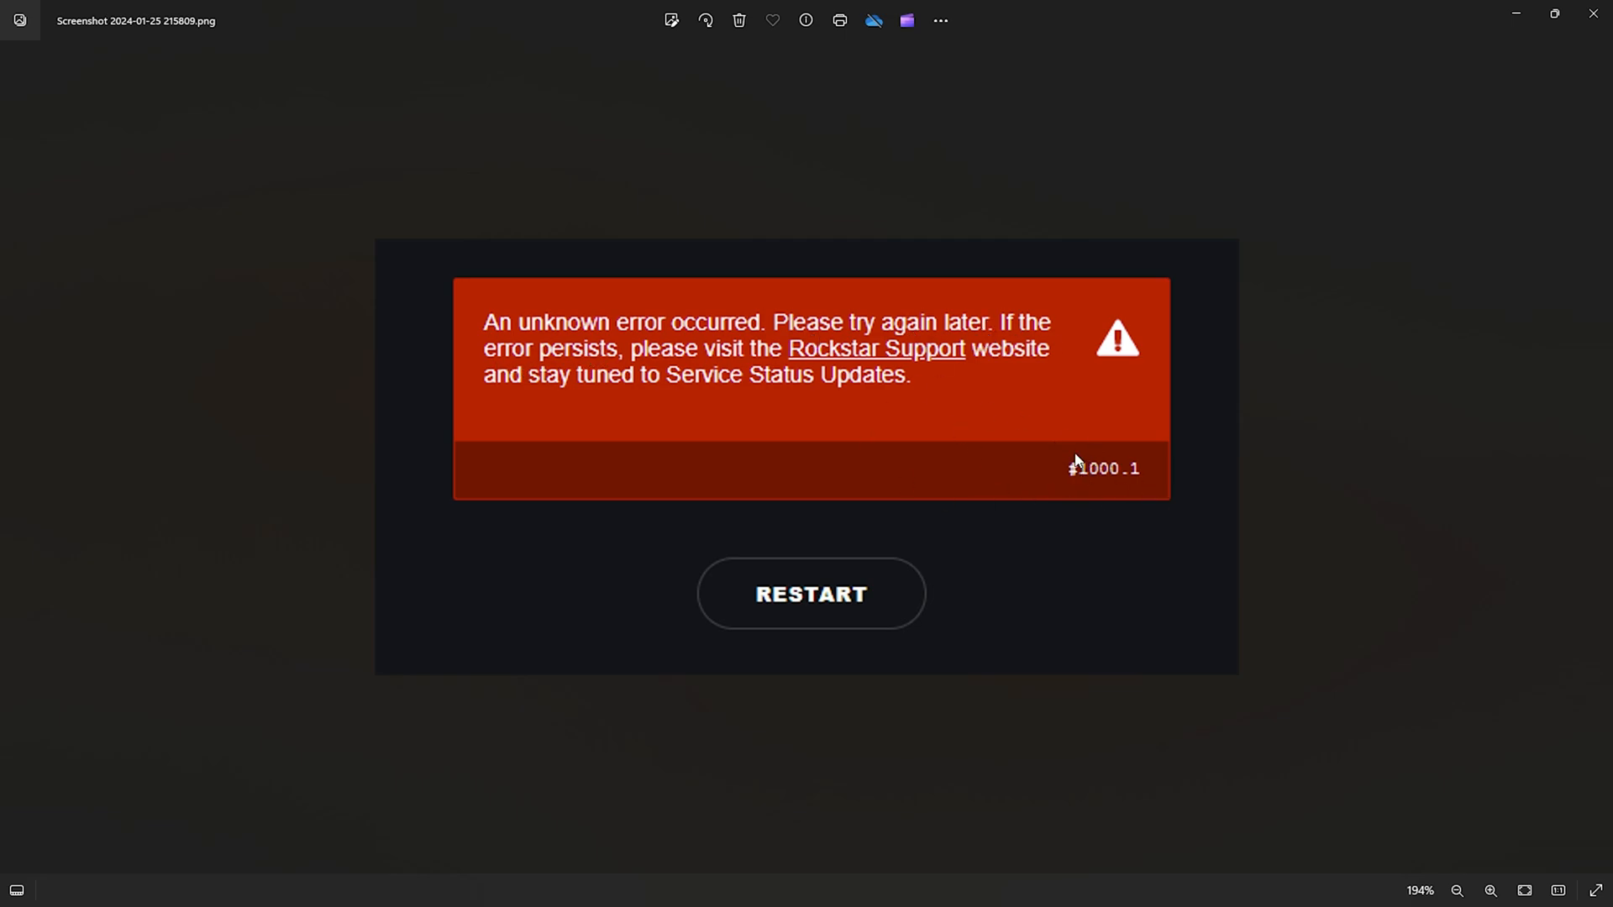
pyautogui.moveTo(1415, 145)
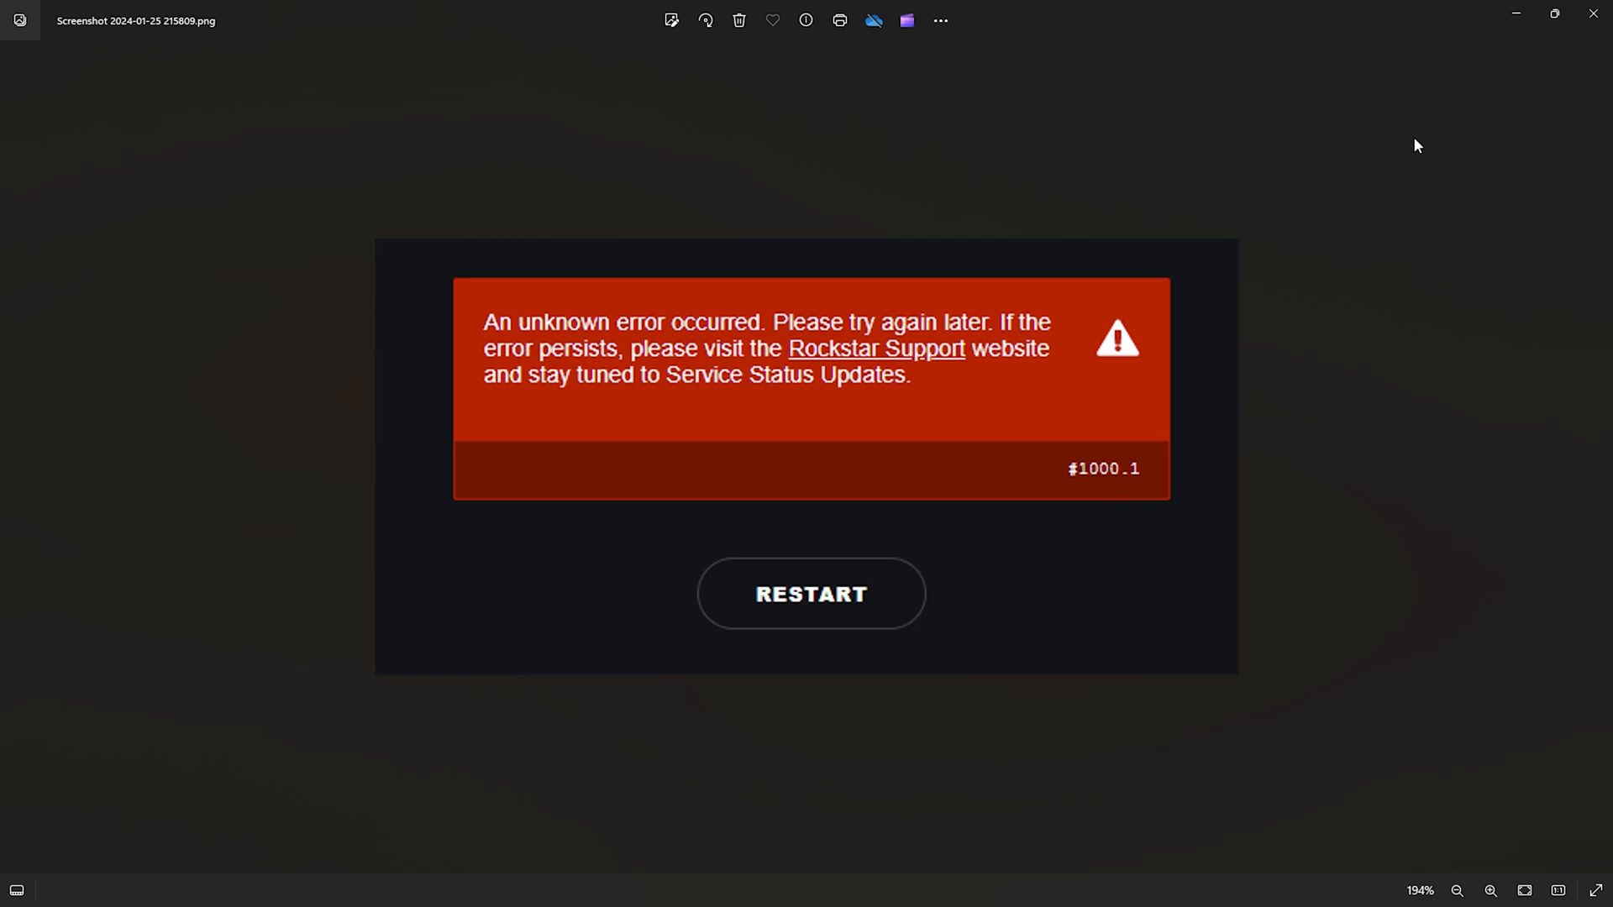
pyautogui.moveTo(1593, 14)
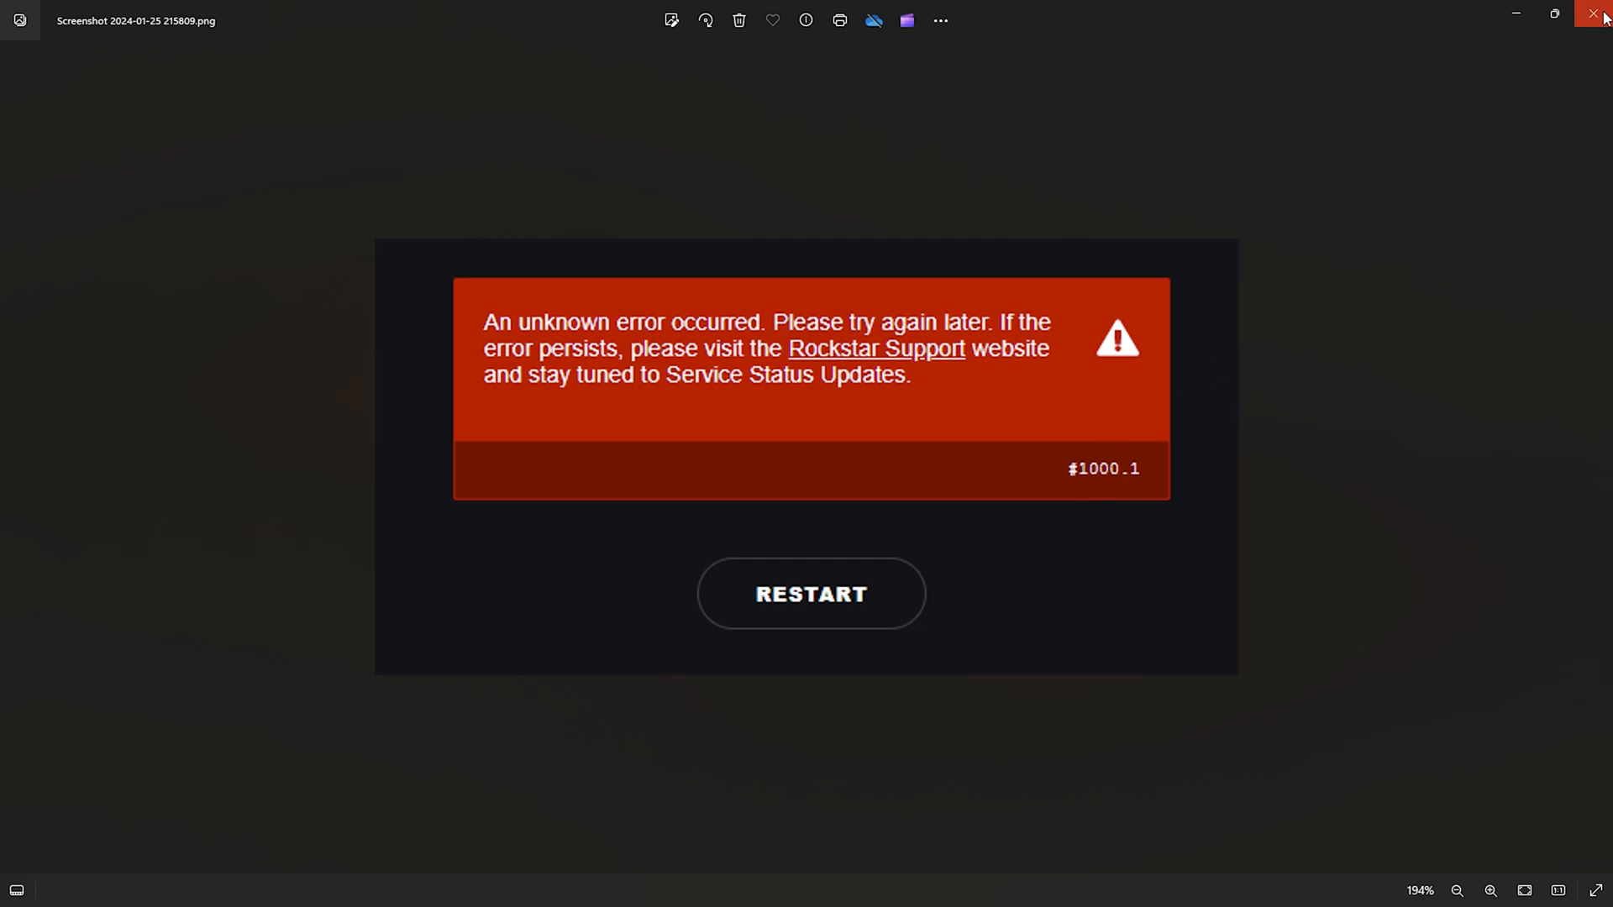
pyautogui.moveTo(1600, 18)
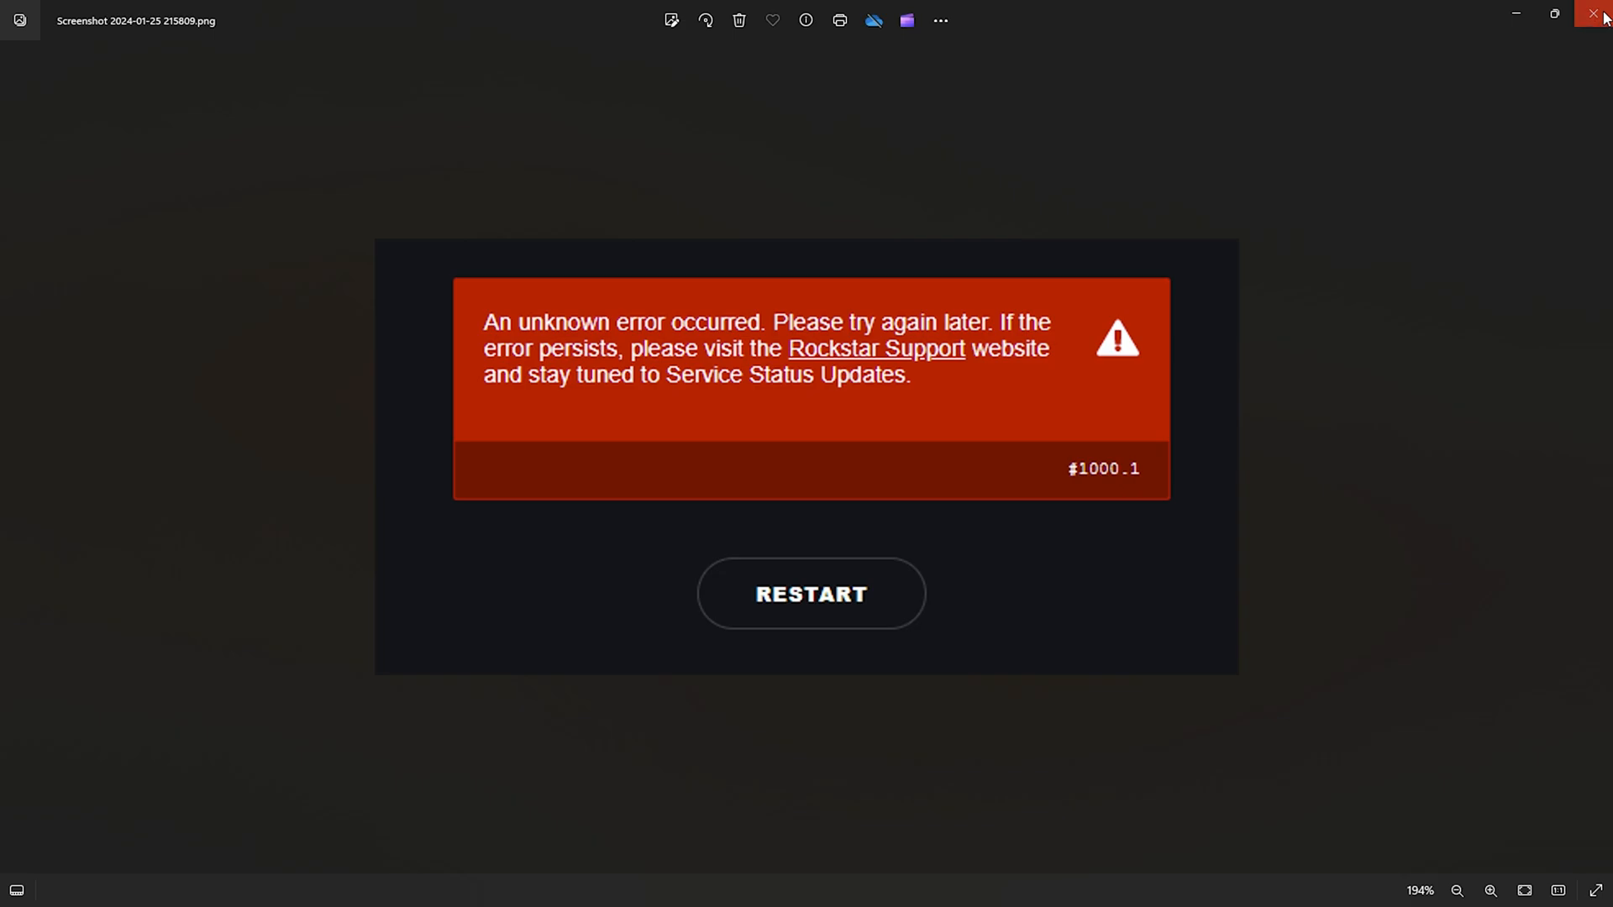
pyautogui.click(1600, 19)
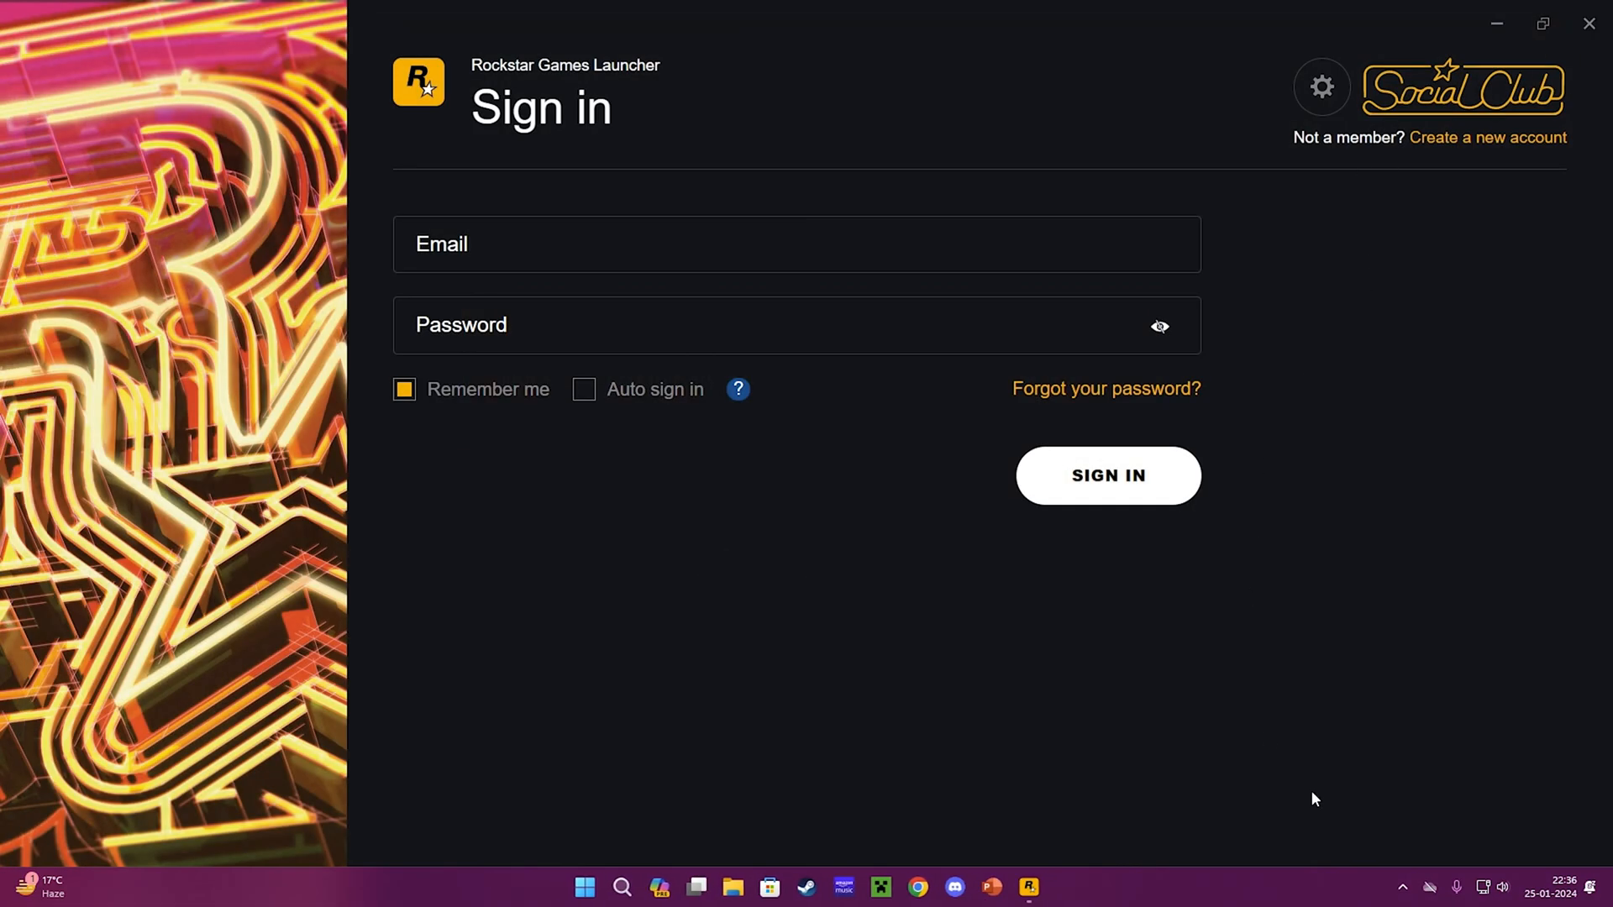
pyautogui.moveTo(877, 372)
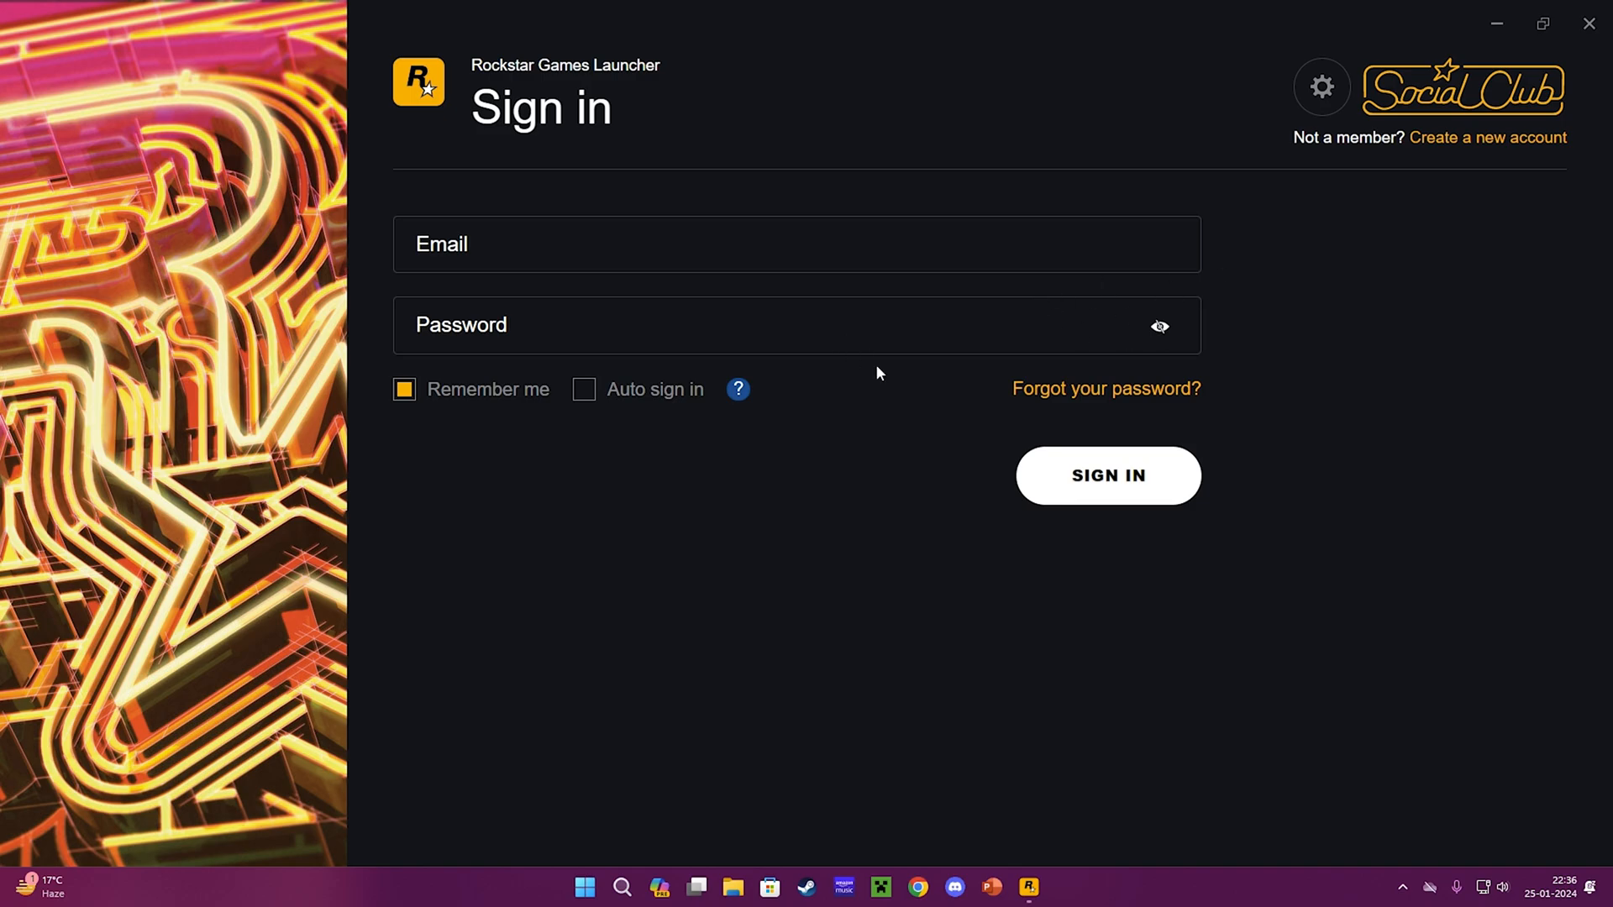
pyautogui.moveTo(1294, 773)
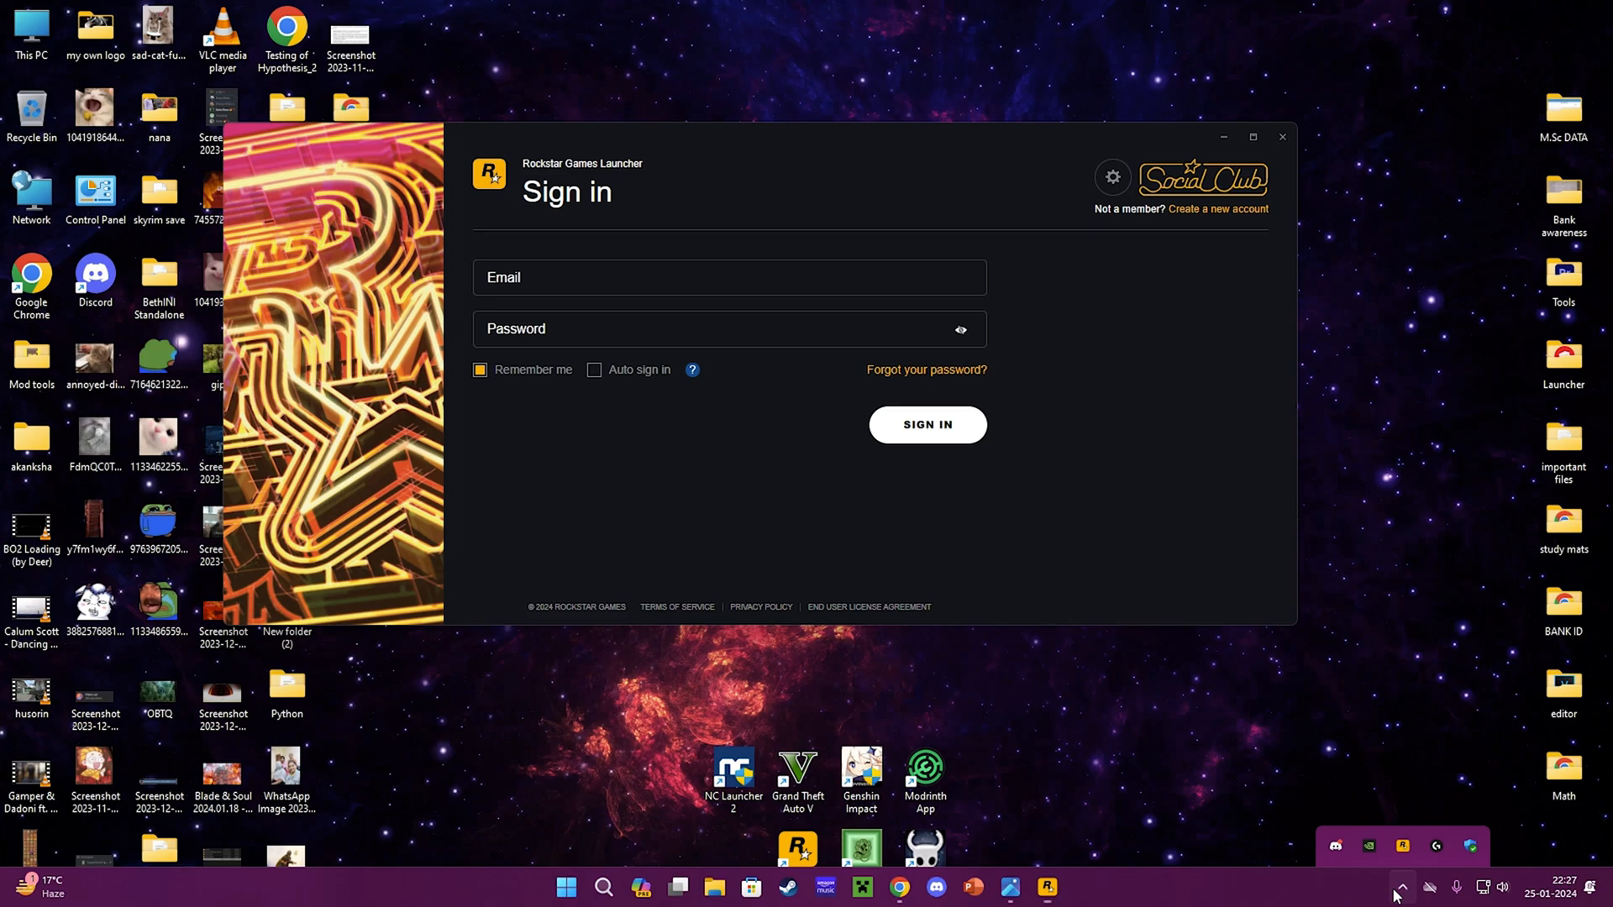
# - Expand the taskbar's hidden icons to reveal Windows Security
pyautogui.click(1401, 887)
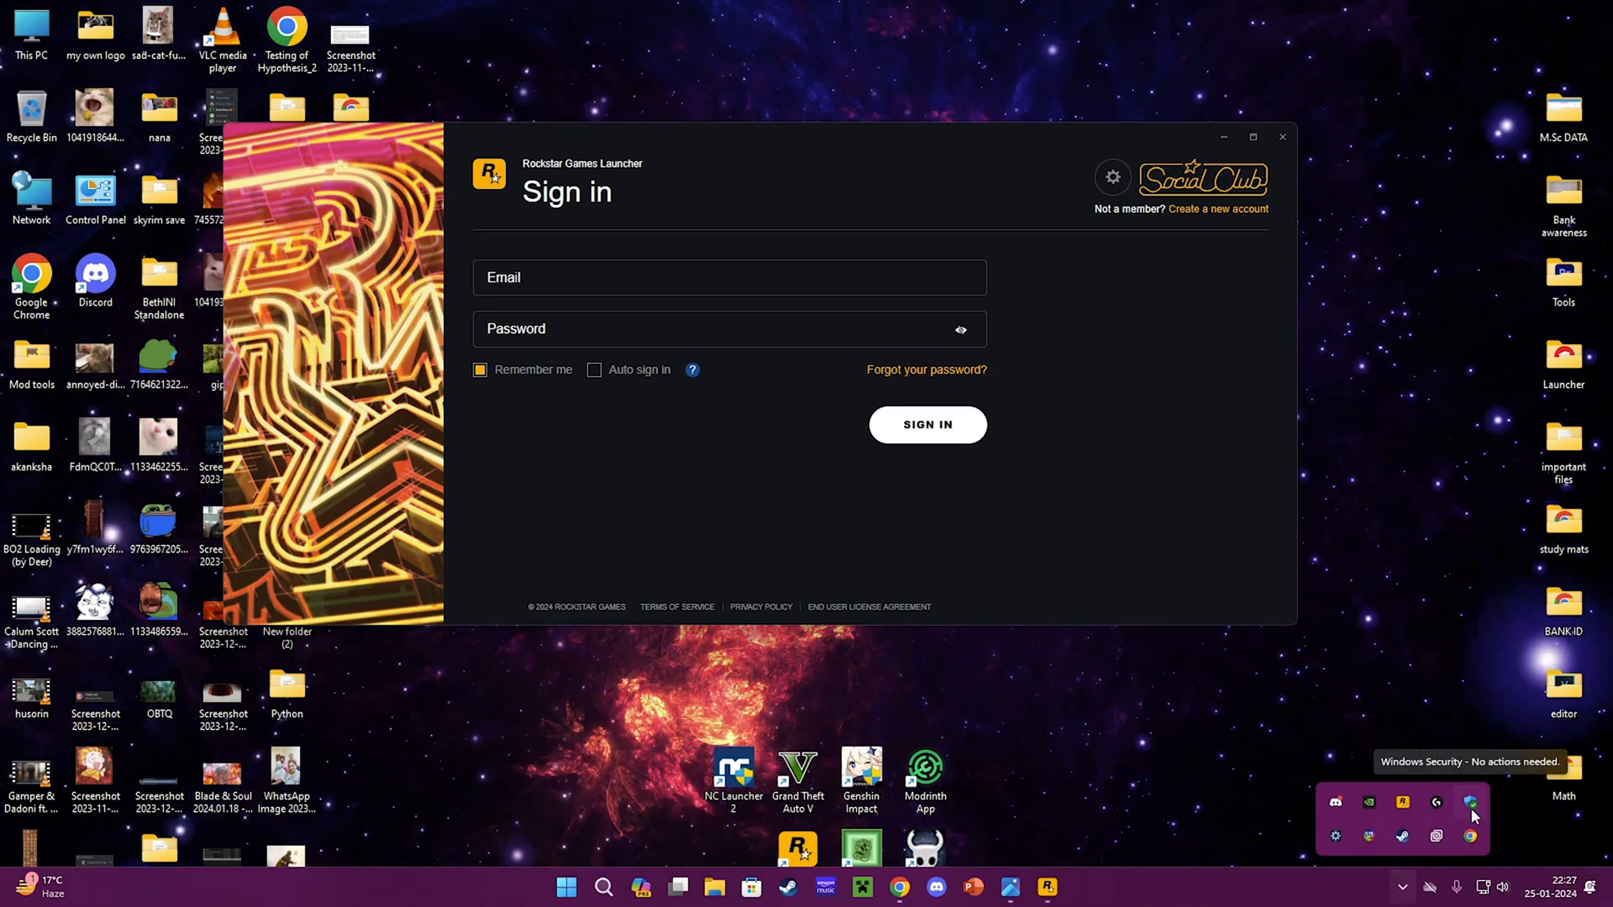
pyautogui.moveTo(1434, 747)
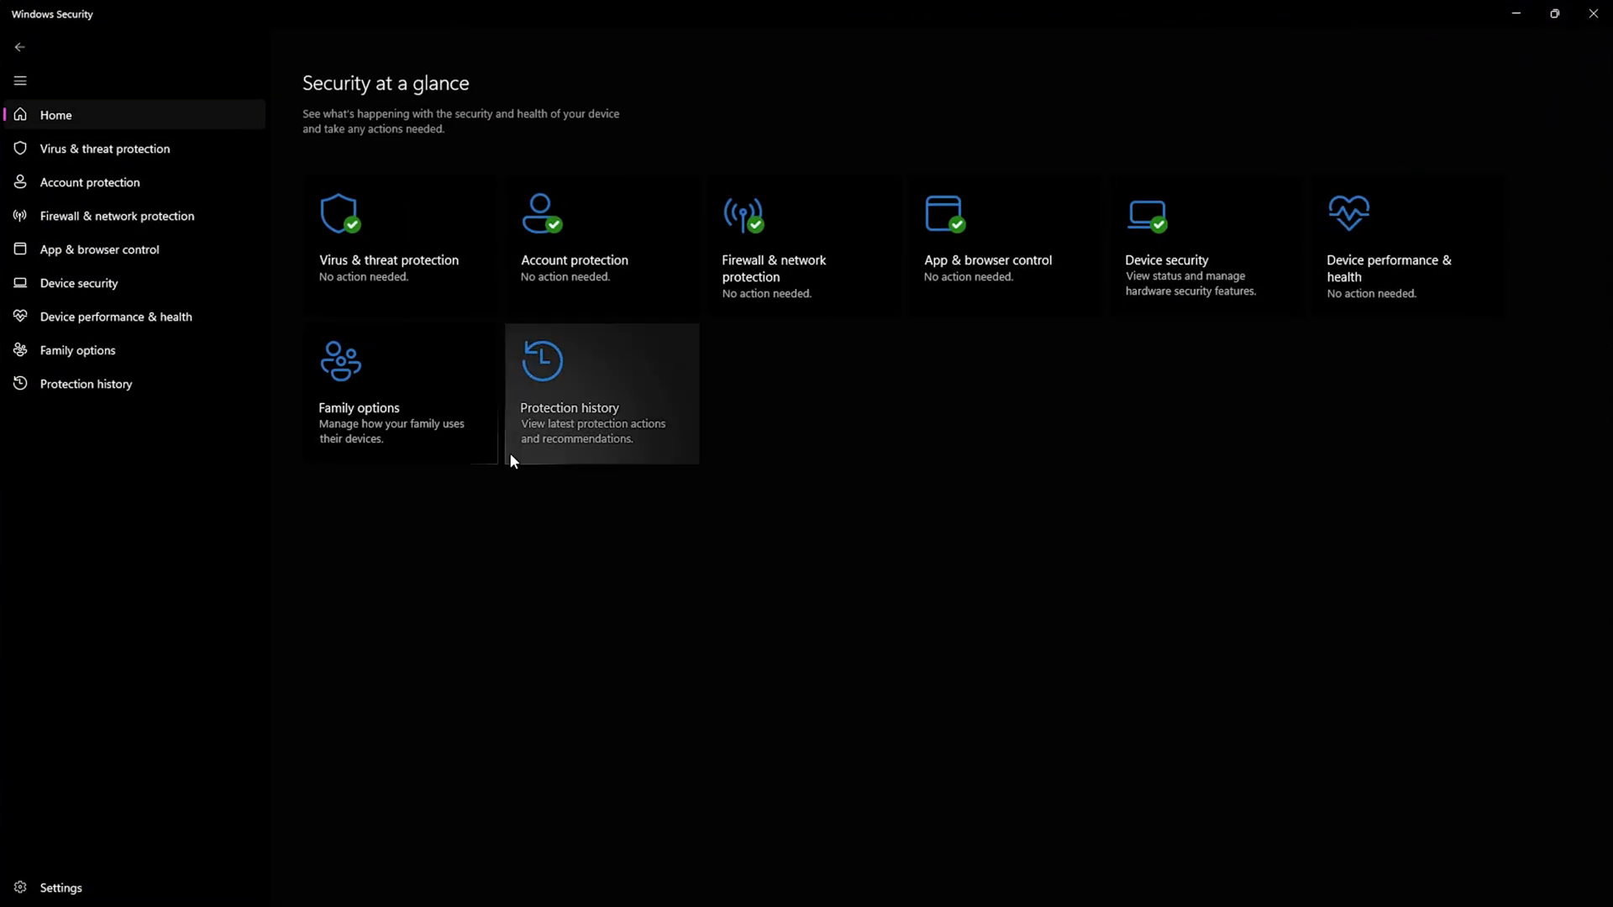
# - Open Protection history from the Windows Security home page
pyautogui.click(568, 393)
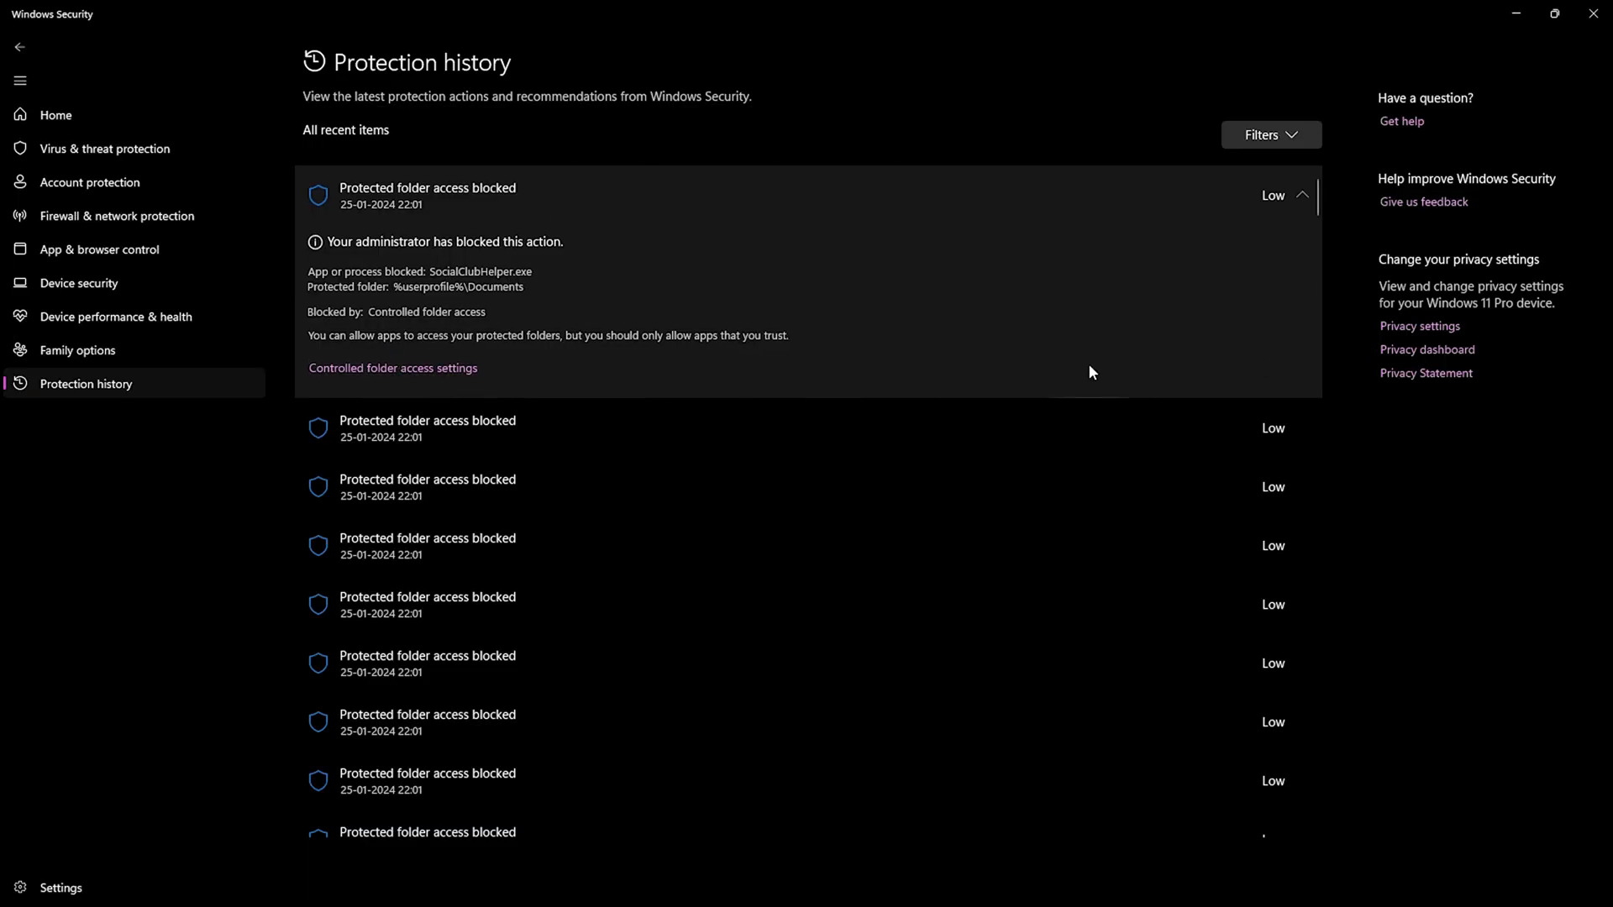
pyautogui.moveTo(1125, 386)
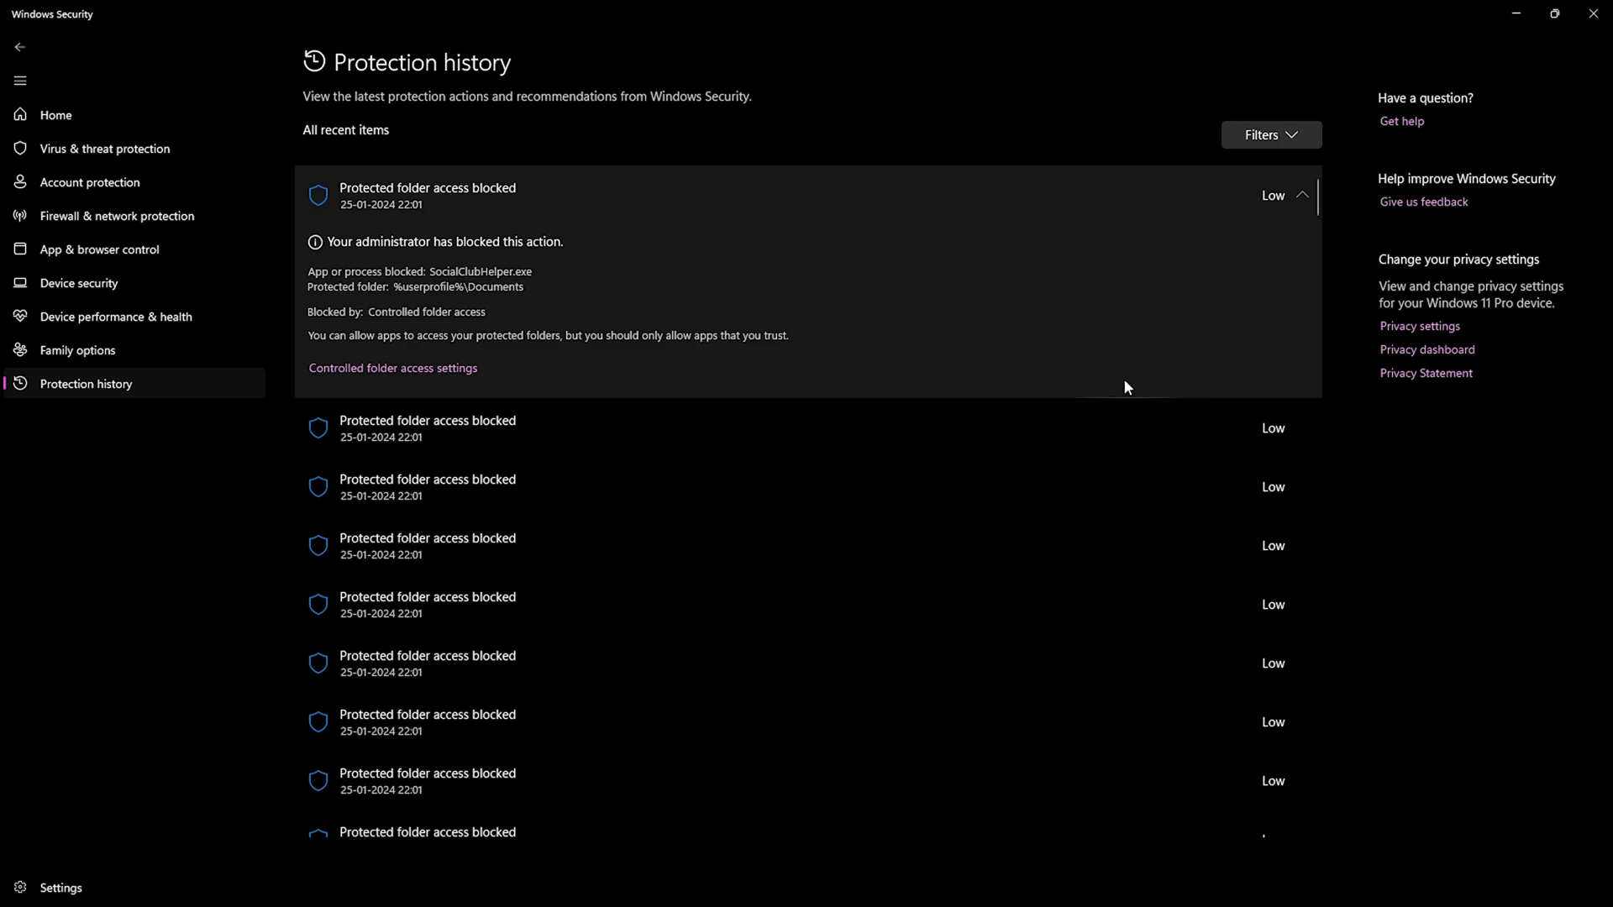
pyautogui.moveTo(1269, 364)
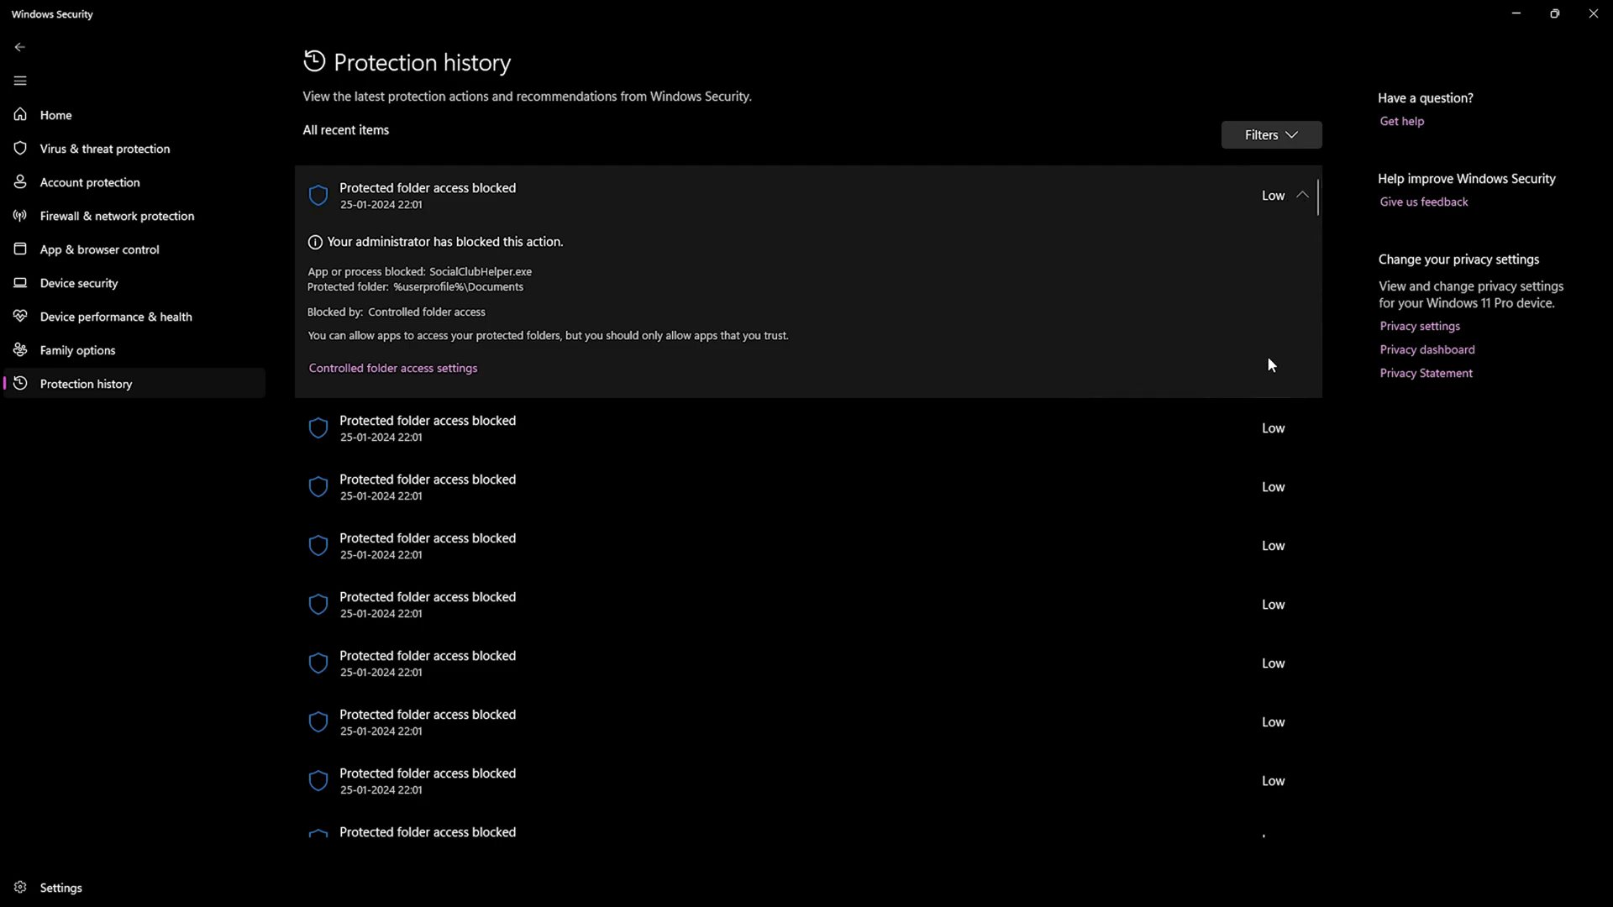
# - Review the Controlled folder access blocks for SocialClubHelper.exe and Launcher.exe, then close Windows Security
pyautogui.click(1297, 196)
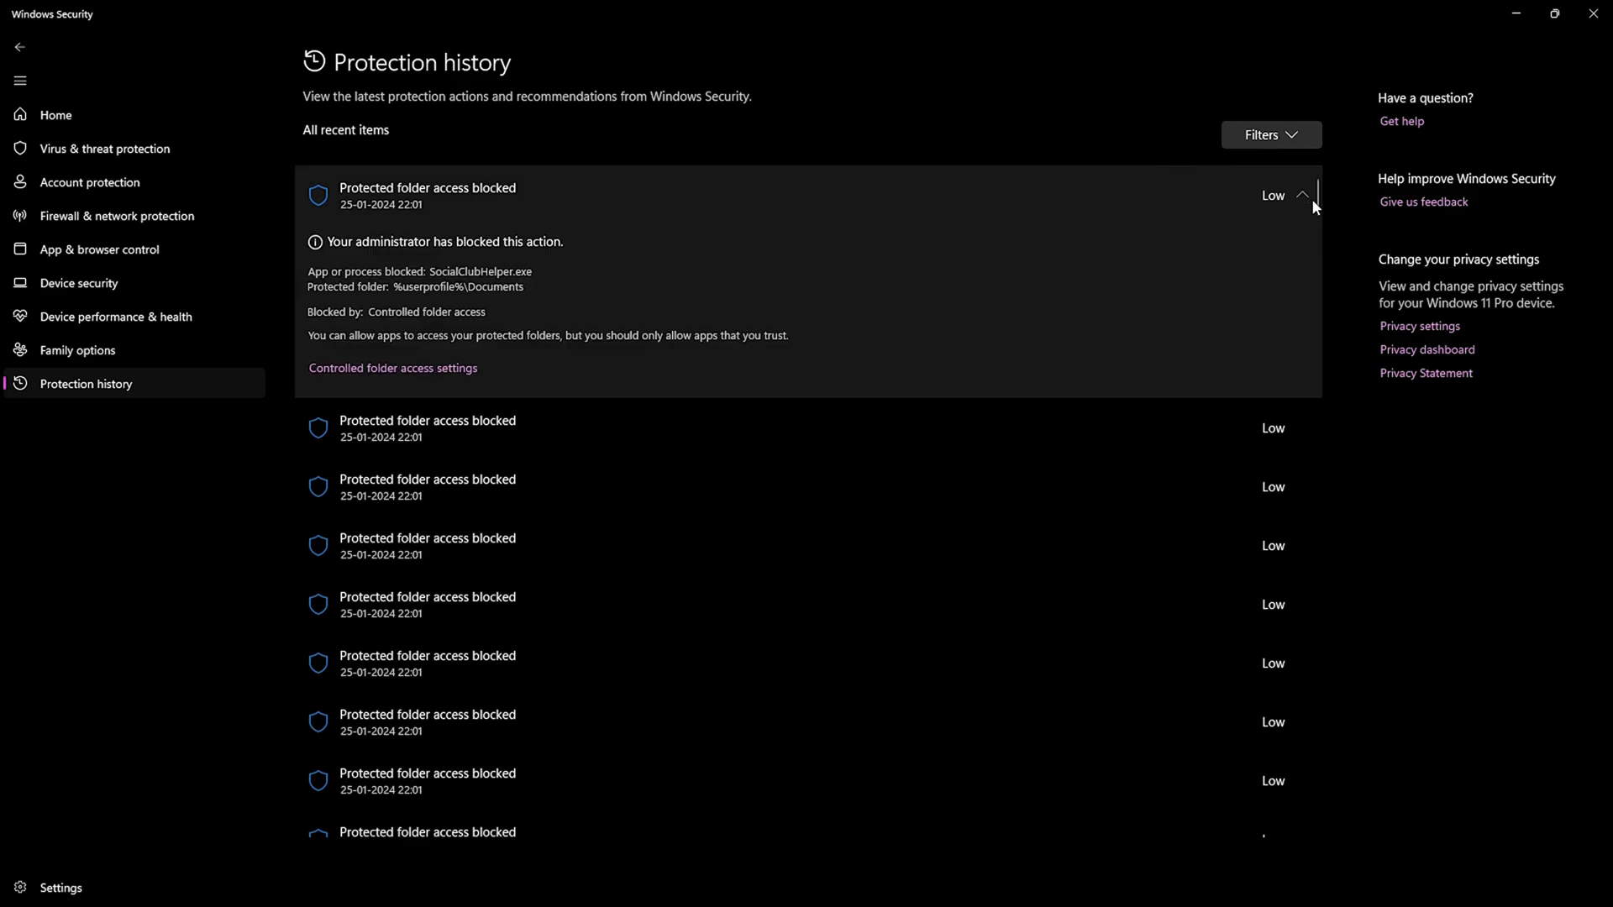
pyautogui.scroll(-3)
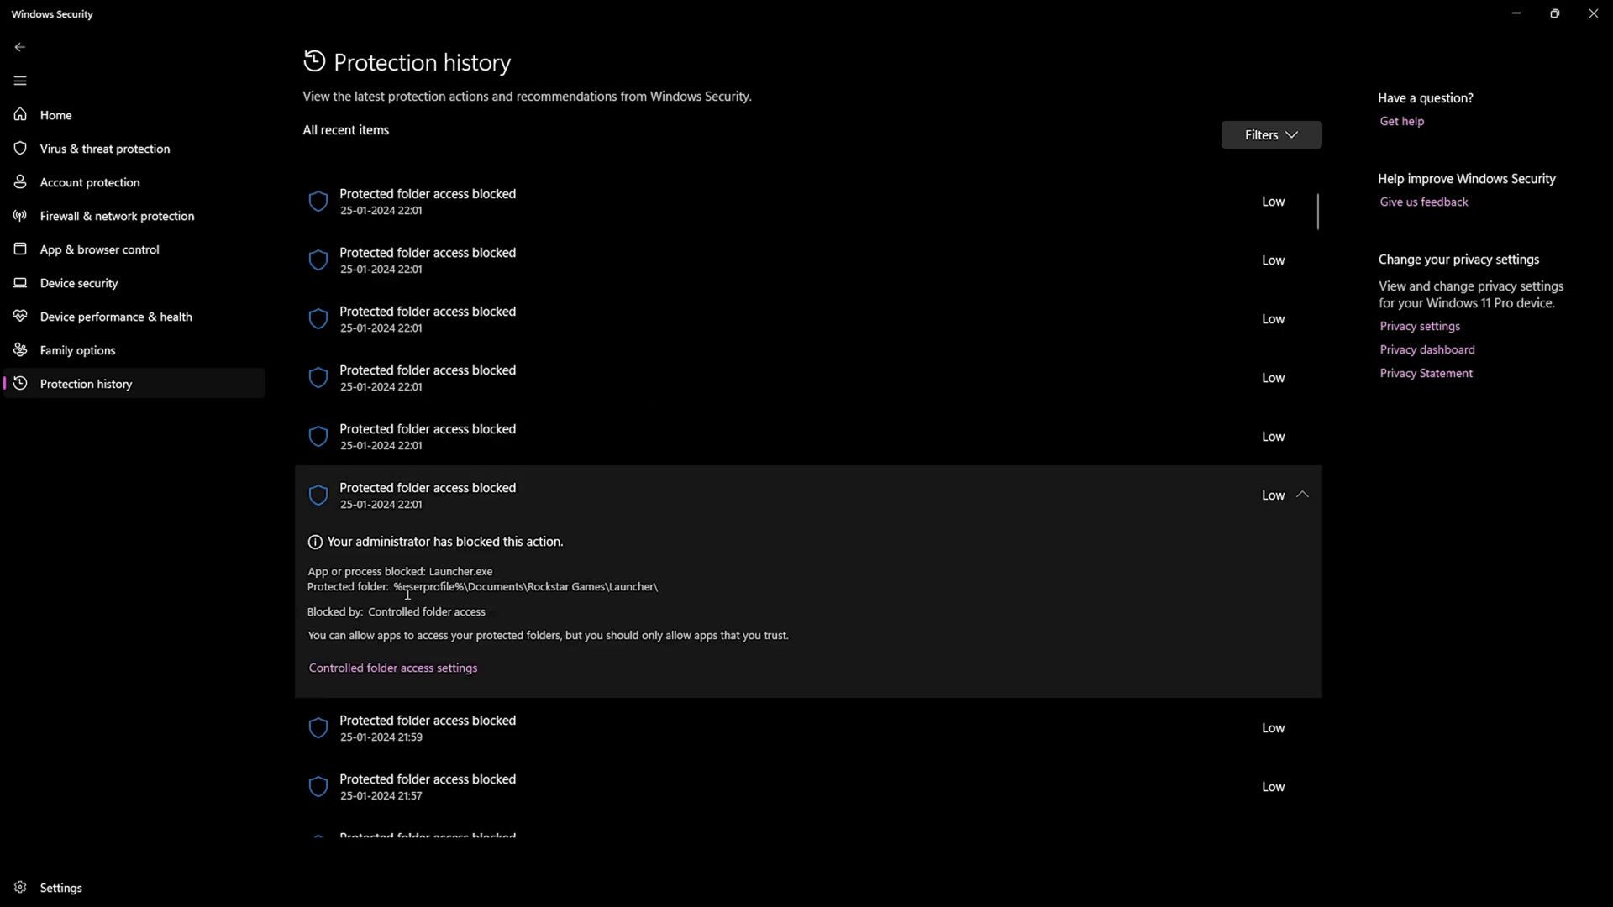
pyautogui.moveTo(696, 586)
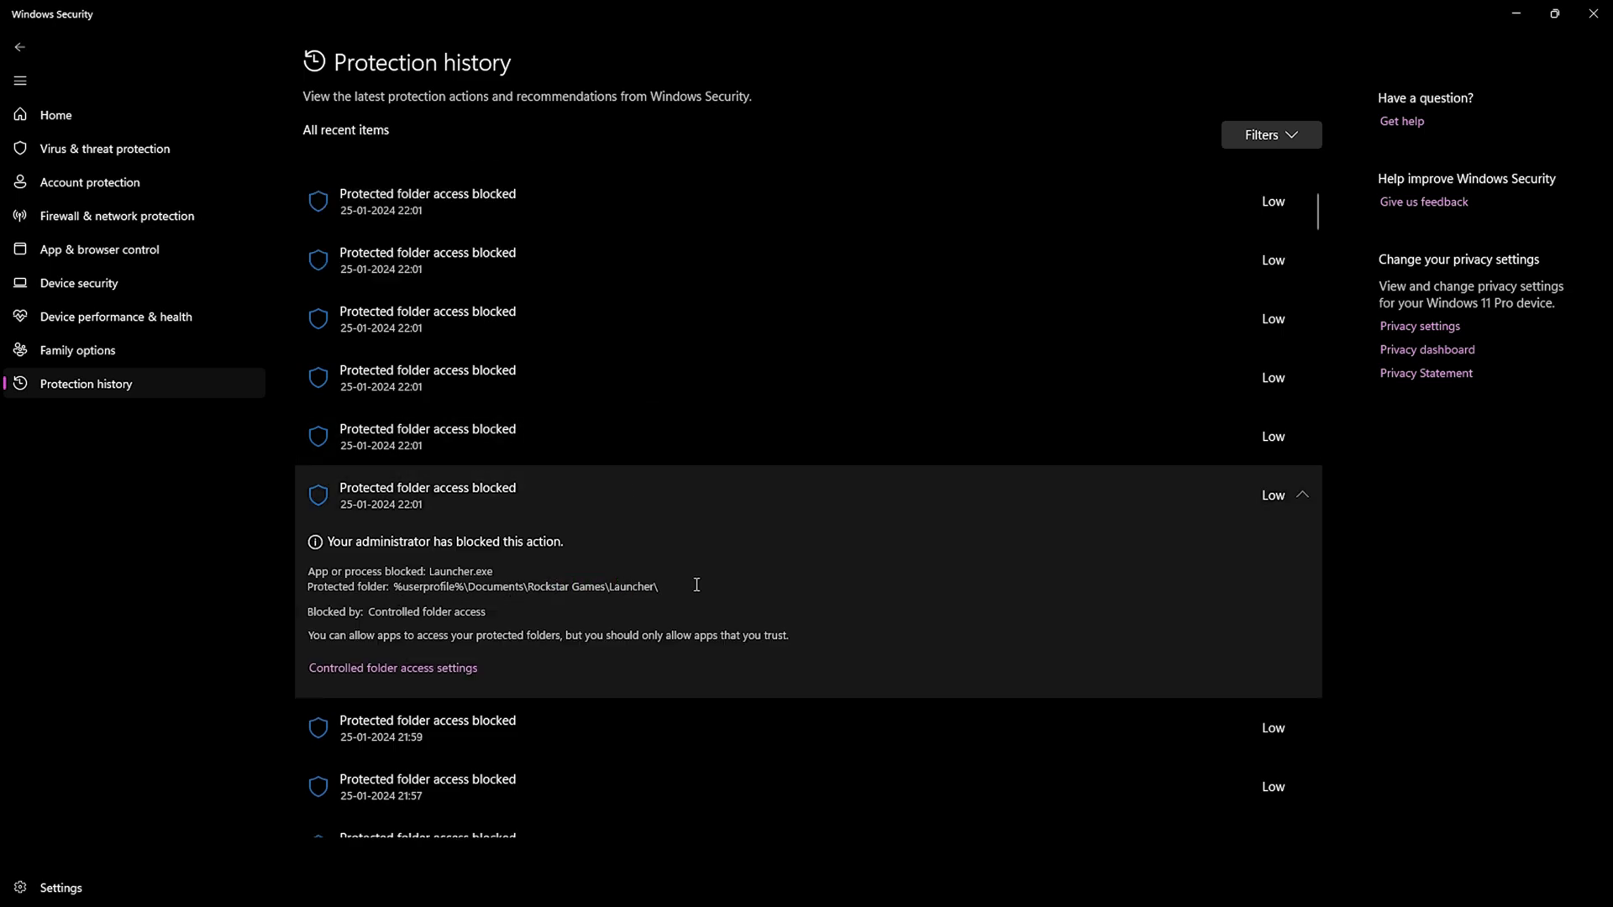
pyautogui.doubleClick(461, 671)
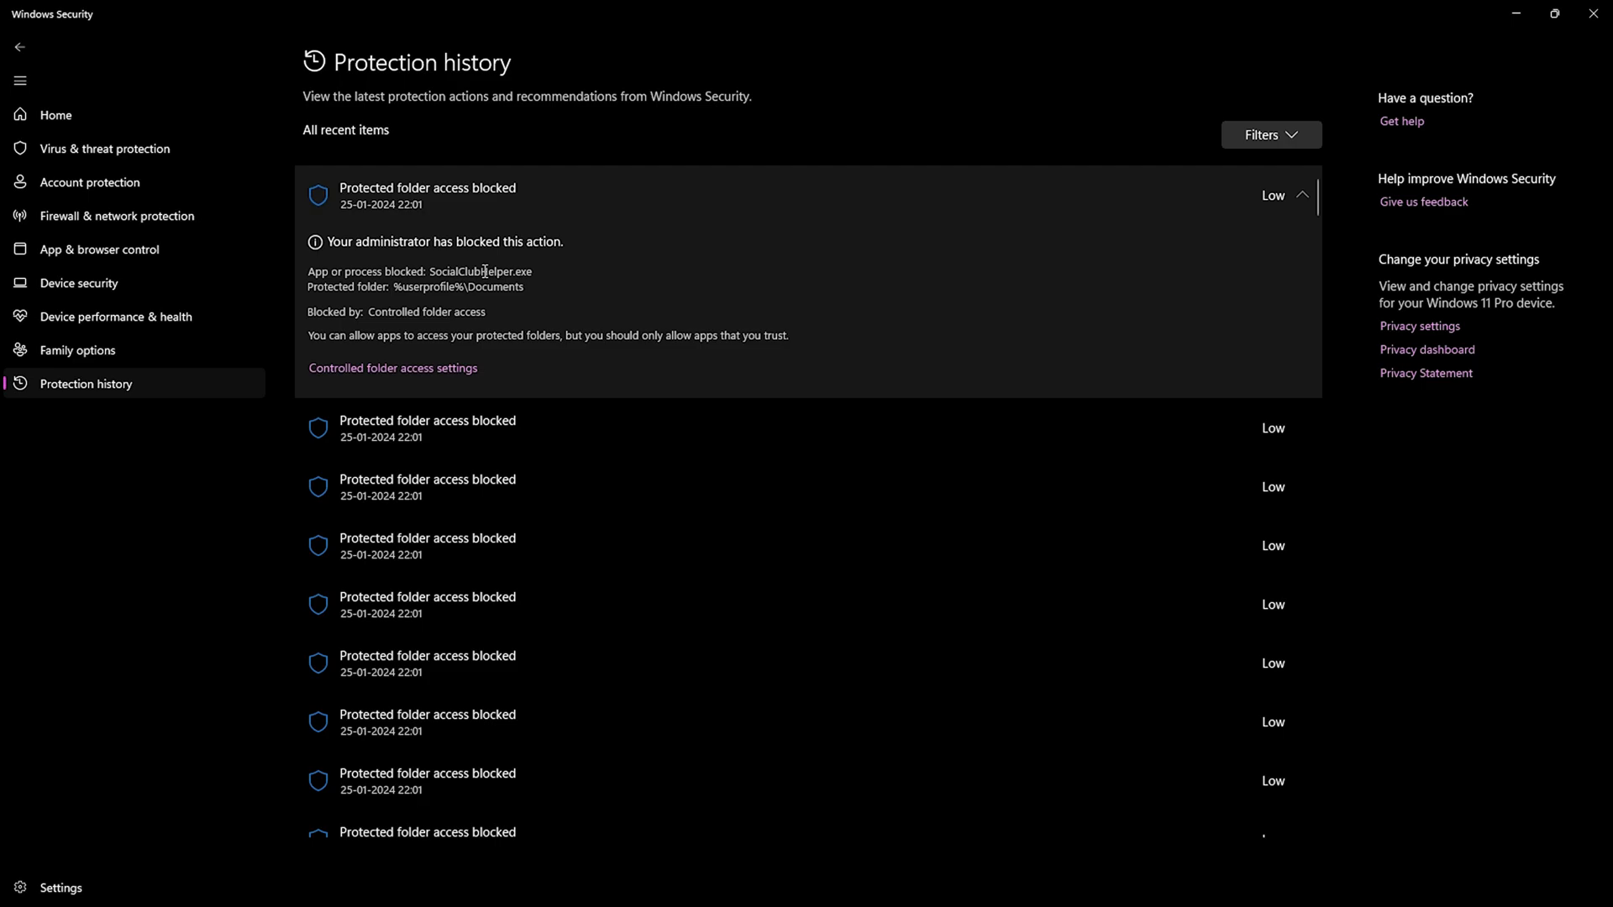
pyautogui.moveTo(540, 285)
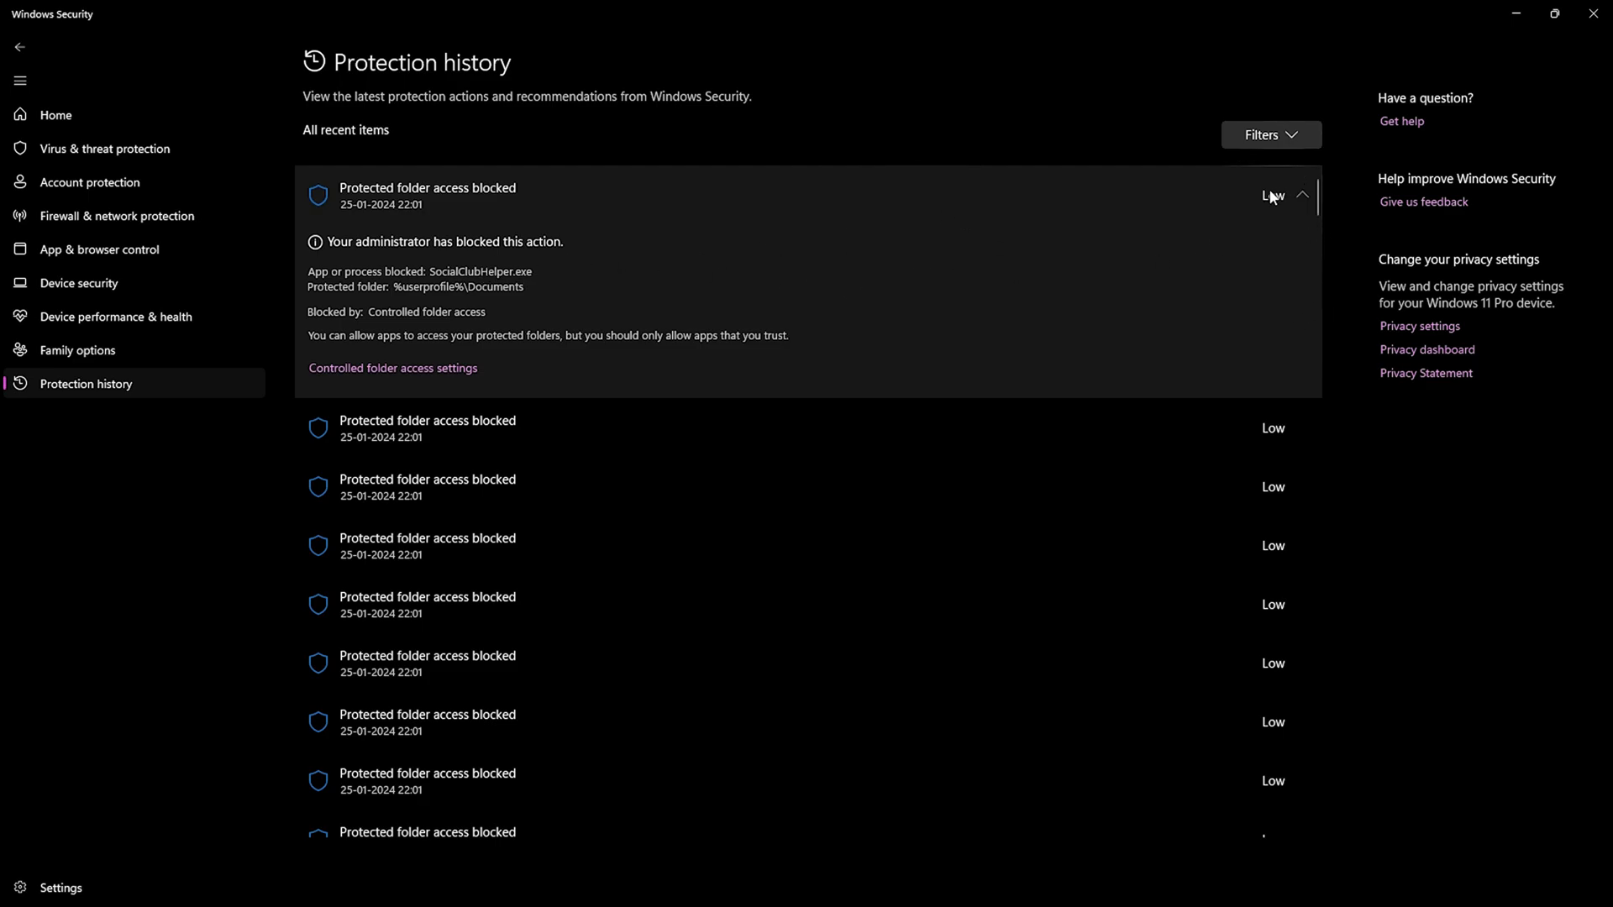
pyautogui.moveTo(716, 383)
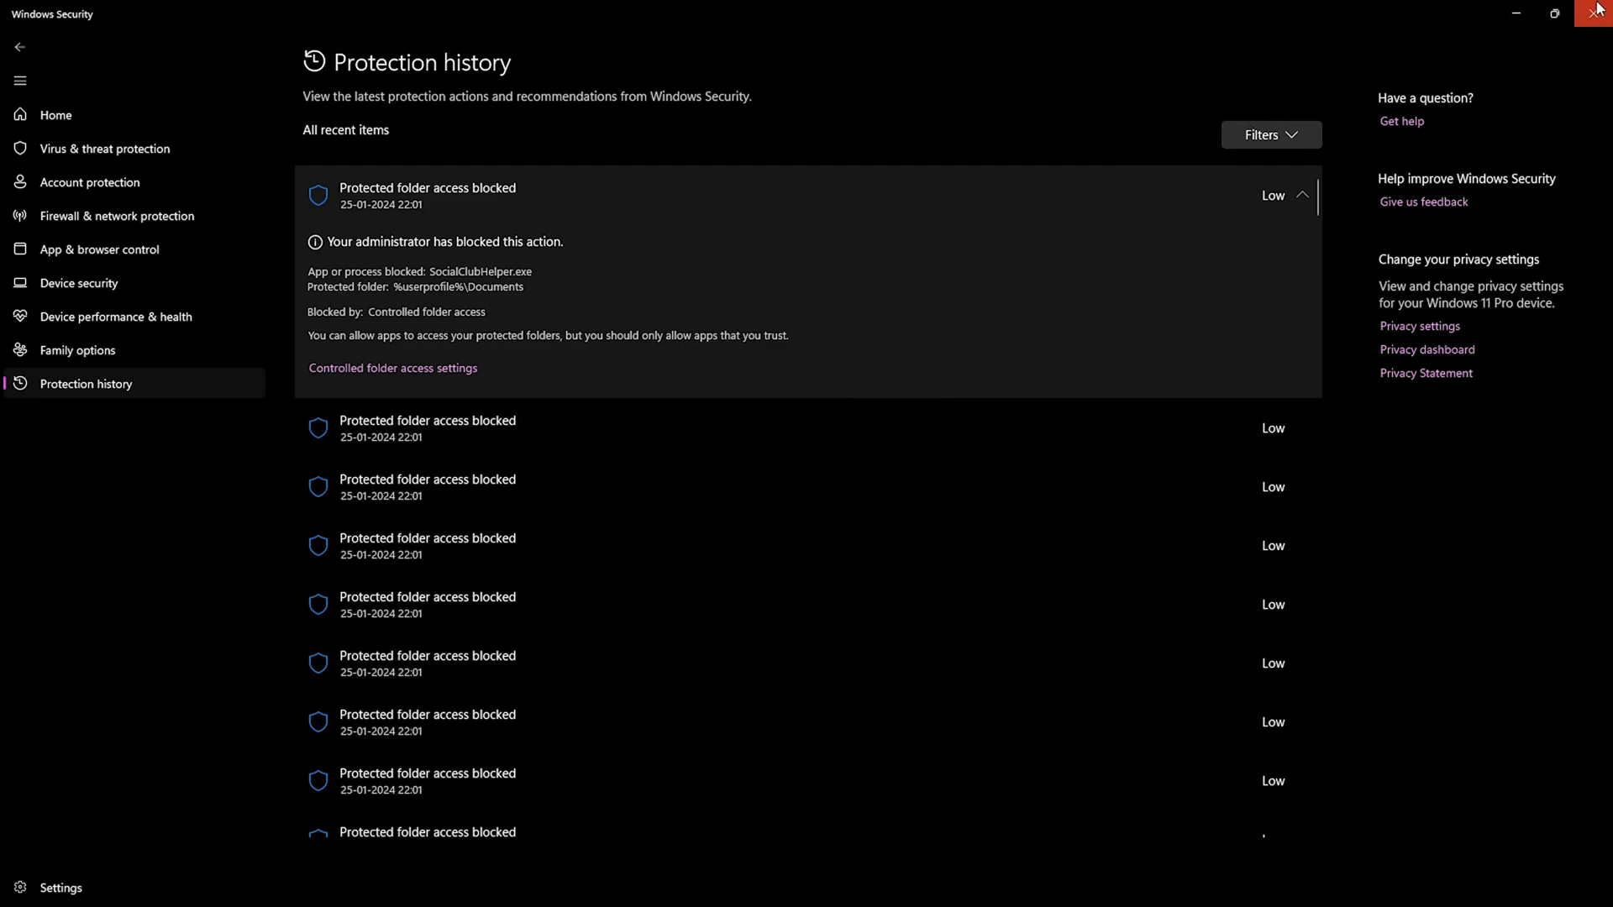
pyautogui.click(1593, 14)
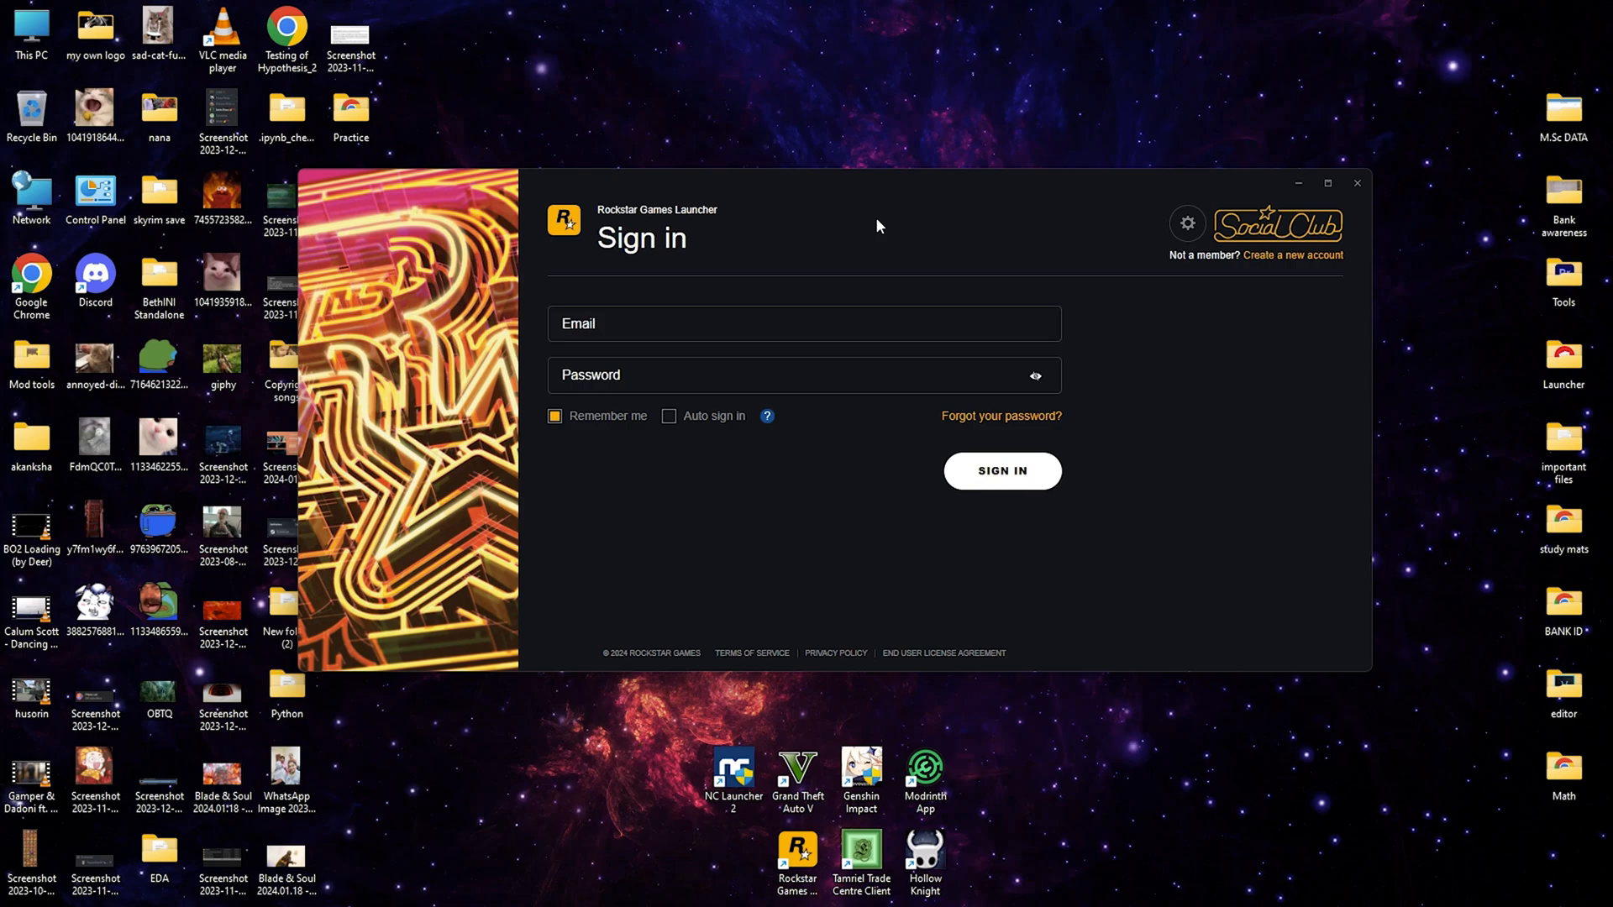
pyautogui.moveTo(746, 308)
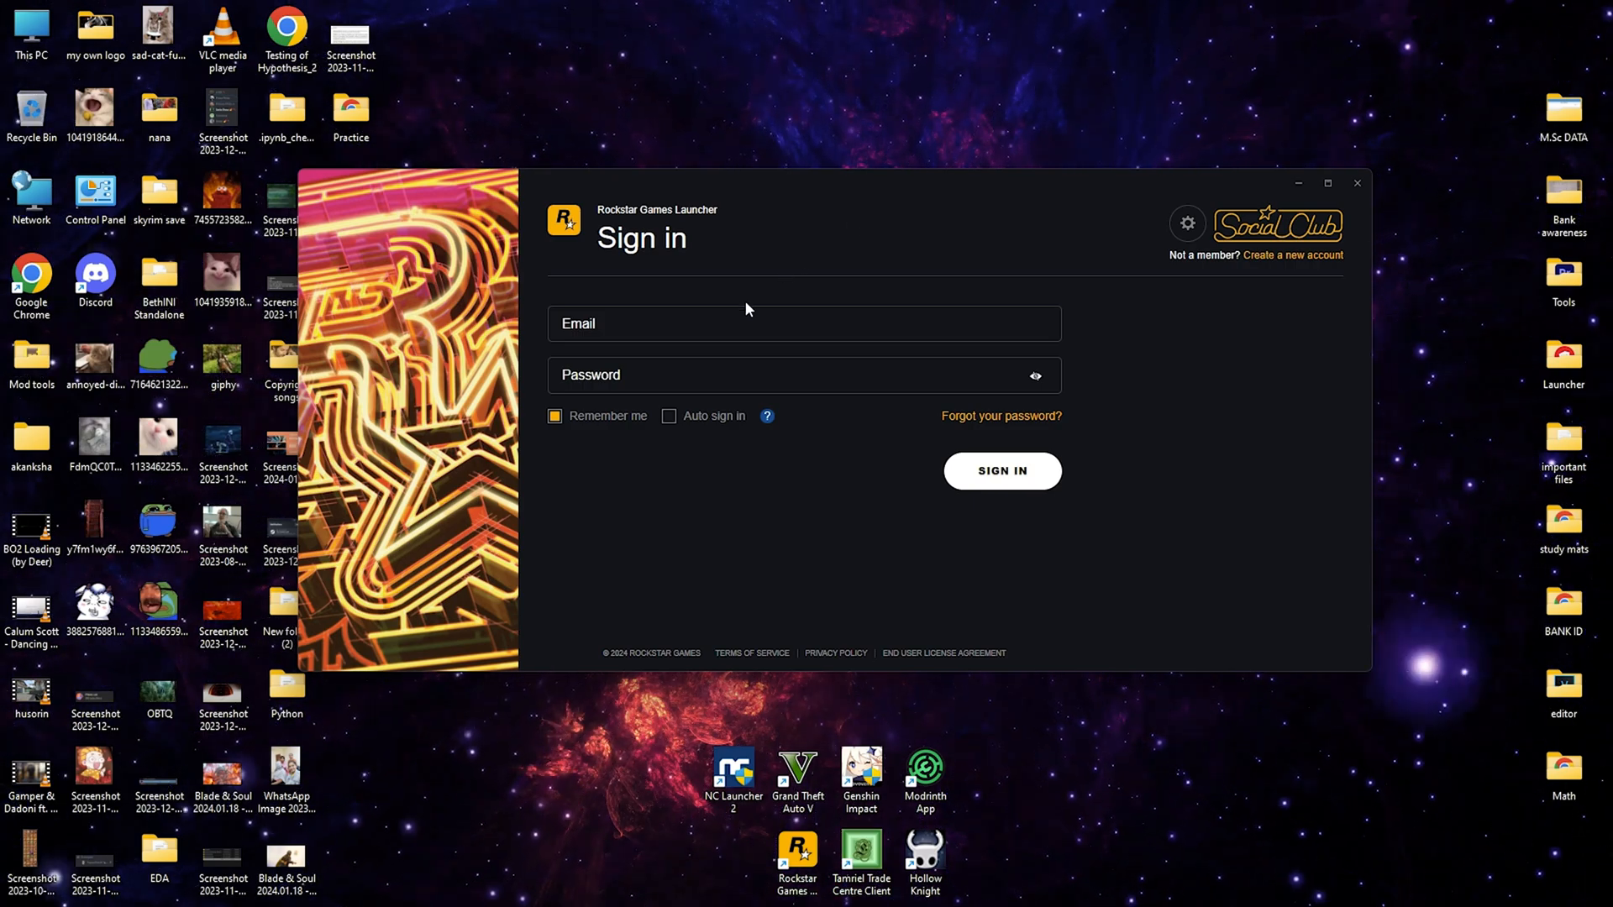